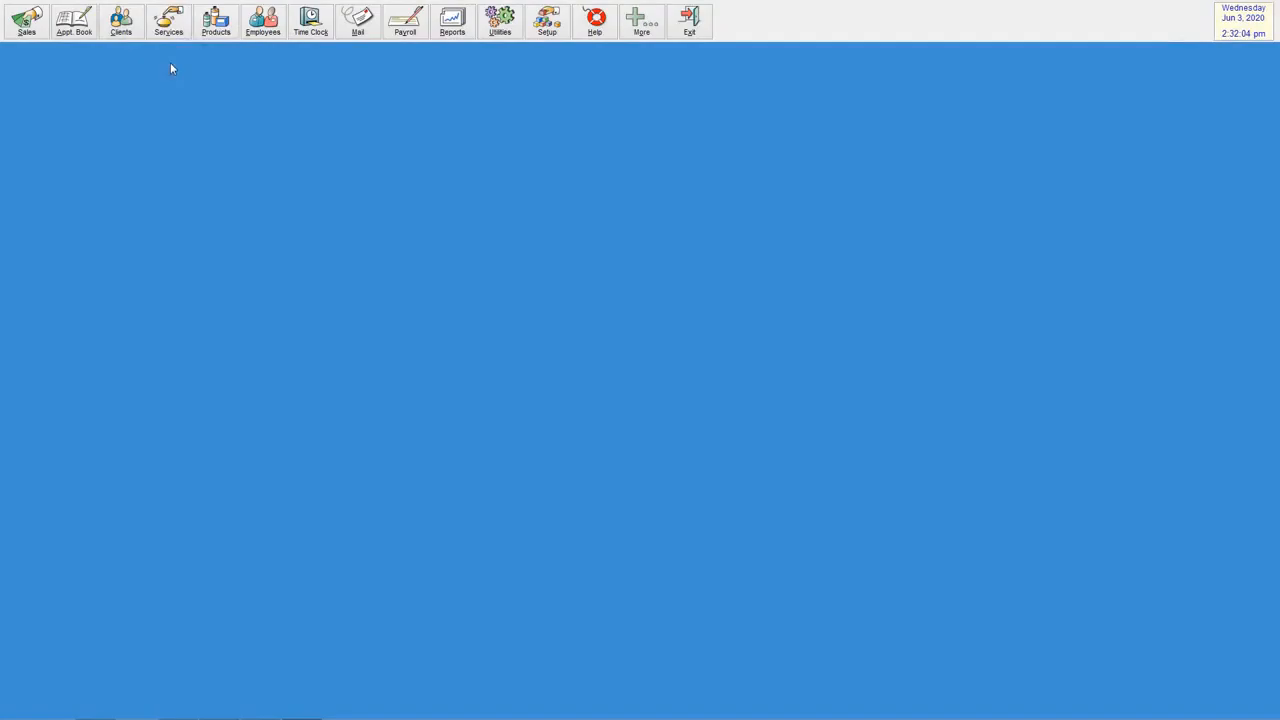
{"action": "left_click", "coordinate": [120, 20]}
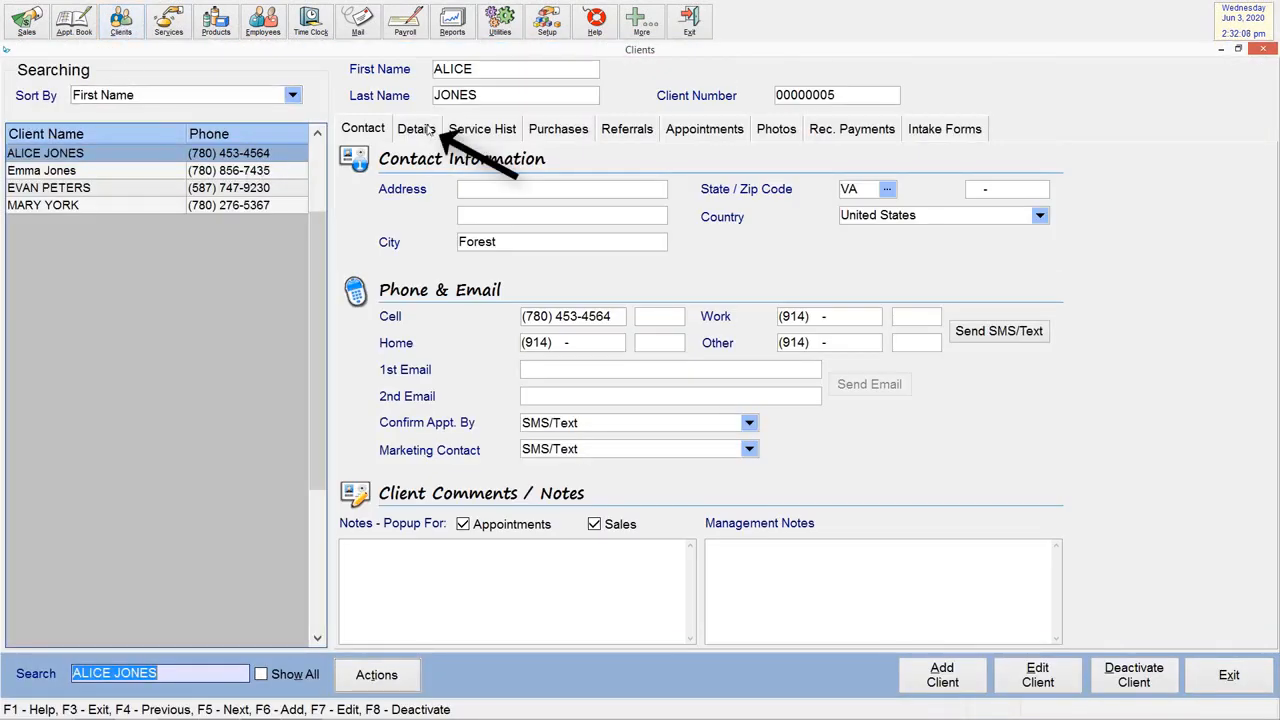
{"action": "left_click", "coordinate": [416, 128]}
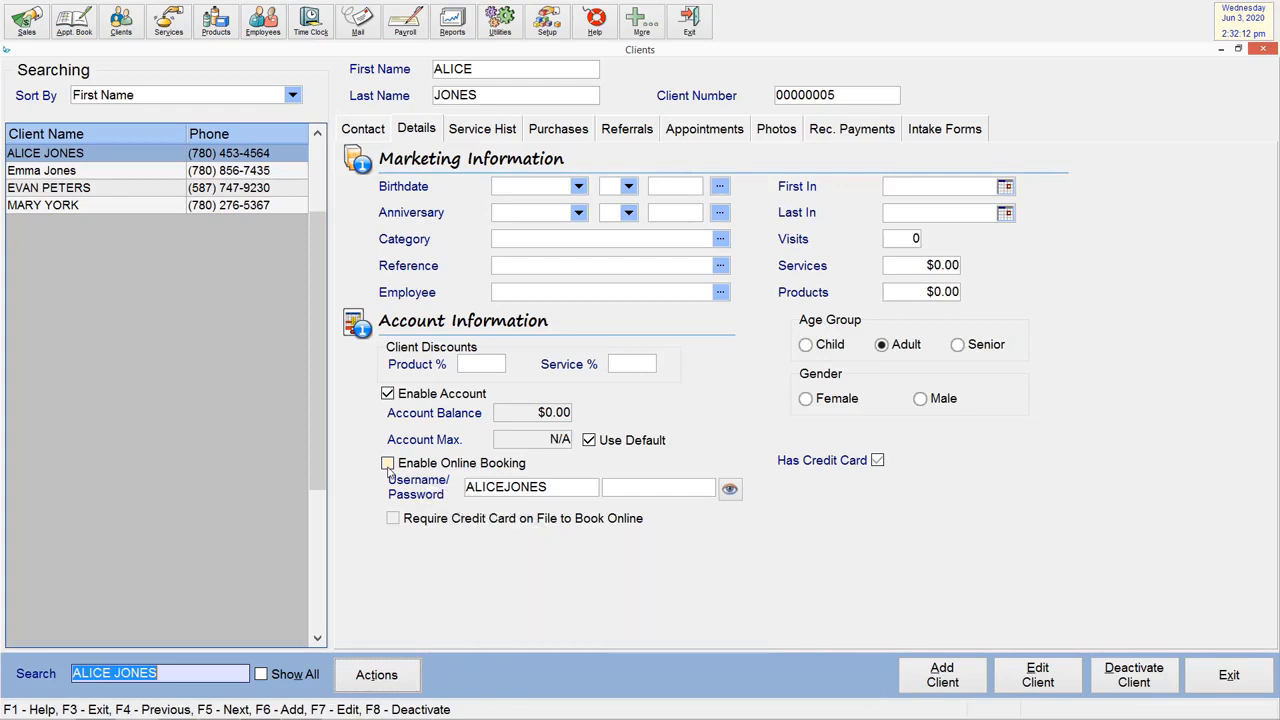
{"action": "mouse_move", "coordinate": [387, 464]}
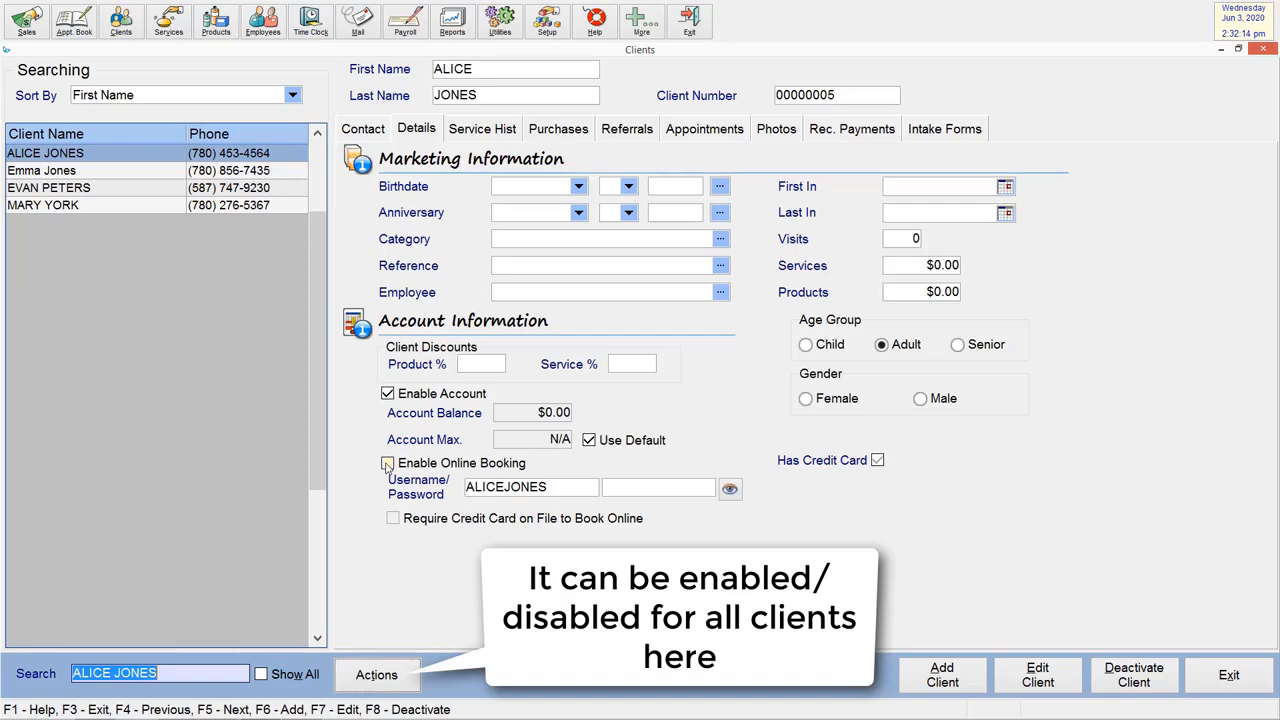
{"action": "left_click", "coordinate": [377, 674]}
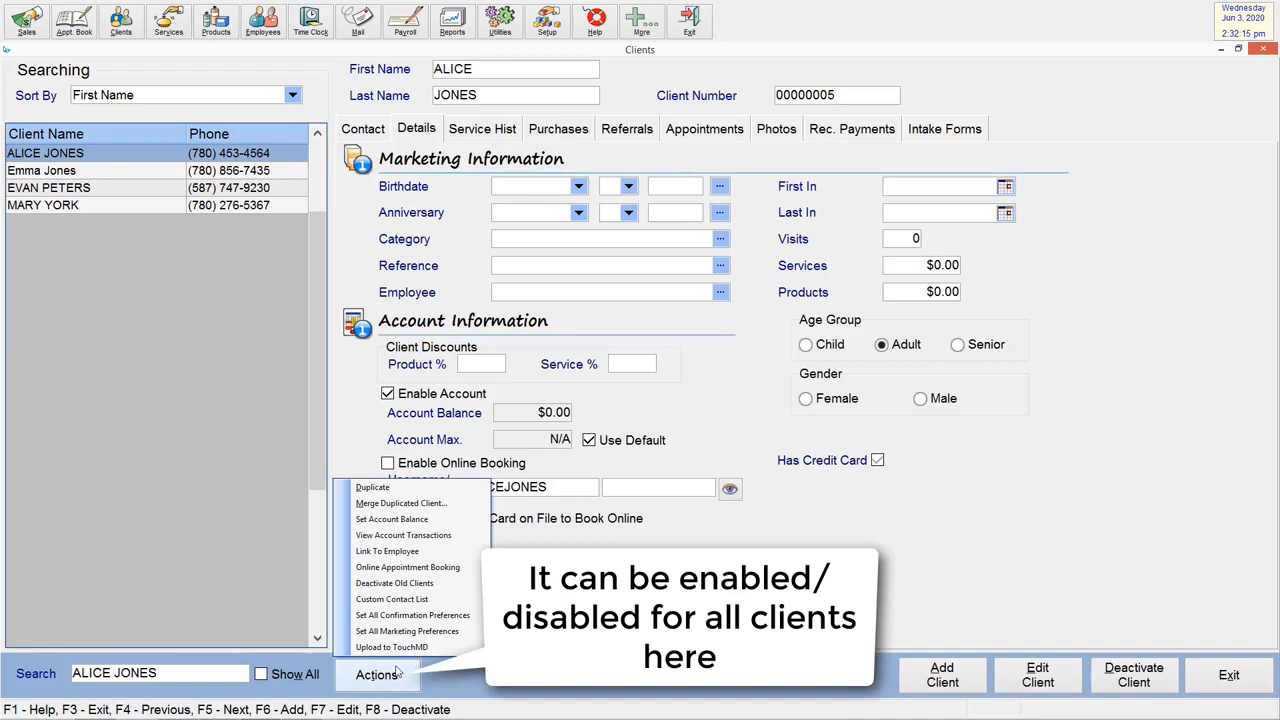
{"action": "mouse_move", "coordinate": [408, 567]}
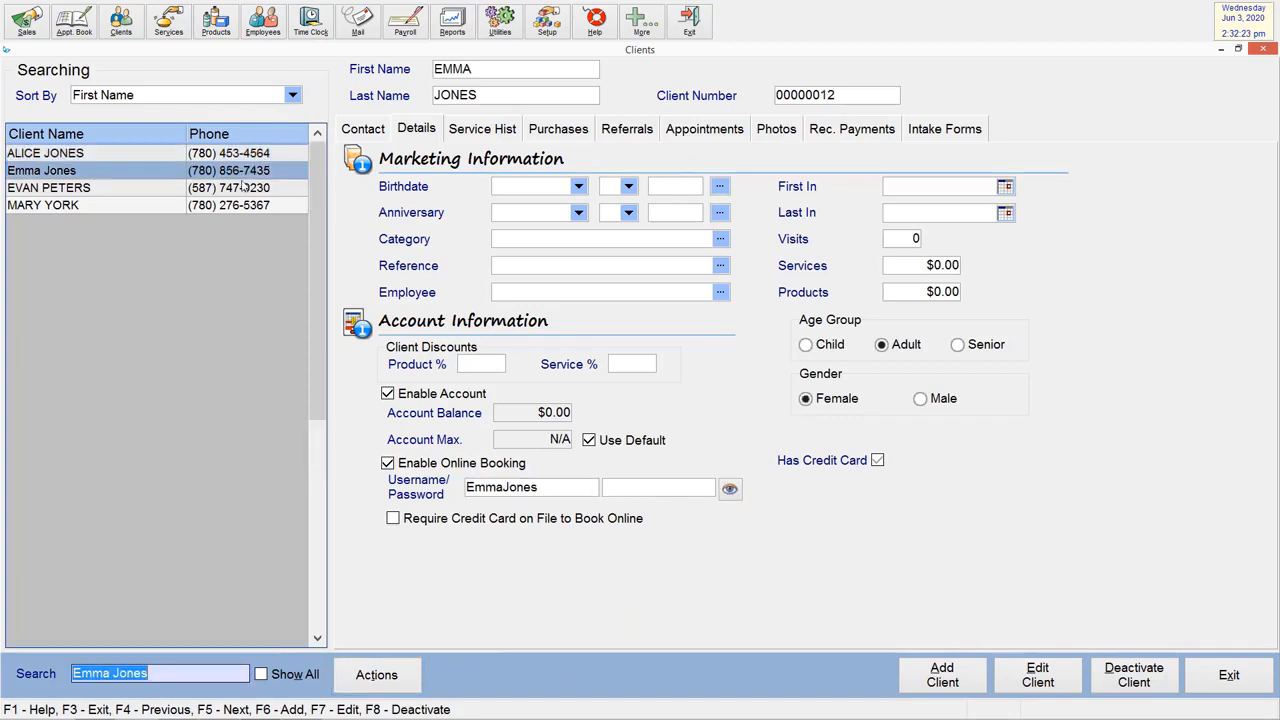
{"action": "left_click", "coordinate": [45, 152]}
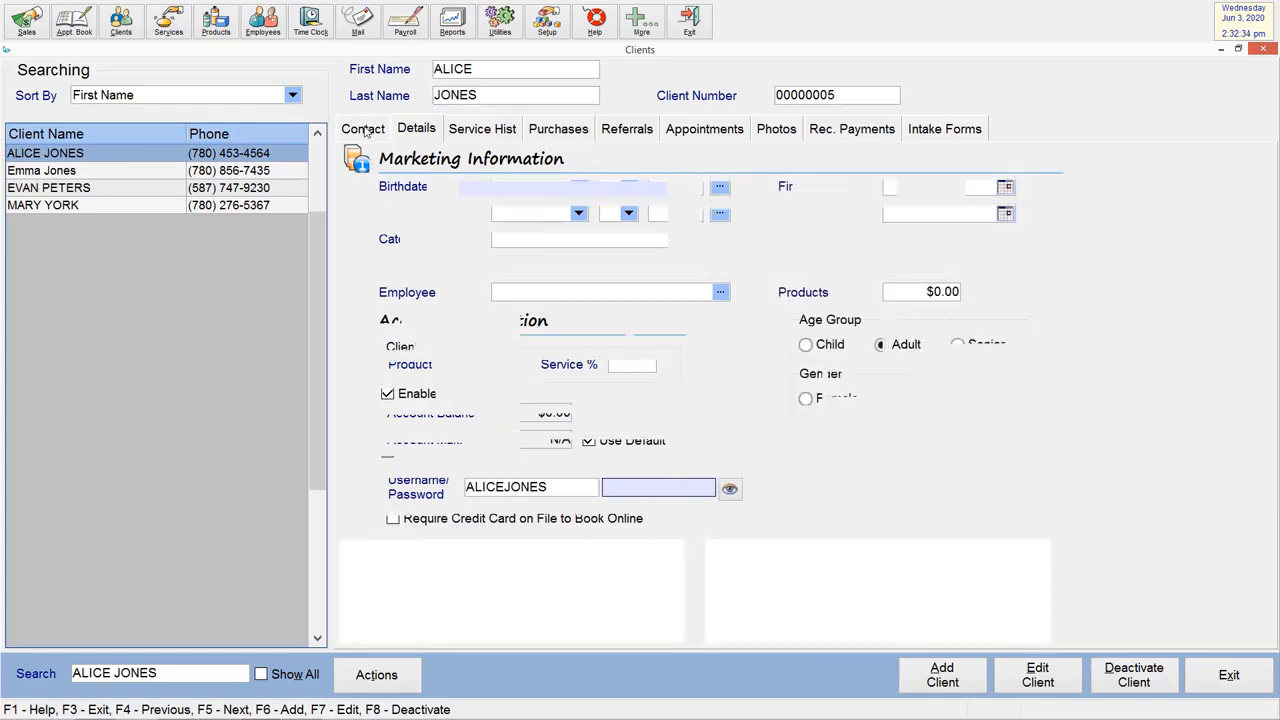
{"action": "left_click", "coordinate": [362, 128]}
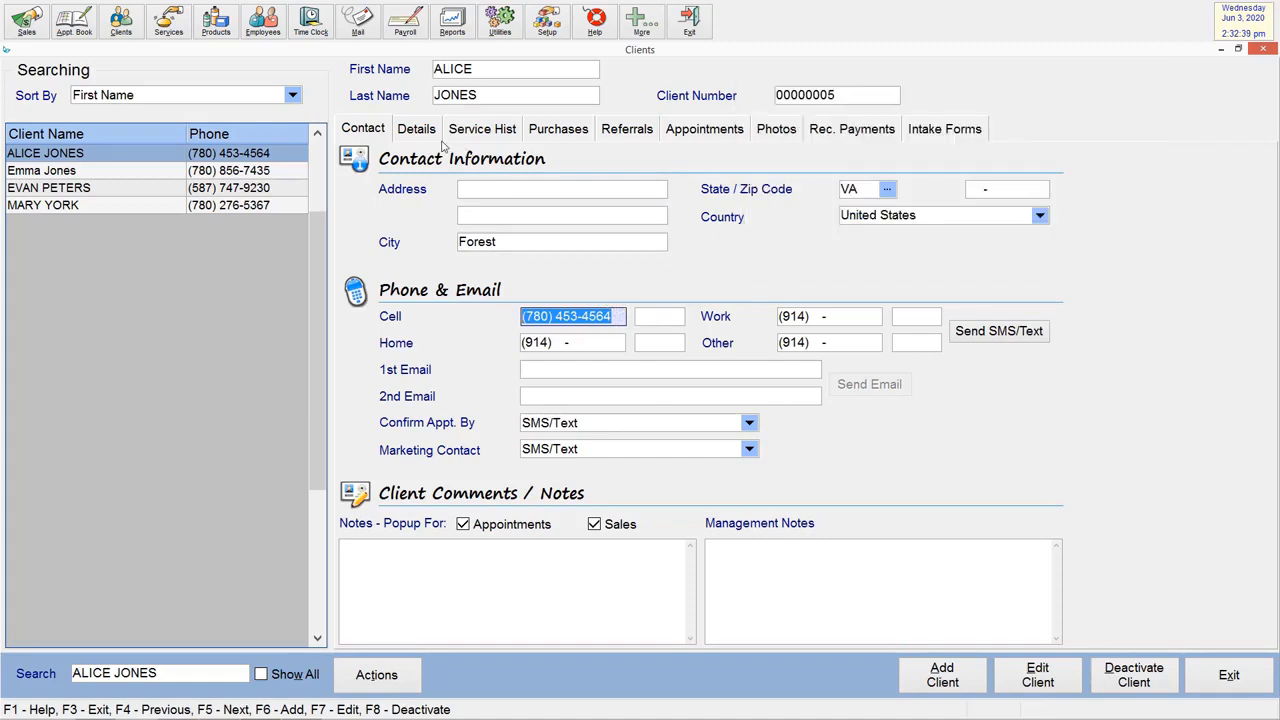
{"action": "left_click", "coordinate": [416, 128]}
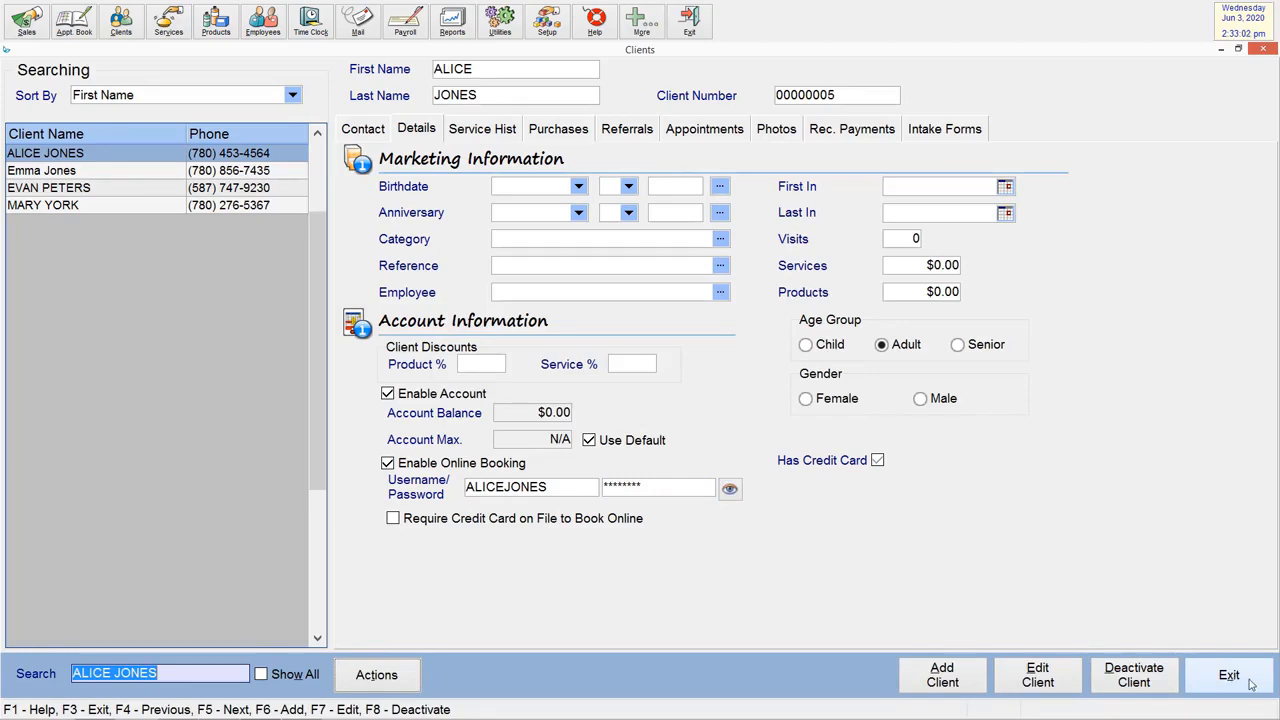
Leave Clients and show the Hair Color service's Appointment Setup with its Can Book Online option
{"action": "left_click", "coordinate": [1229, 674]}
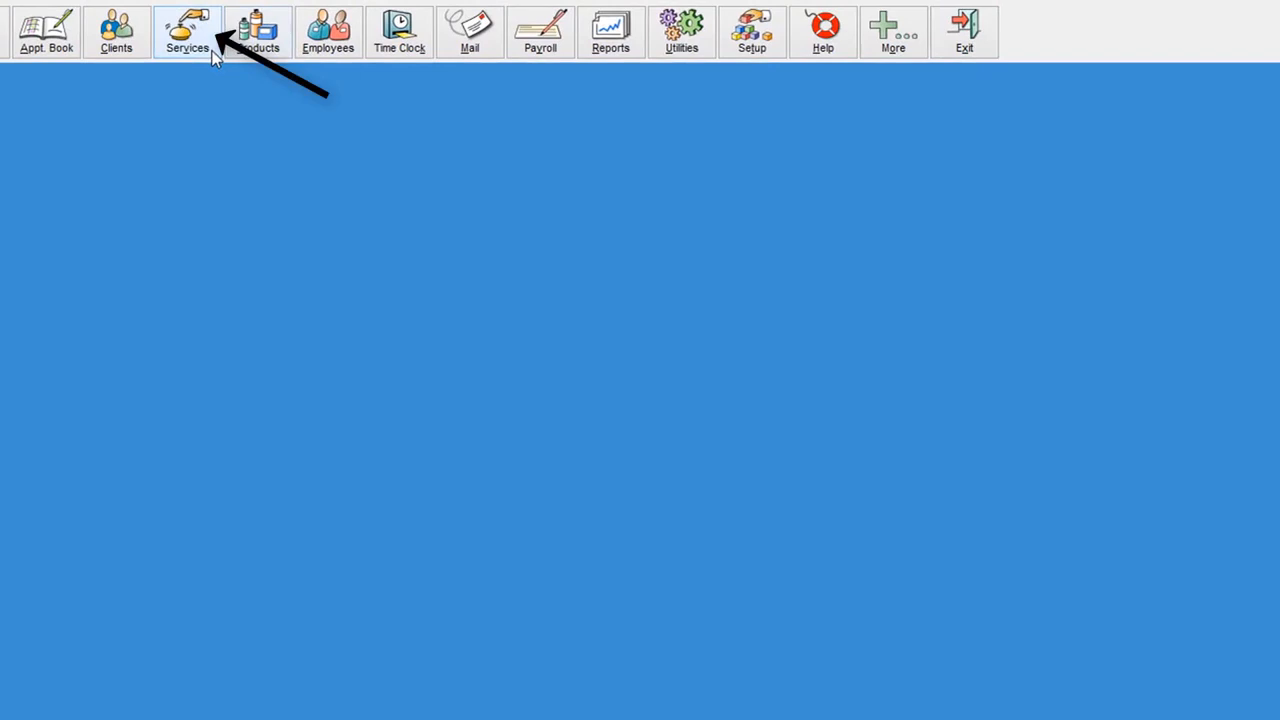
{"action": "left_click", "coordinate": [188, 31]}
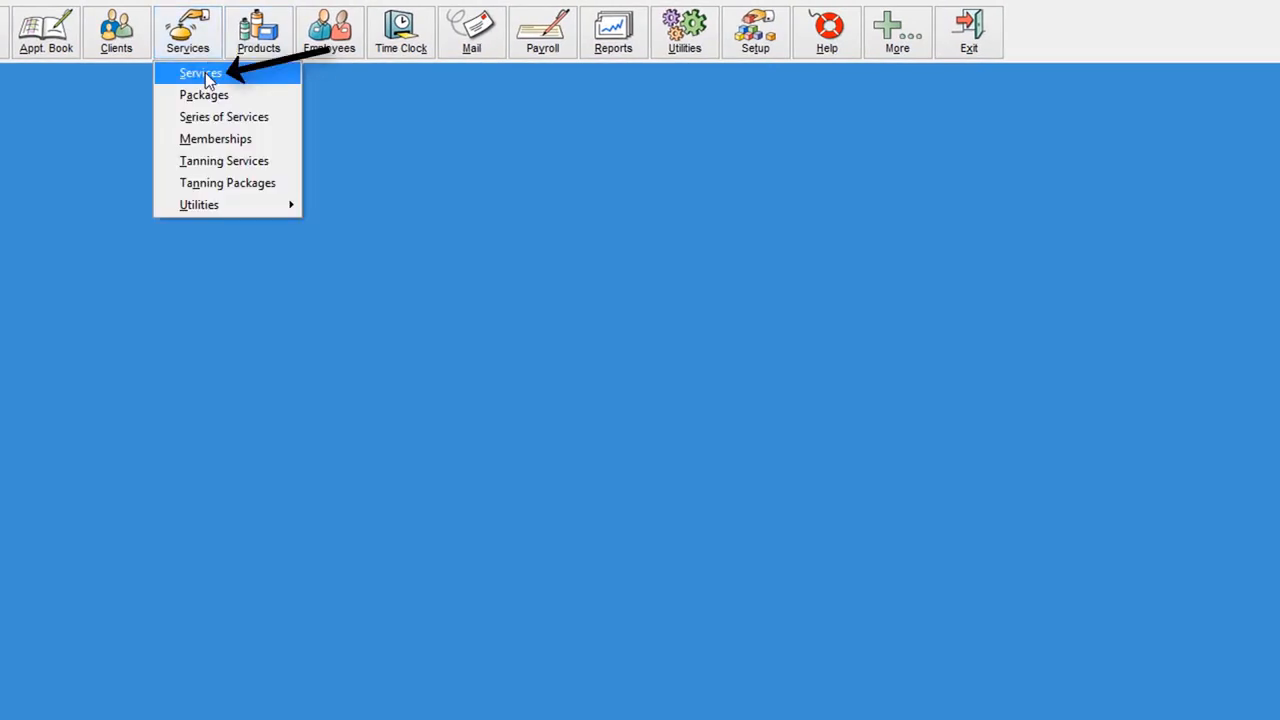
{"action": "left_click", "coordinate": [200, 72]}
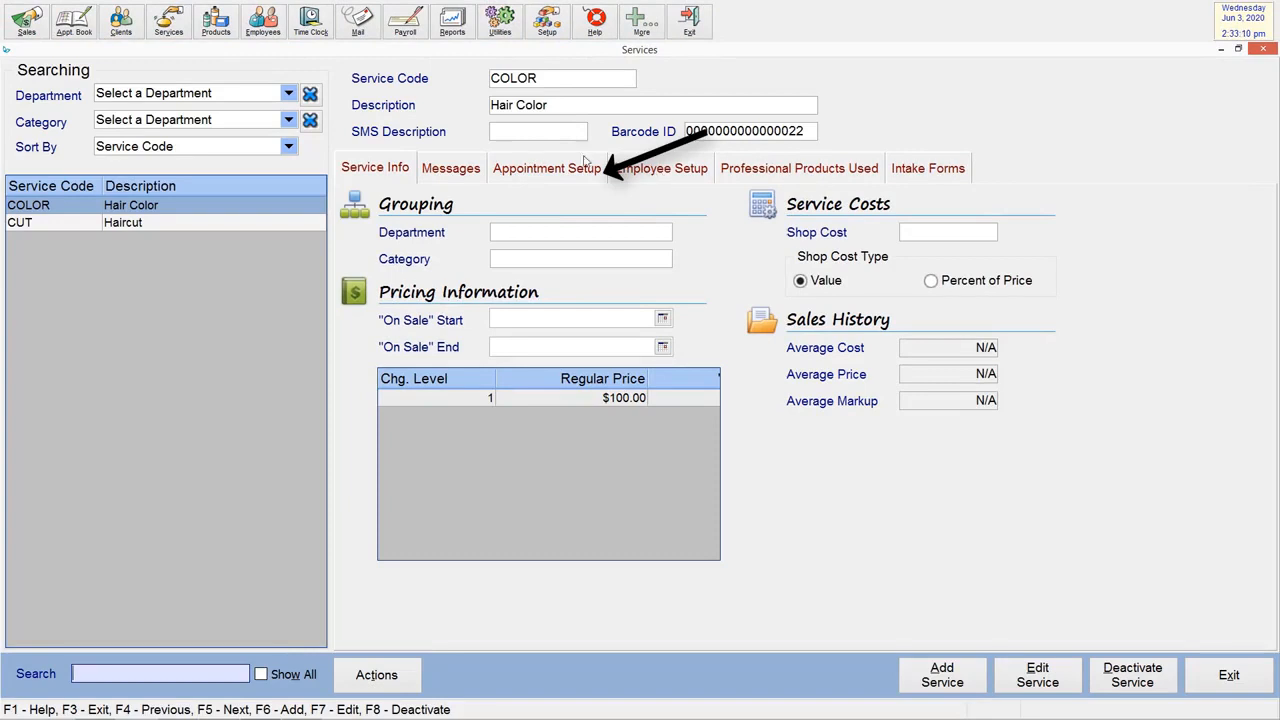
{"action": "left_click", "coordinate": [546, 167]}
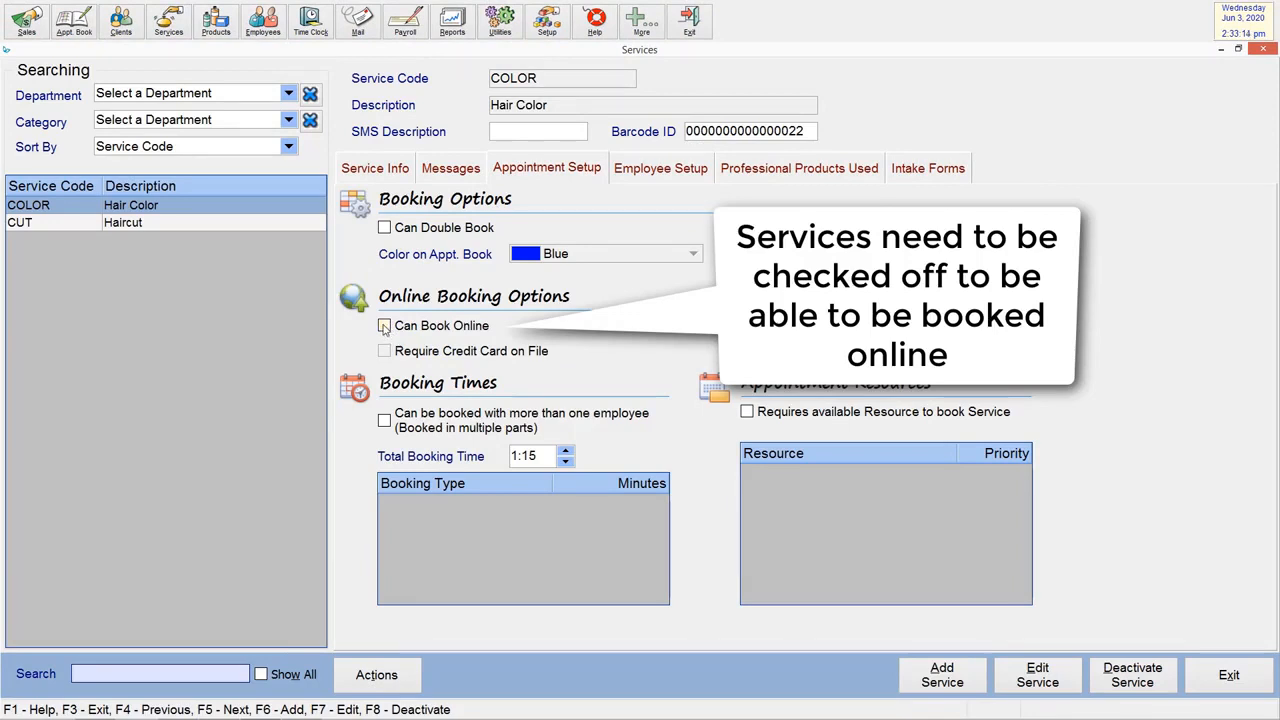
{"action": "left_click", "coordinate": [384, 325]}
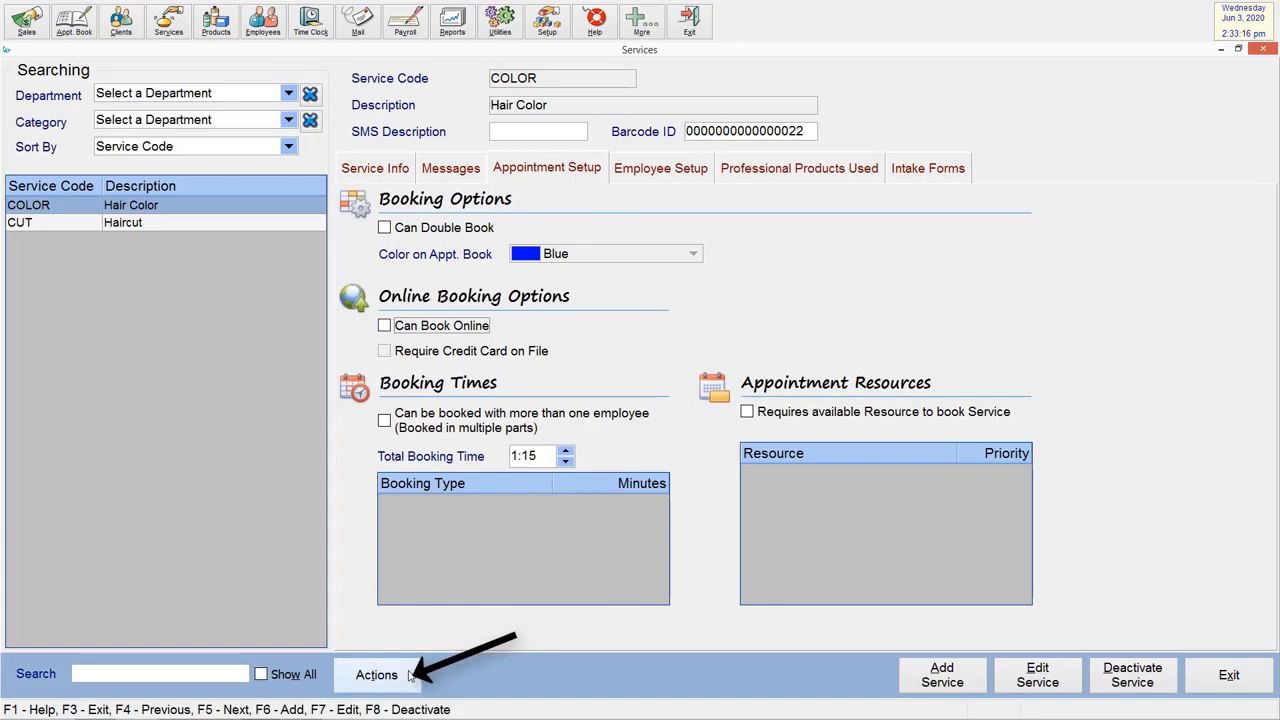
Set Can Book Online for all services via Actions, confirm Haircut is bookable, and exit Services
{"action": "left_click", "coordinate": [377, 674]}
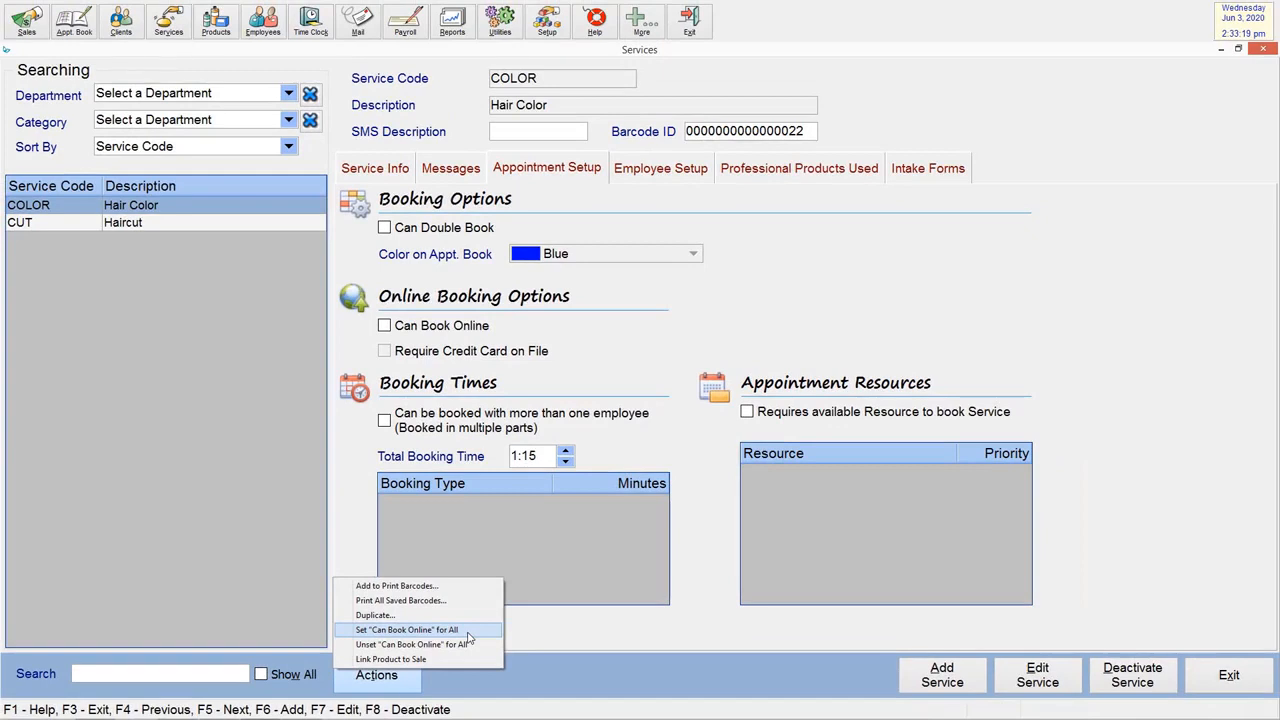
{"action": "left_click", "coordinate": [406, 629]}
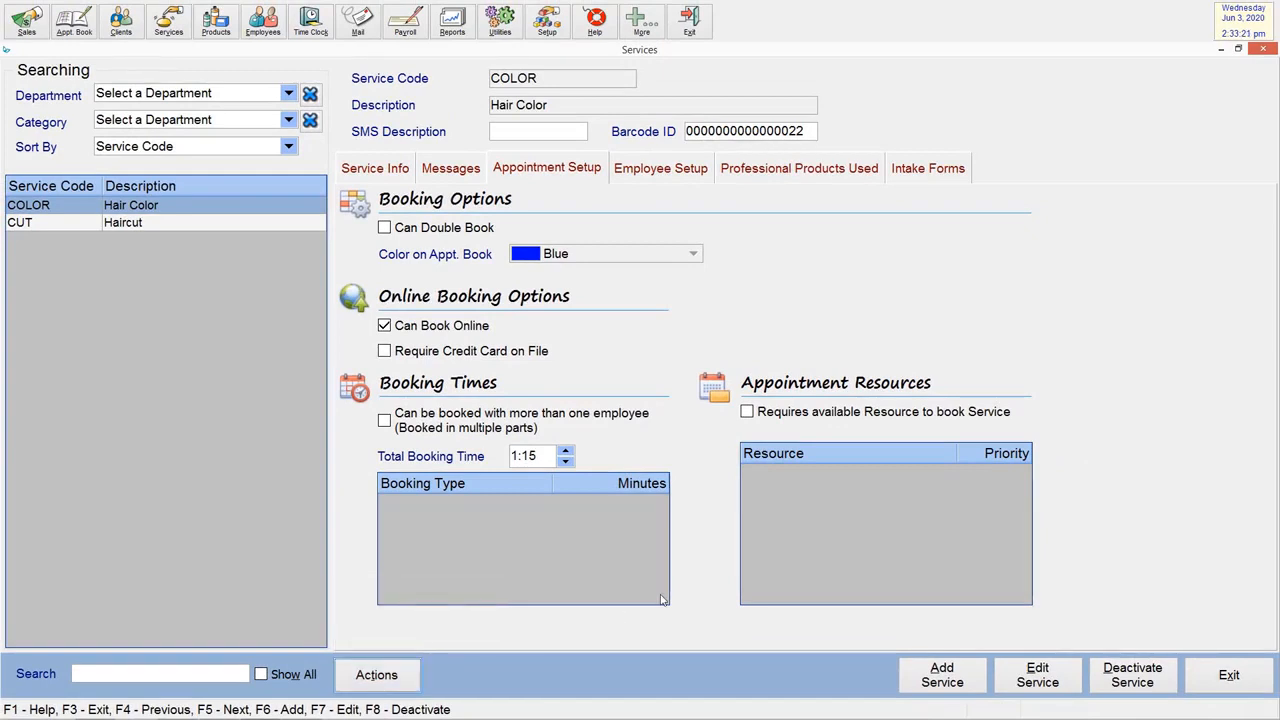
{"action": "left_click", "coordinate": [123, 222]}
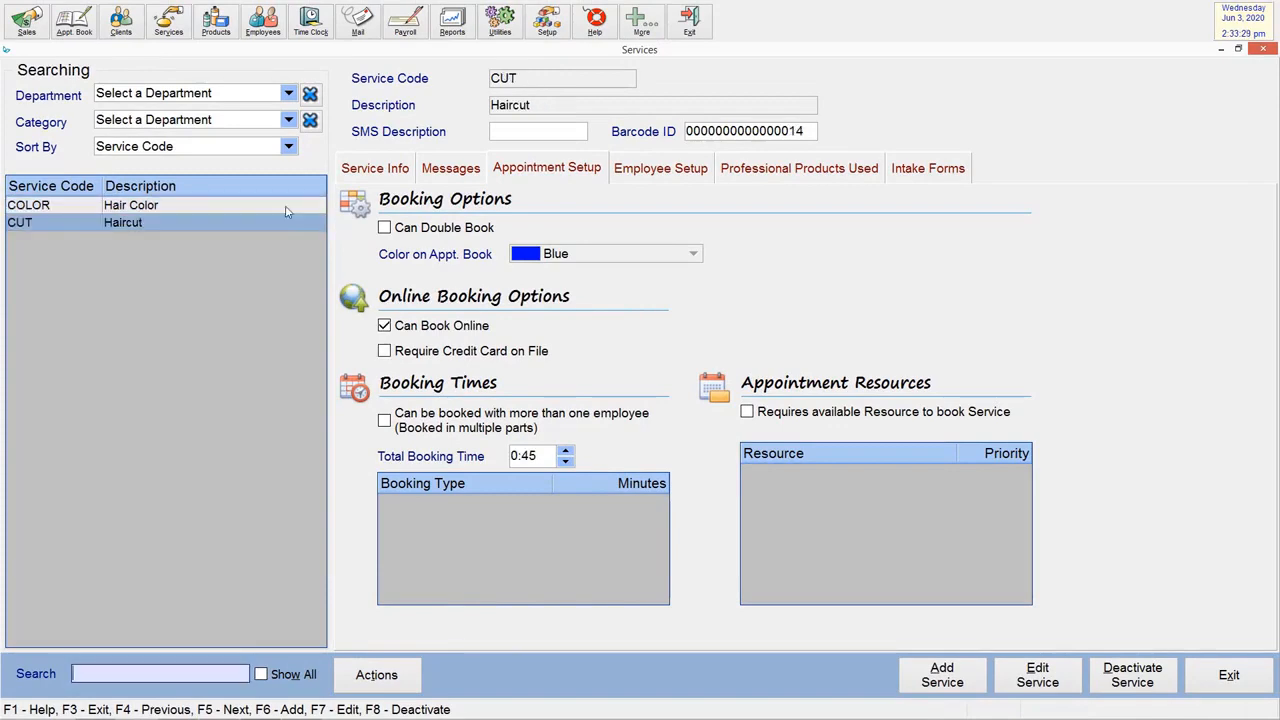
{"action": "left_click", "coordinate": [28, 205]}
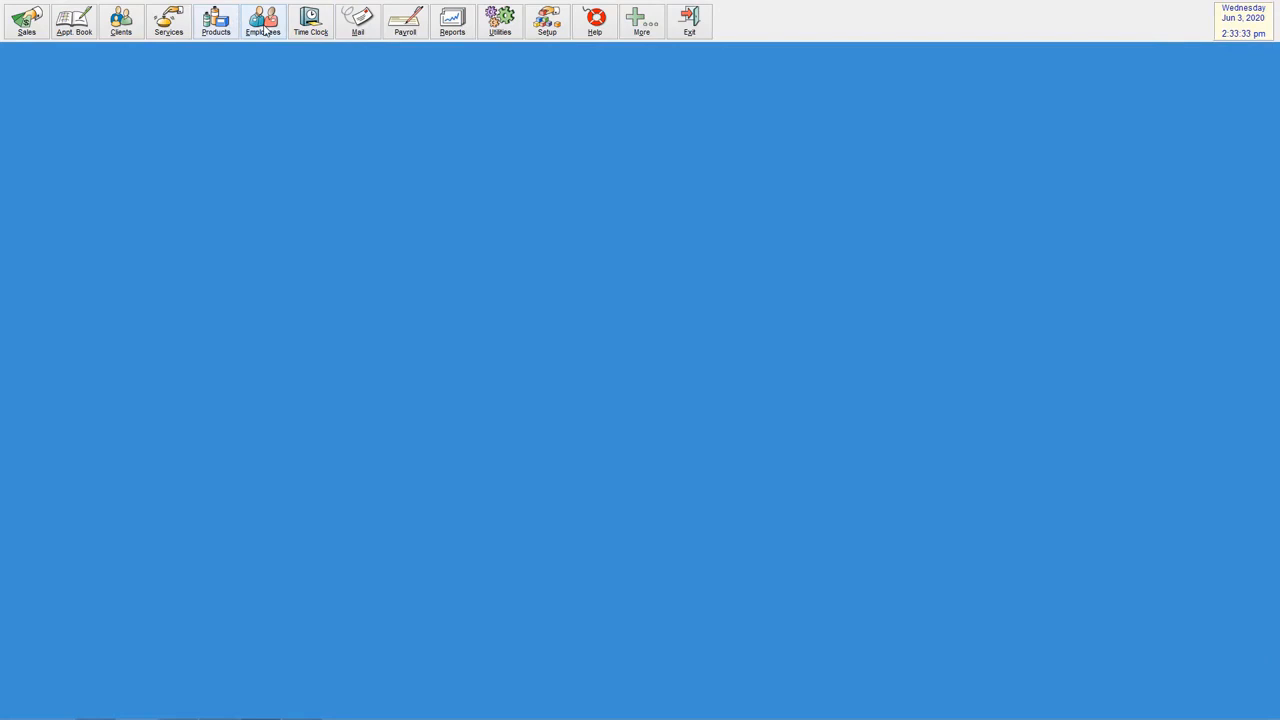
{"action": "left_click", "coordinate": [262, 20]}
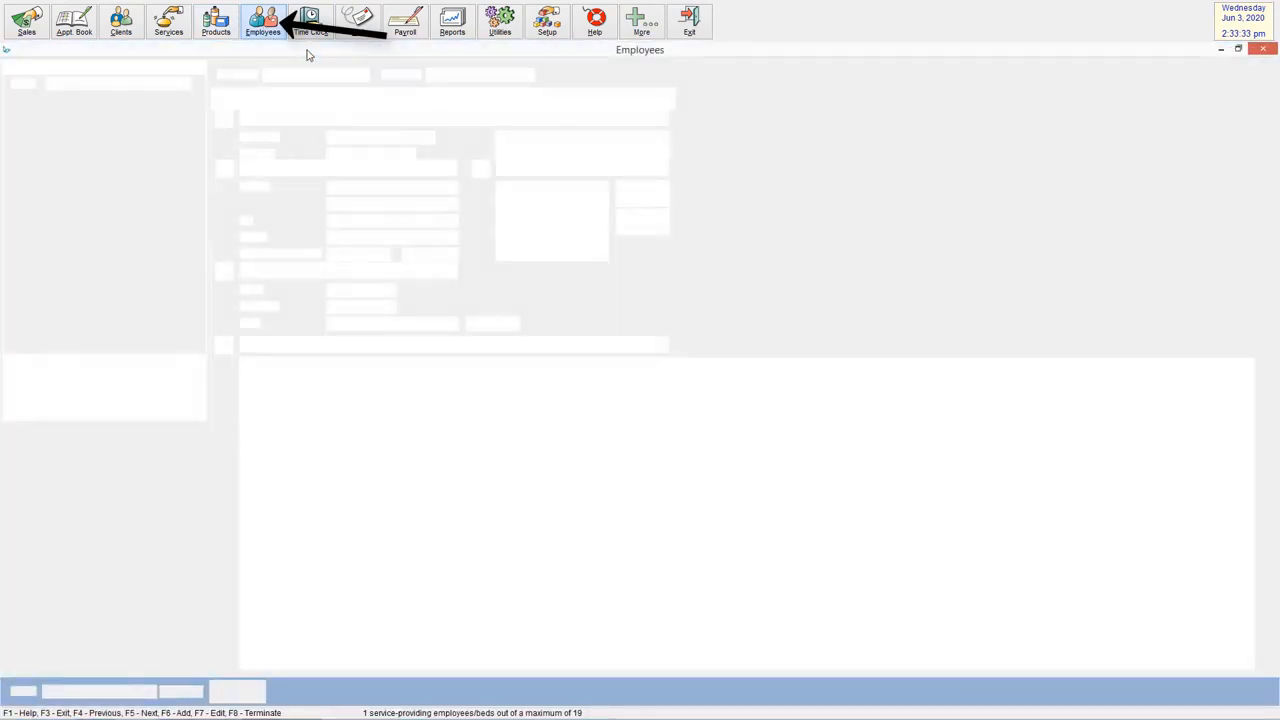
{"action": "left_click", "coordinate": [263, 20]}
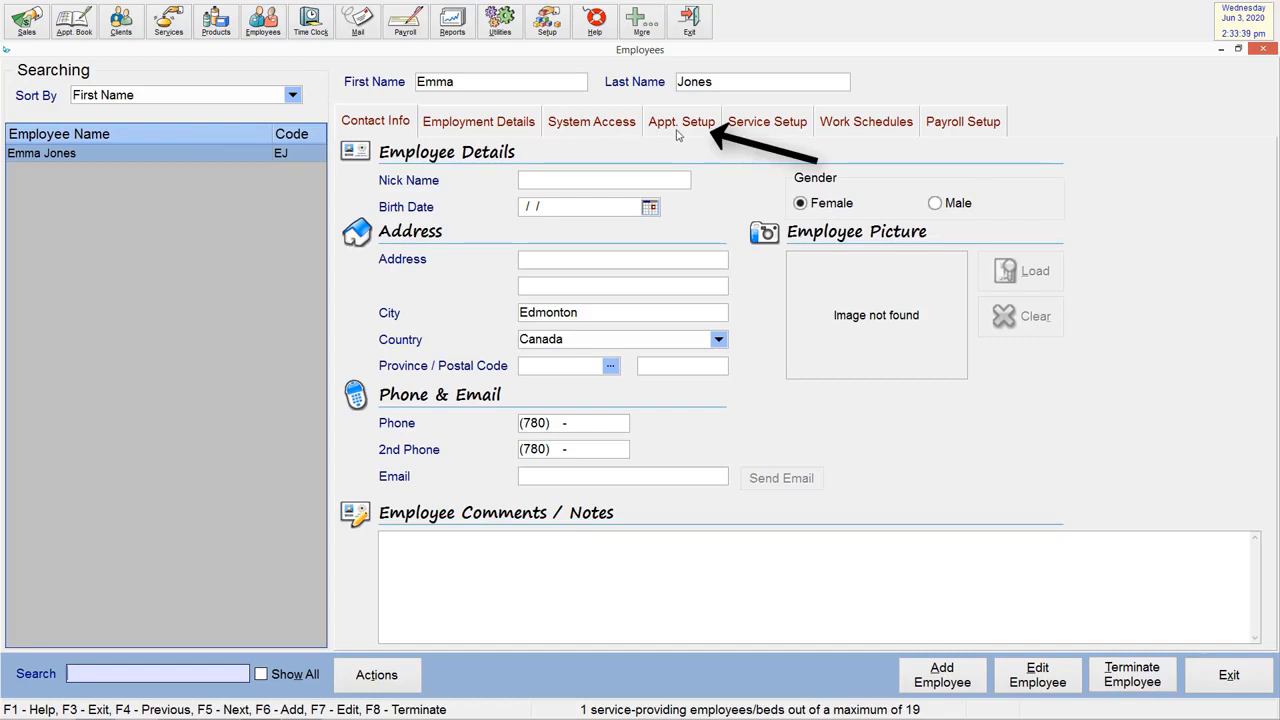
{"action": "left_click", "coordinate": [681, 121]}
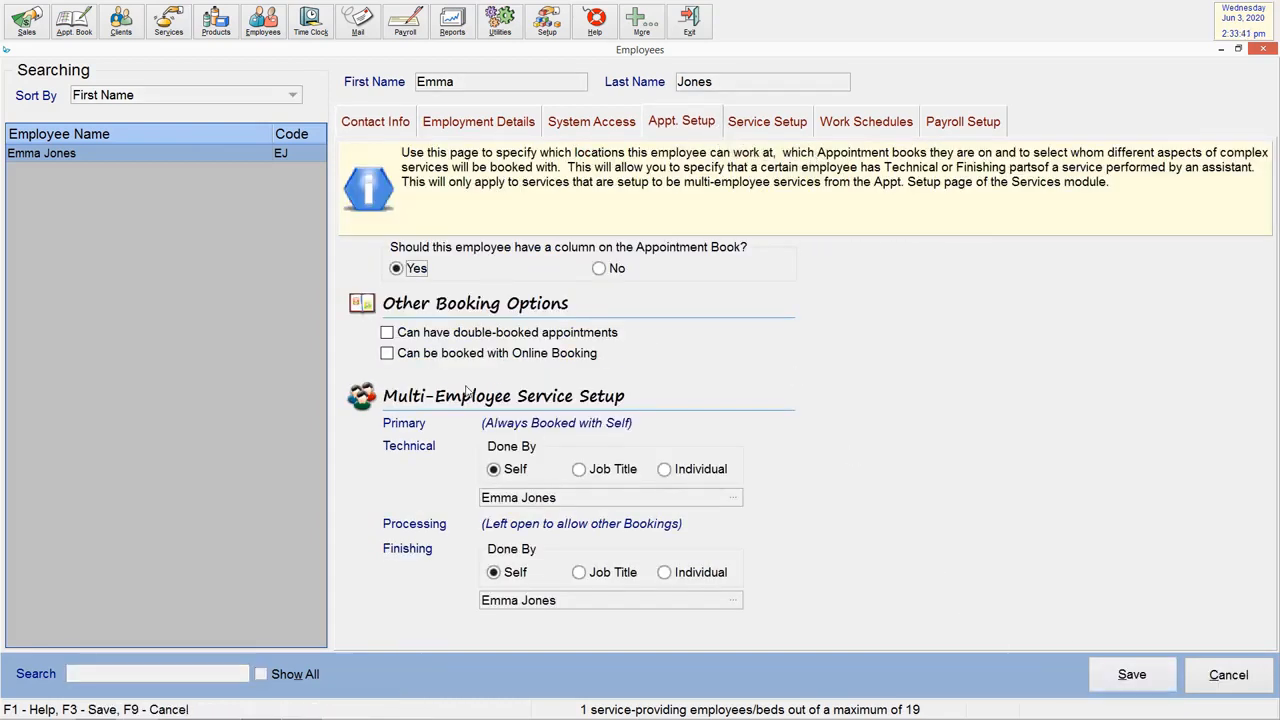
{"action": "left_click", "coordinate": [387, 353]}
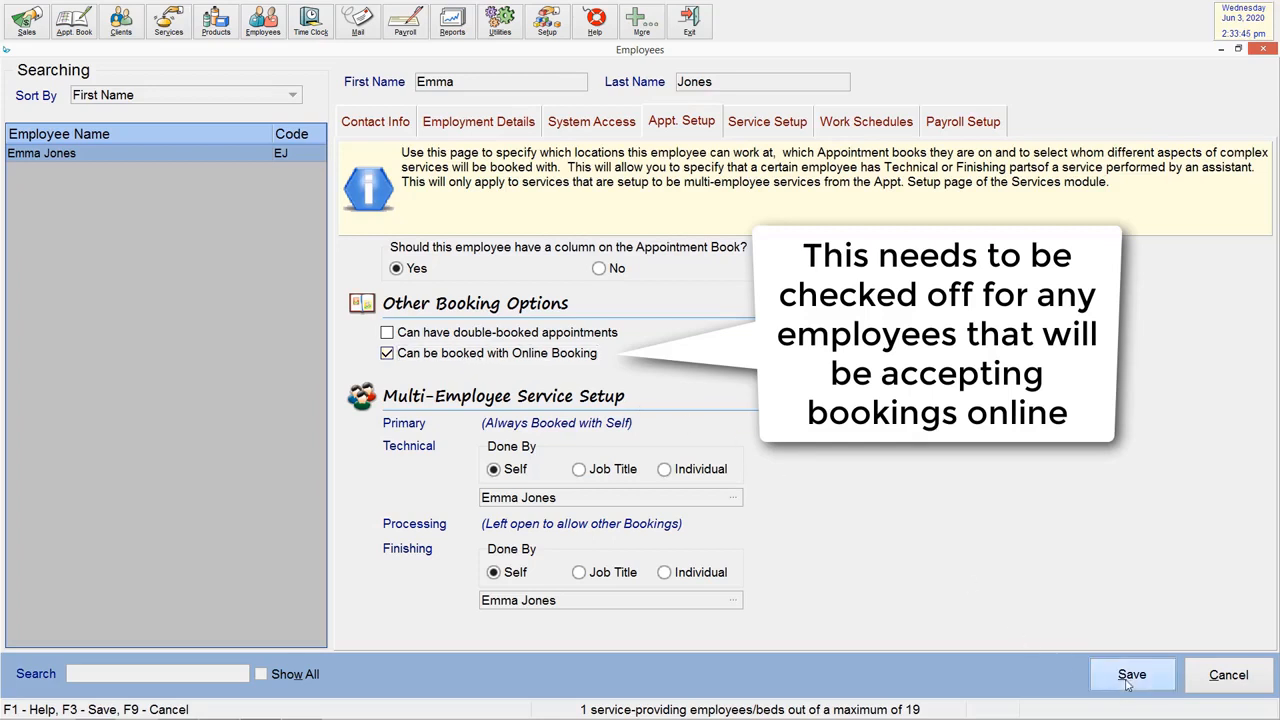
{"action": "left_click", "coordinate": [767, 121]}
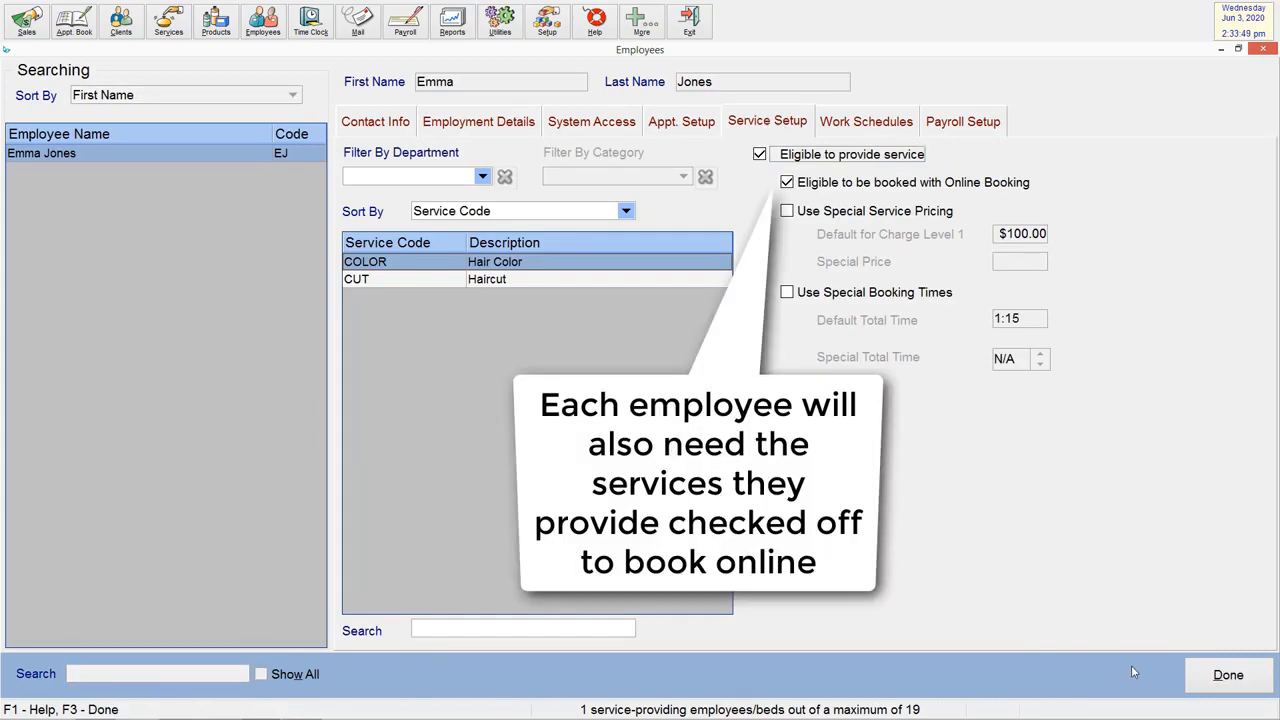
{"action": "left_click", "coordinate": [487, 278]}
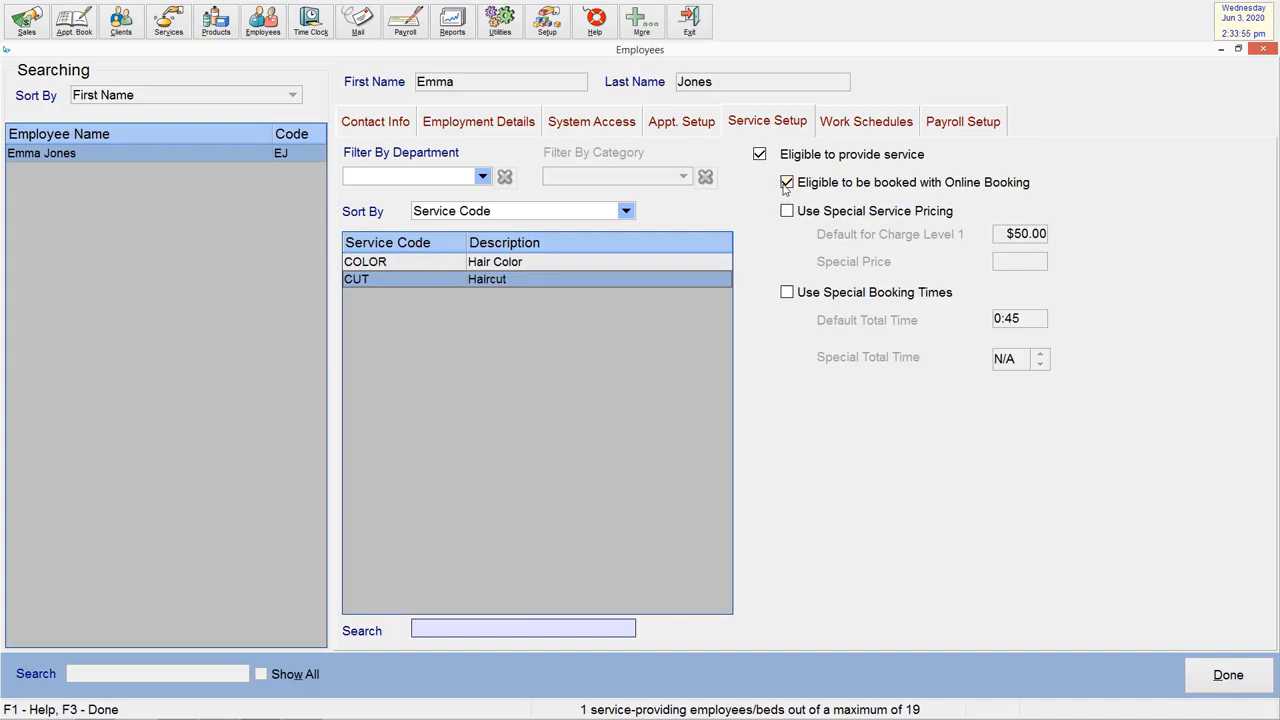
{"action": "left_click", "coordinate": [787, 182]}
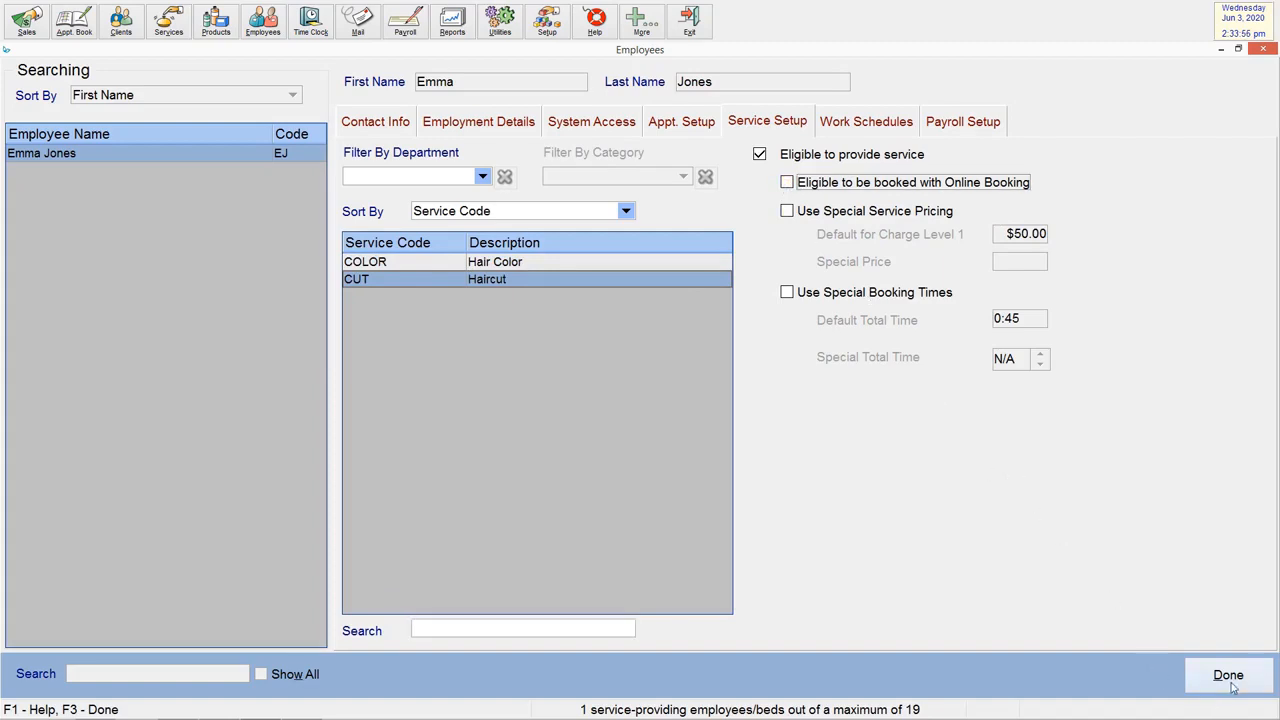
{"action": "left_click", "coordinate": [298, 654]}
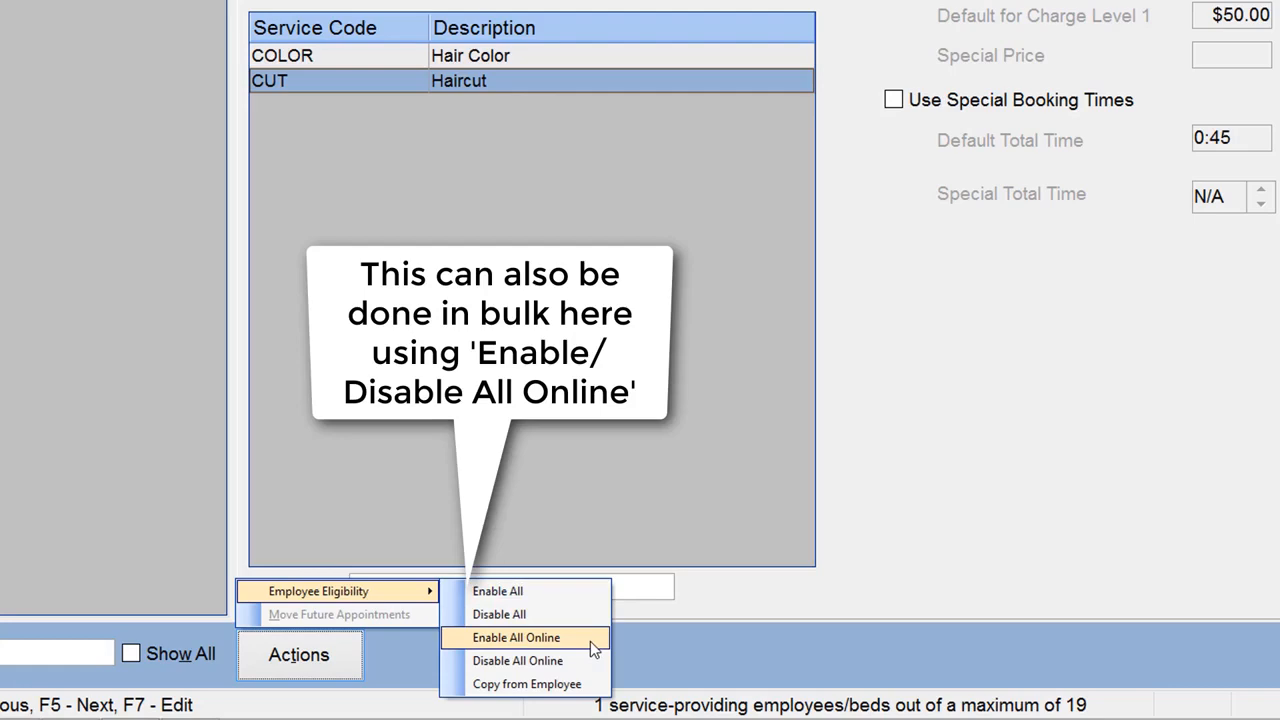
{"action": "left_click", "coordinate": [516, 637]}
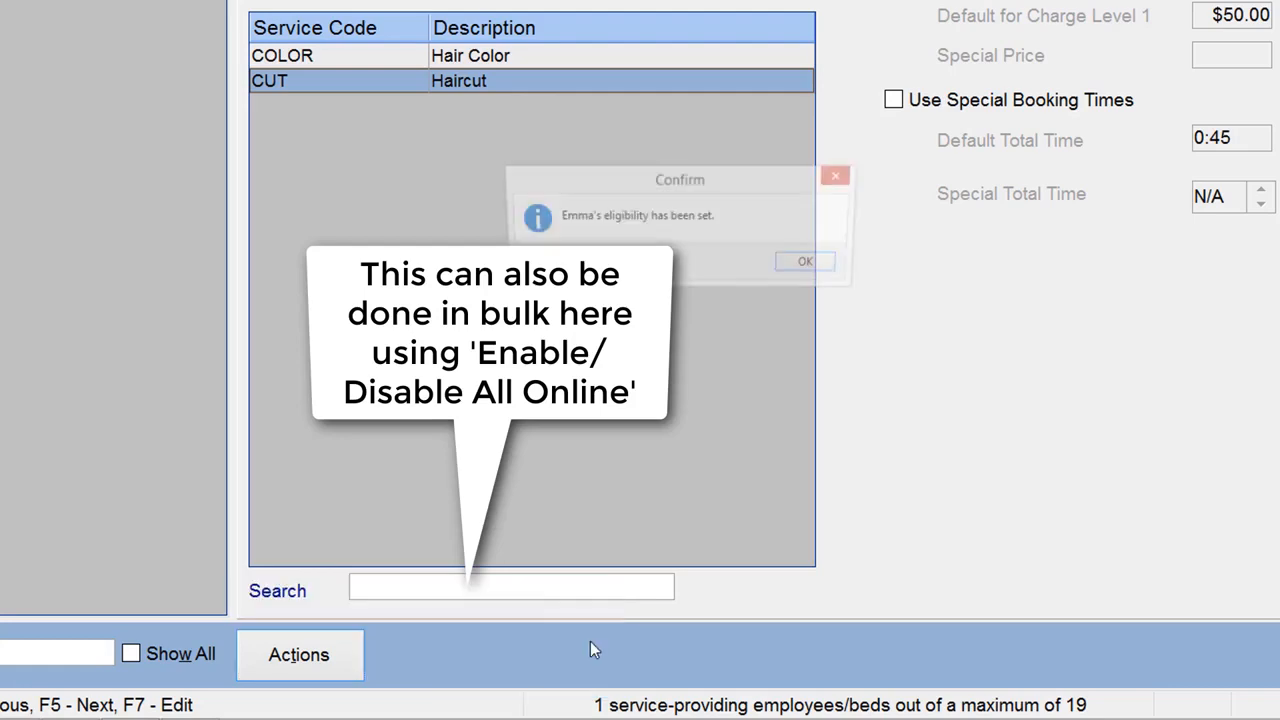
{"action": "left_click", "coordinate": [805, 261]}
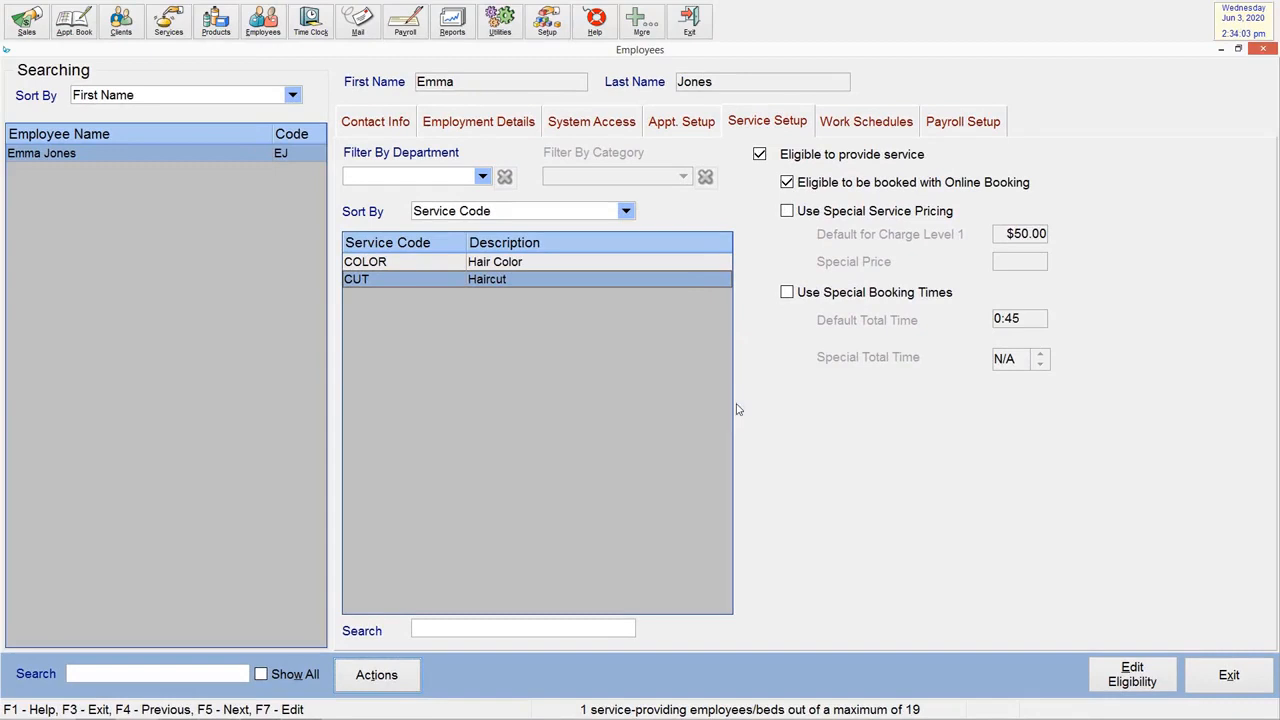
{"action": "left_click", "coordinate": [400, 261]}
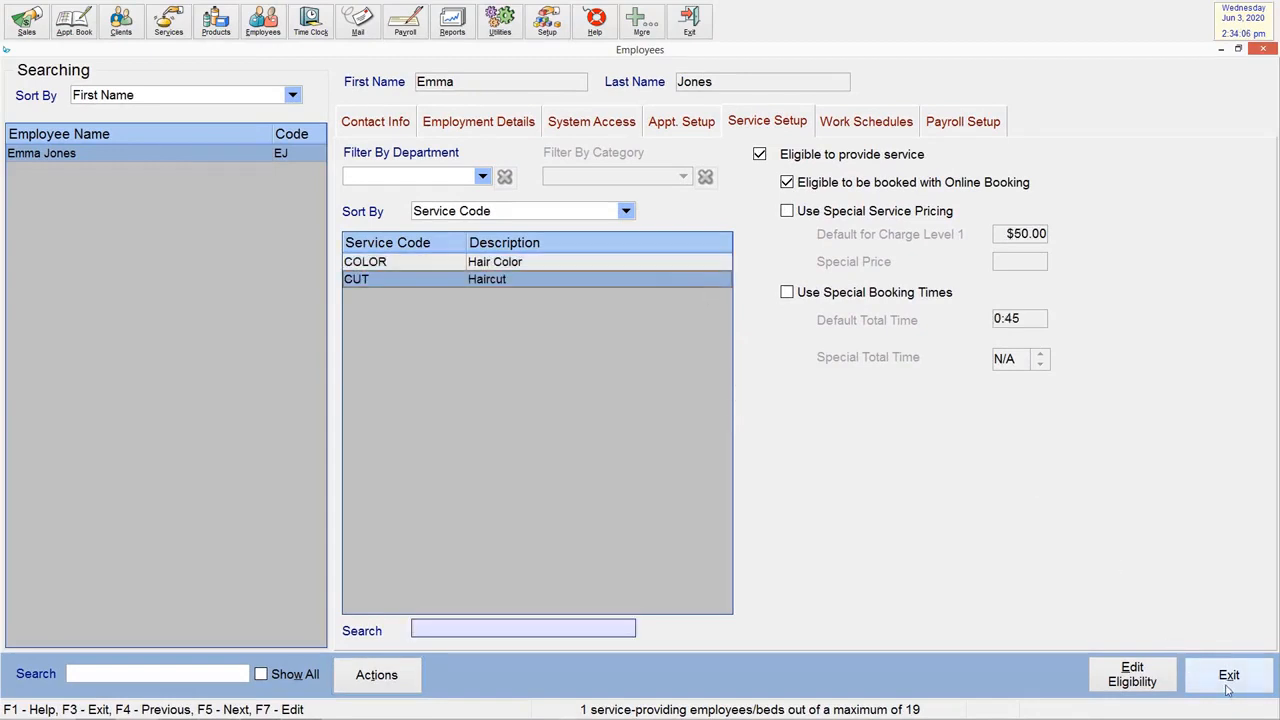
{"action": "left_click", "coordinate": [1228, 675]}
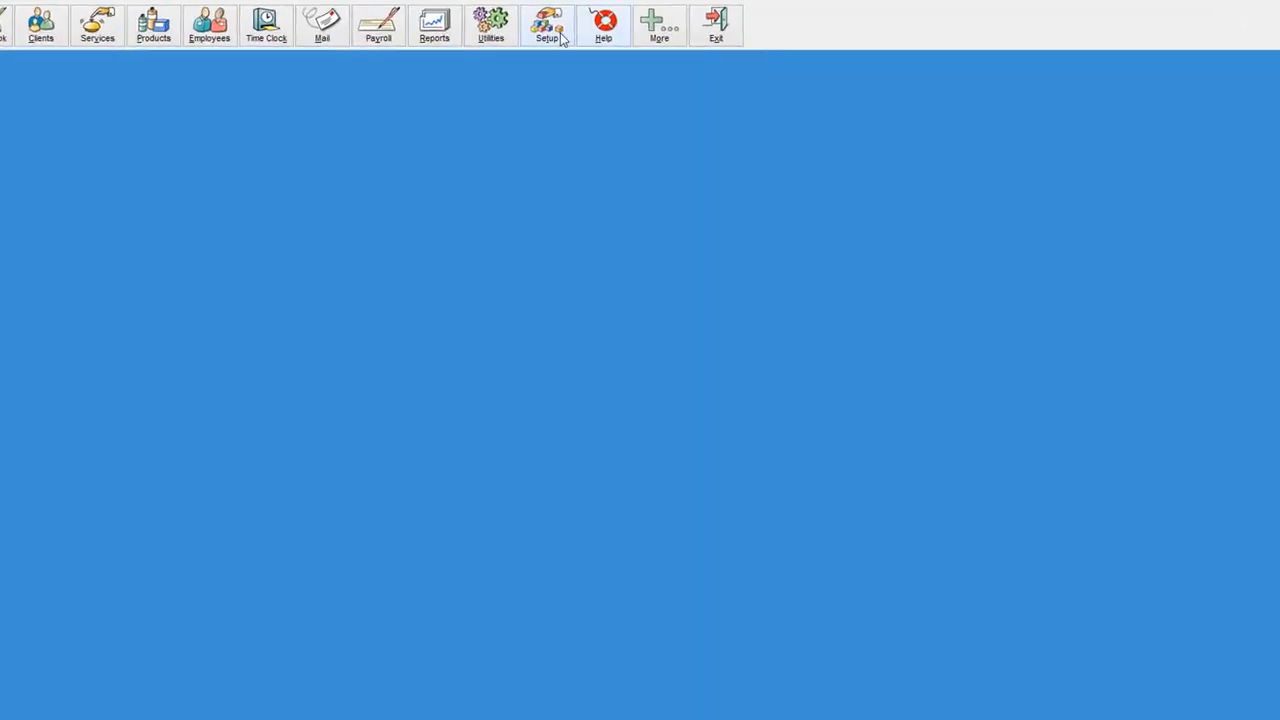
Edit the Online Appointment Book setup and require 10 hours' booking notice
{"action": "left_click", "coordinate": [546, 25]}
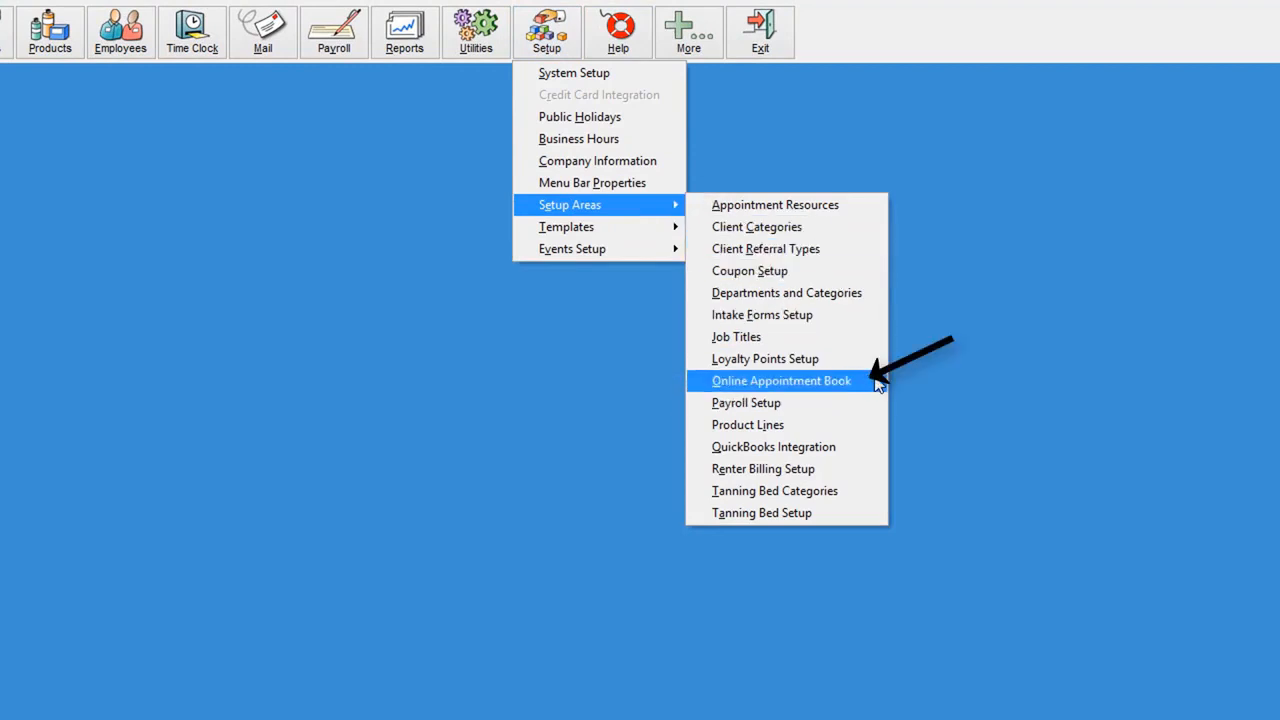
{"action": "left_click", "coordinate": [780, 380]}
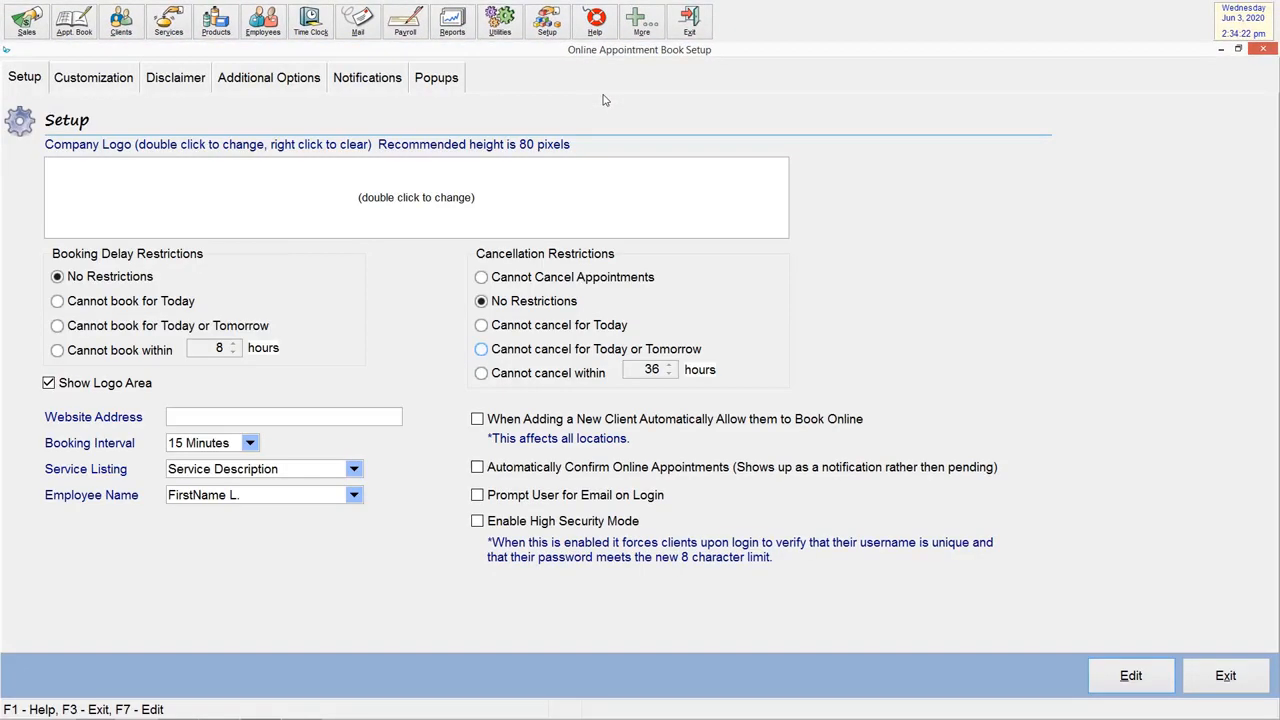
{"action": "mouse_move", "coordinate": [1093, 664]}
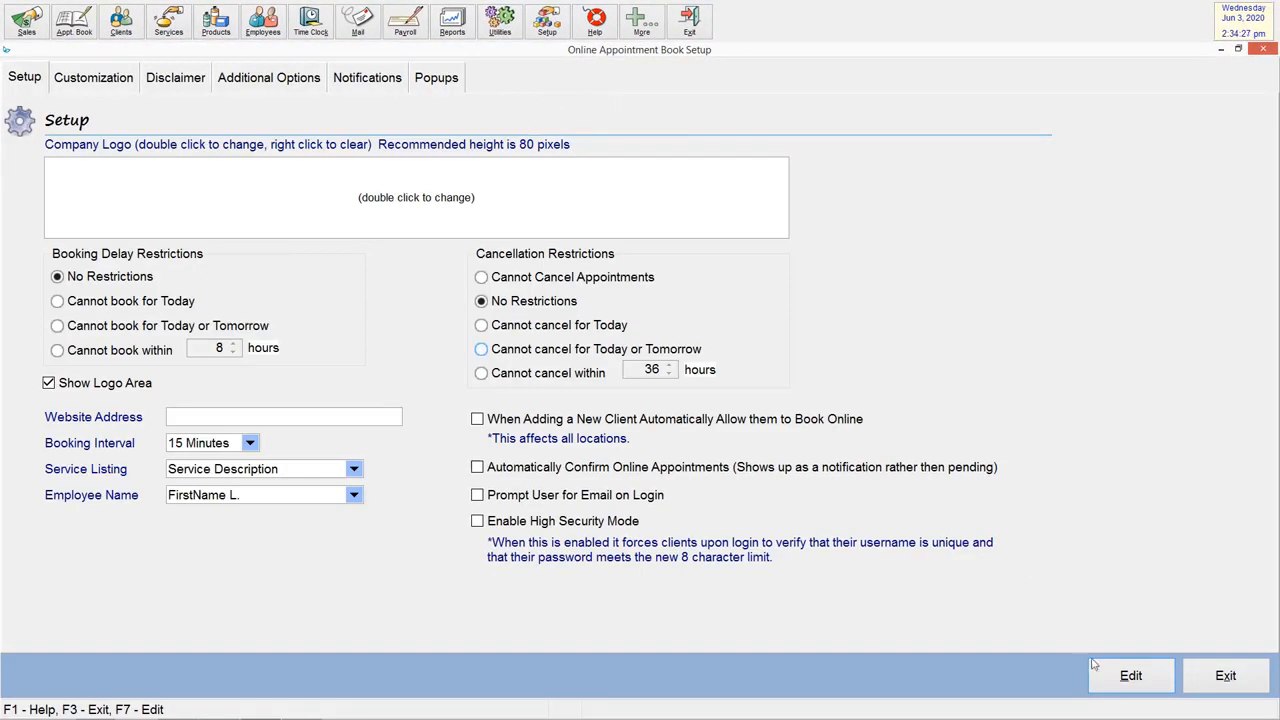
{"action": "left_click", "coordinate": [57, 301]}
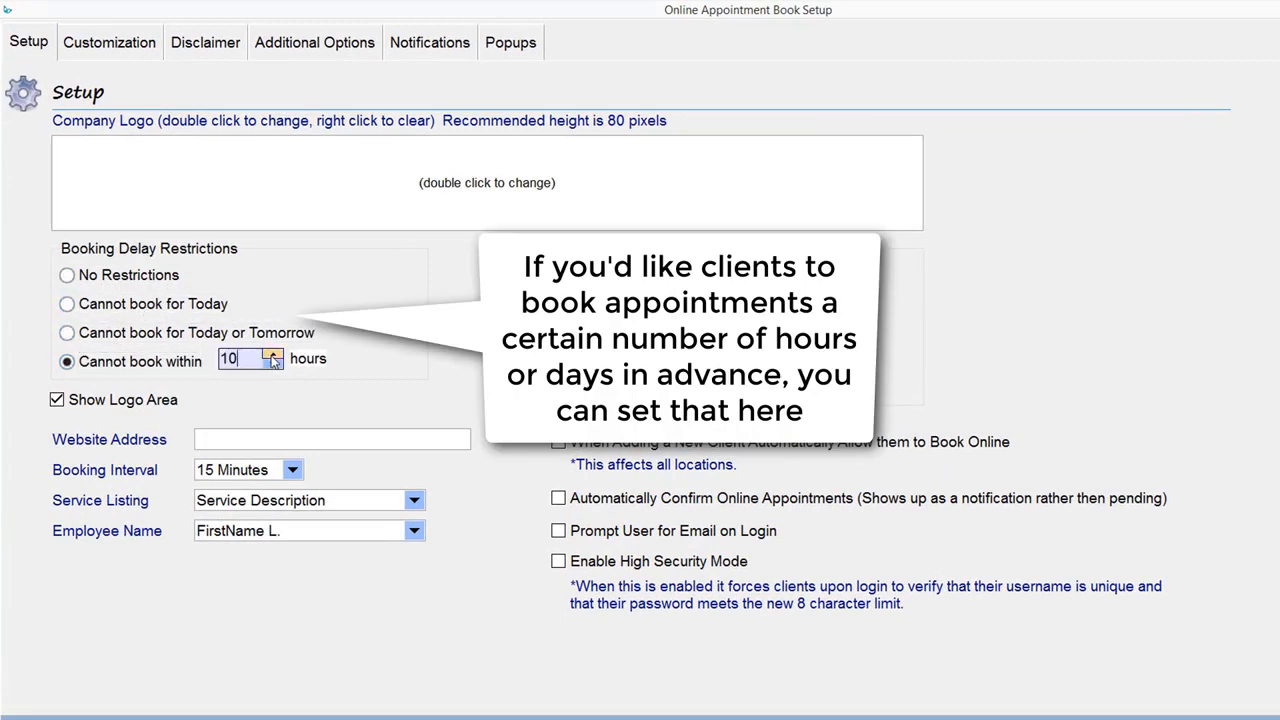
{"action": "left_click", "coordinate": [272, 364]}
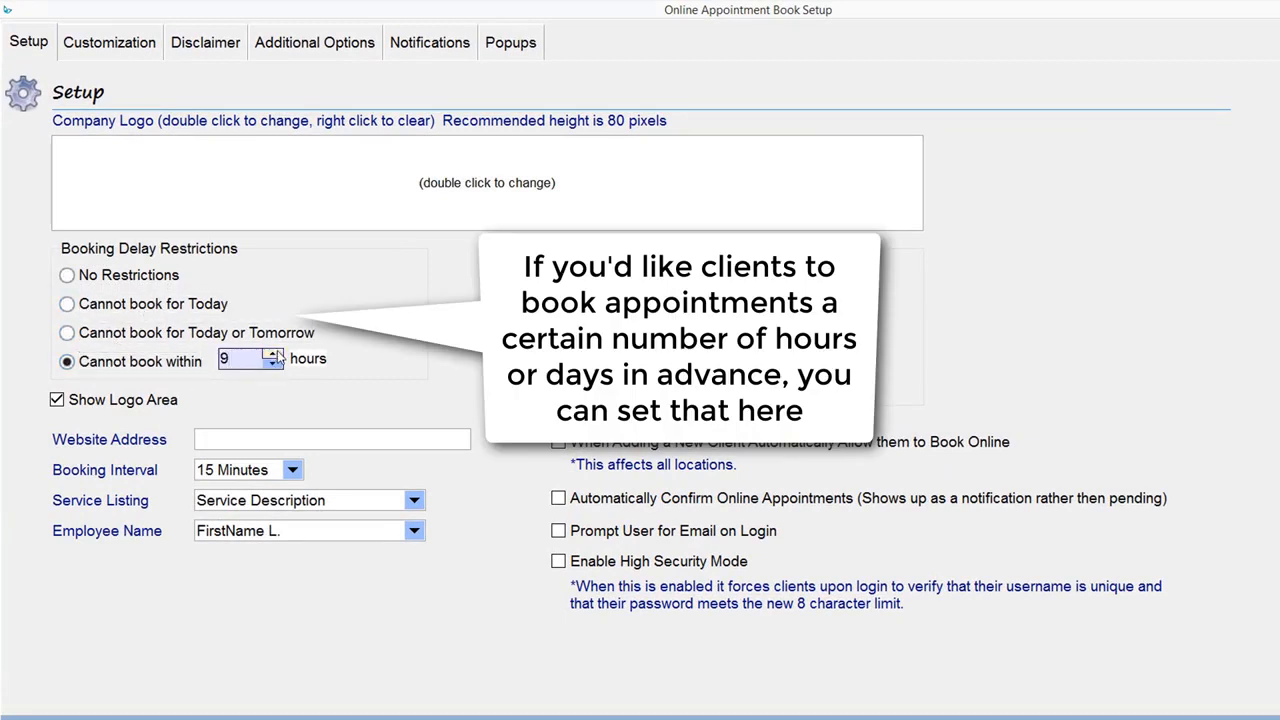
{"action": "left_click", "coordinate": [293, 470]}
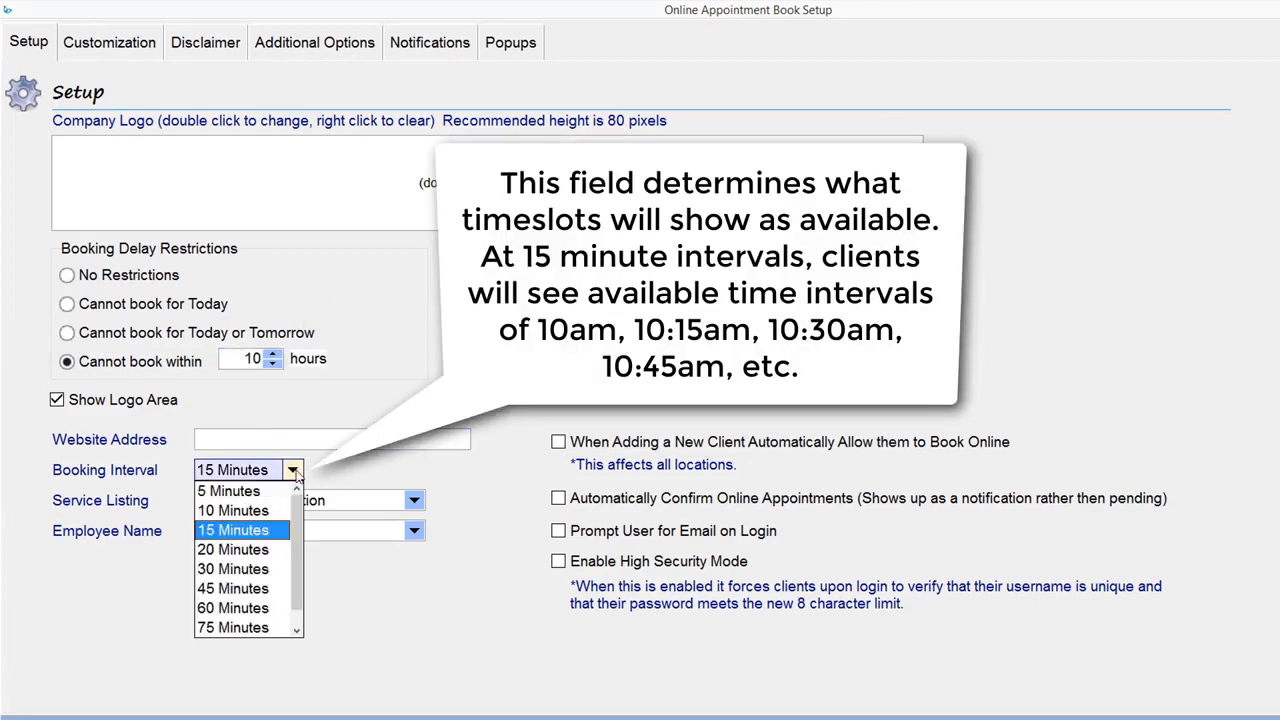
{"action": "mouse_move", "coordinate": [230, 490]}
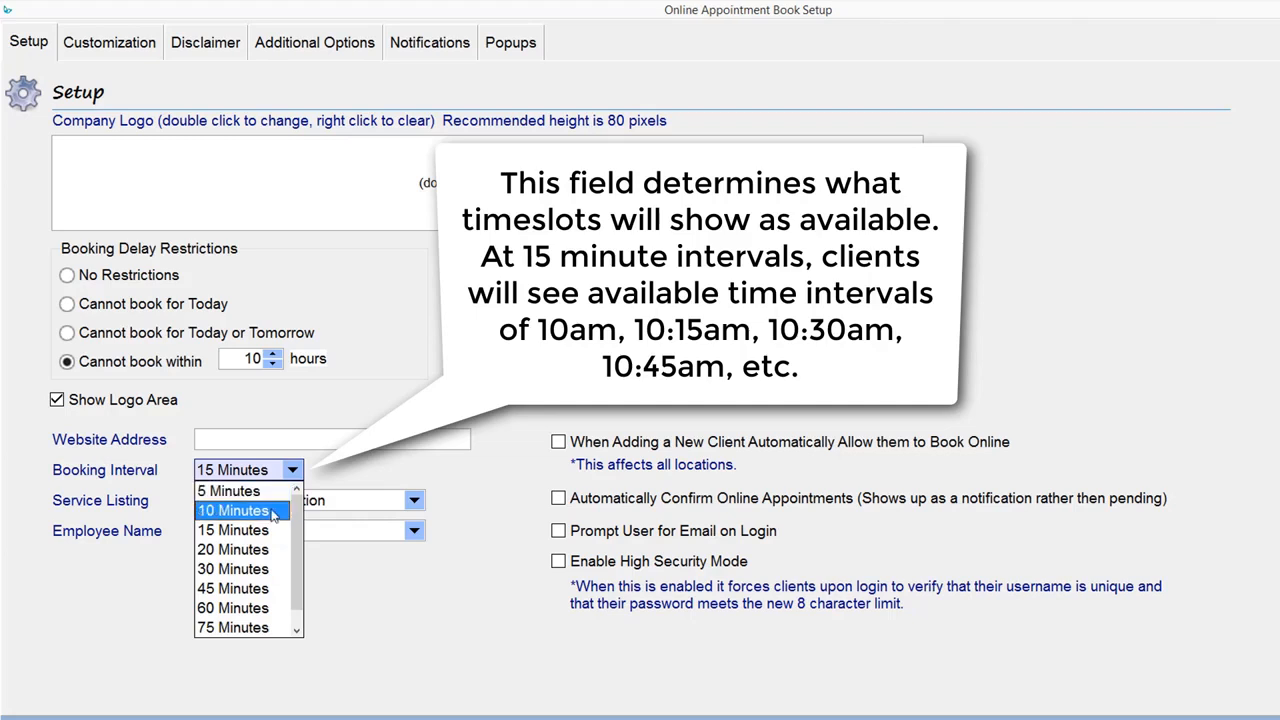
{"action": "mouse_move", "coordinate": [234, 569]}
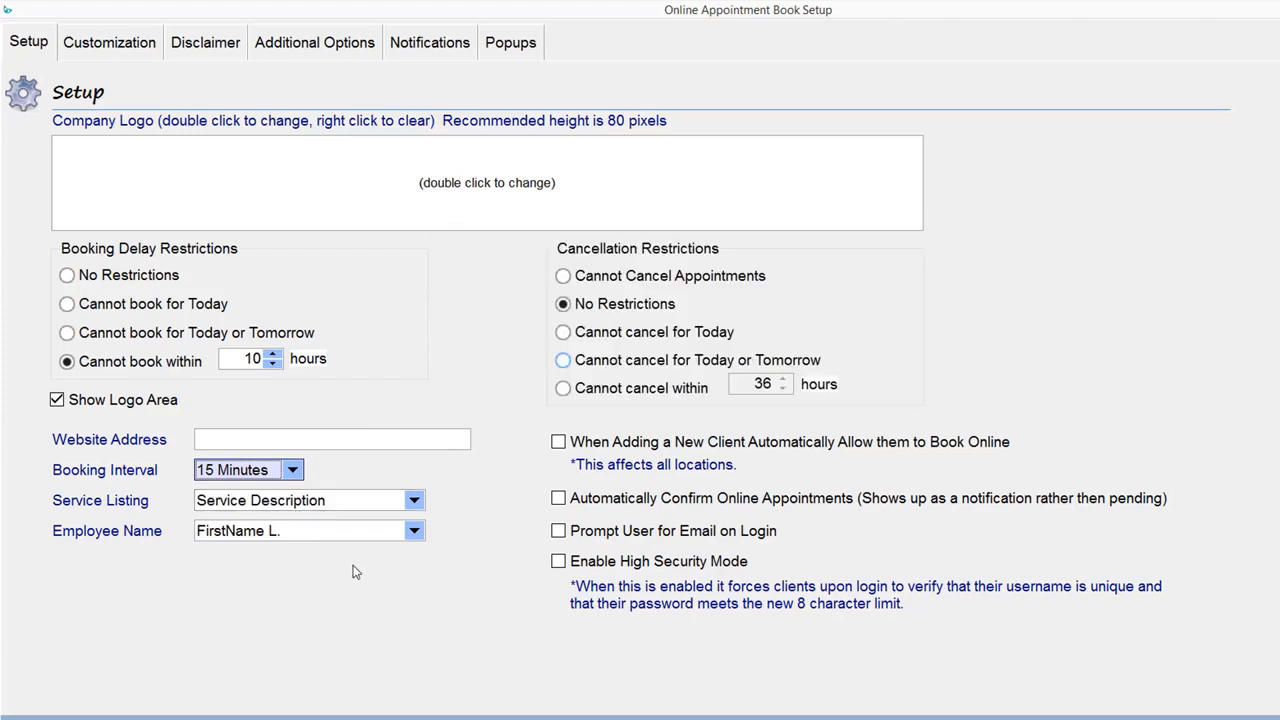
Bar cancellations within 36 hours, auto-enable new clients for online booking and auto-confirm online appointments
{"action": "left_click", "coordinate": [563, 275]}
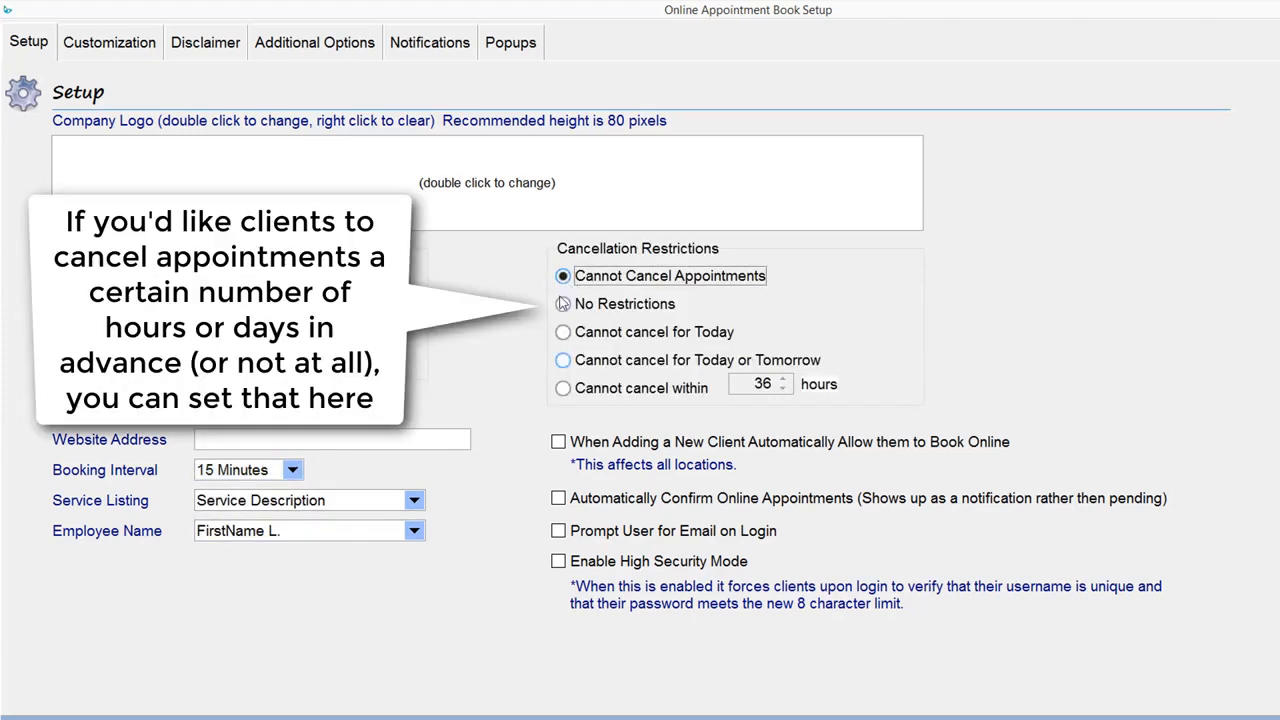
{"action": "left_click", "coordinate": [563, 388]}
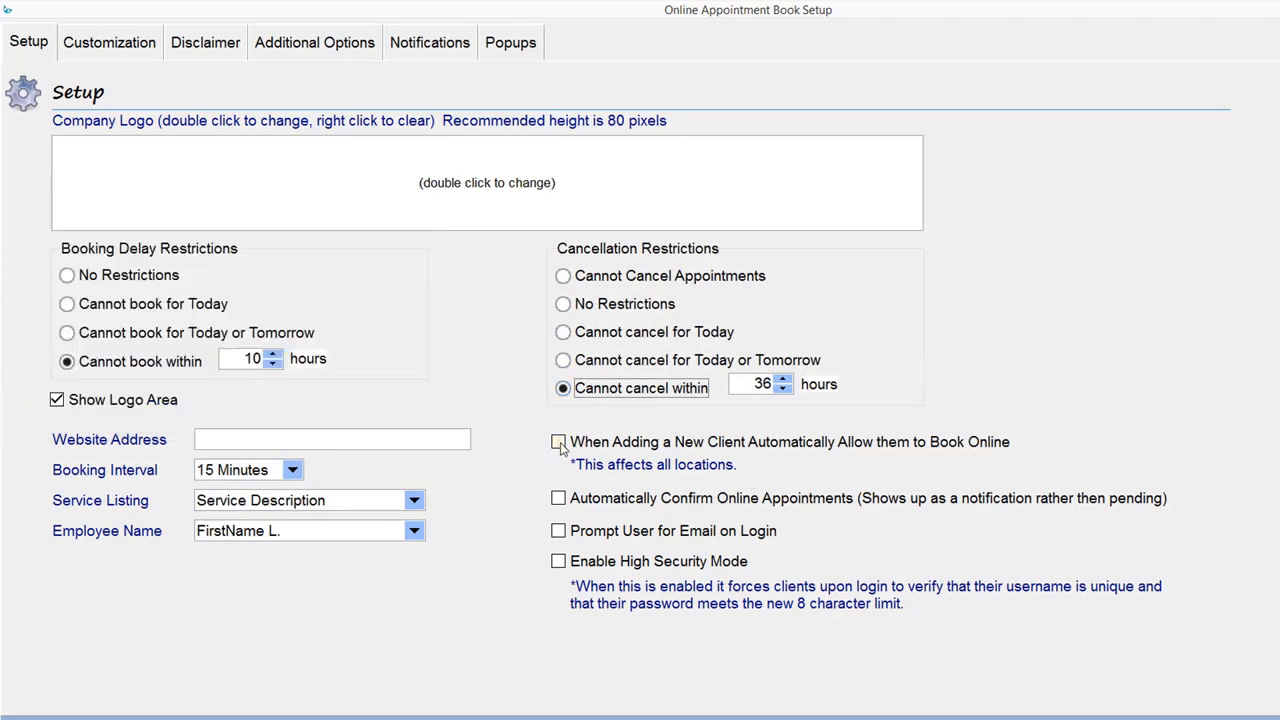
{"action": "mouse_move", "coordinate": [559, 442]}
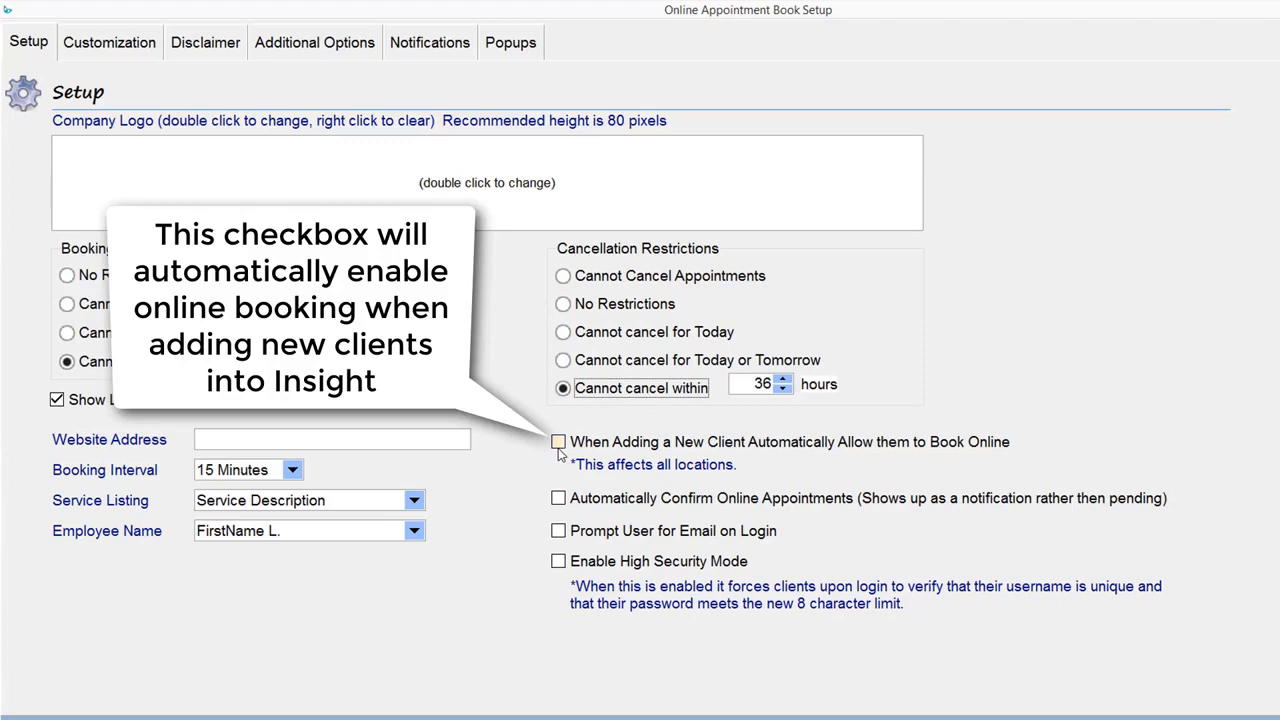
{"action": "left_click", "coordinate": [558, 442]}
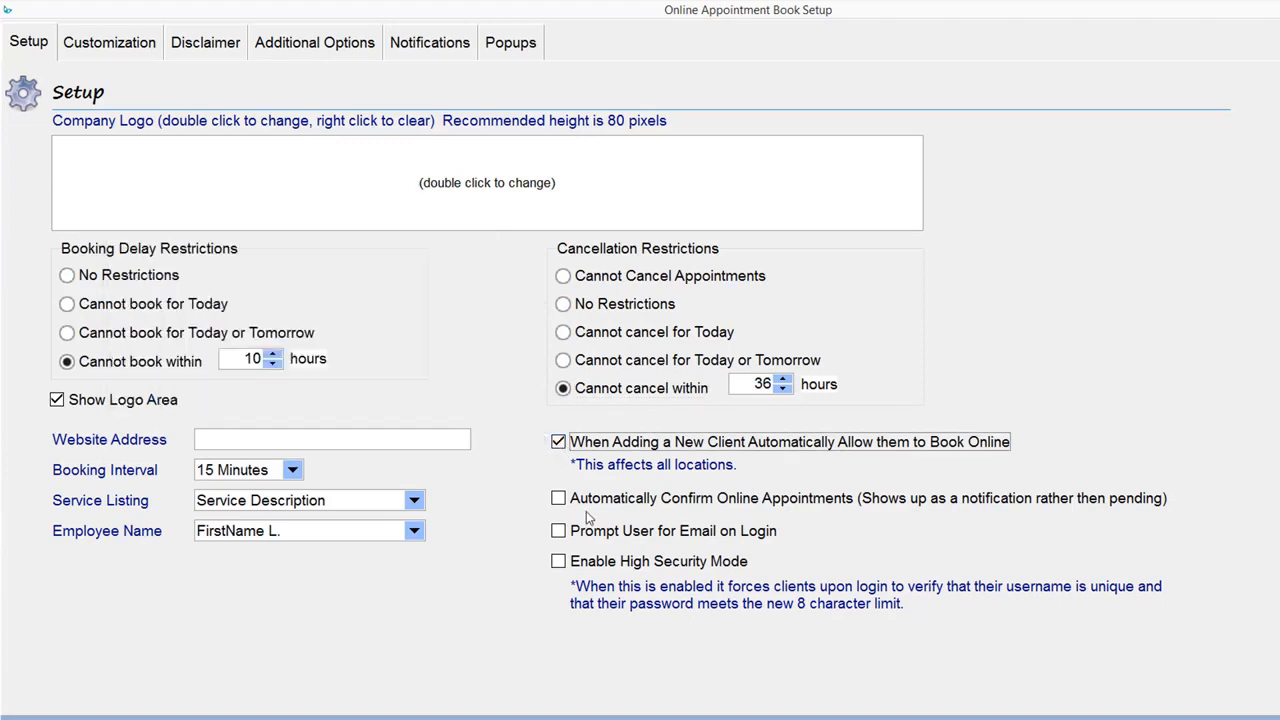
{"action": "mouse_move", "coordinate": [559, 498]}
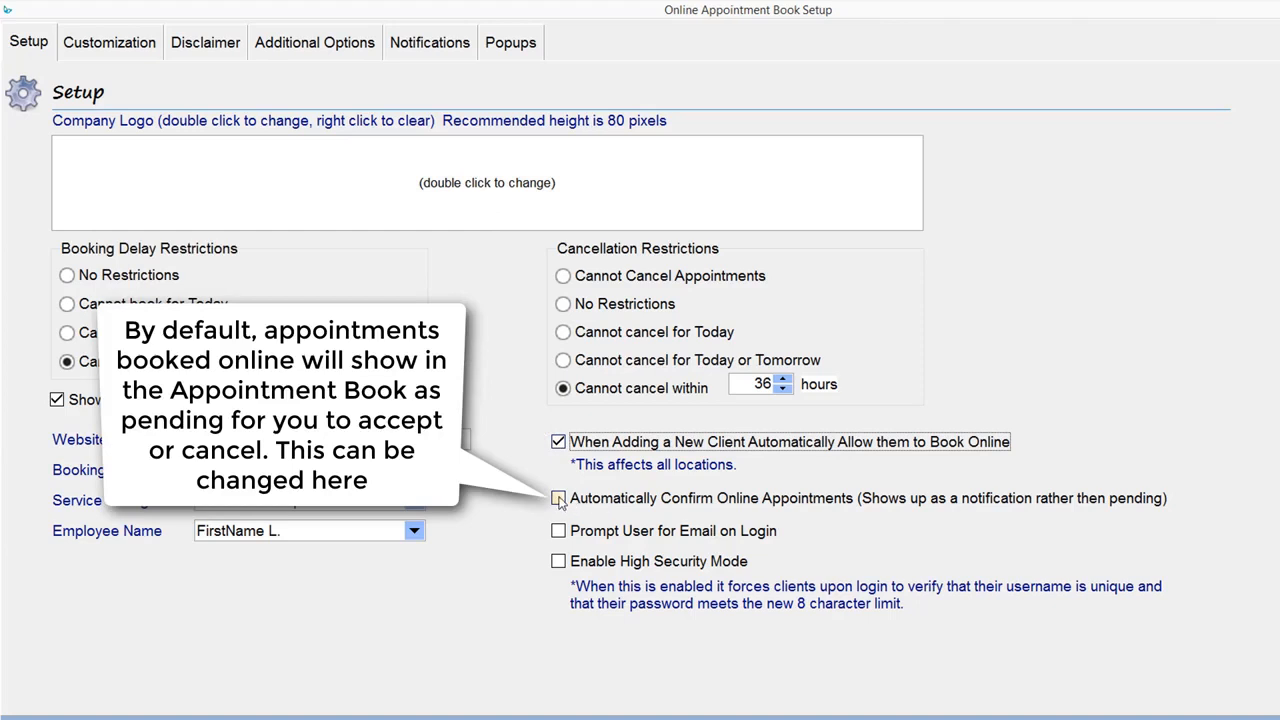
{"action": "left_click", "coordinate": [558, 498]}
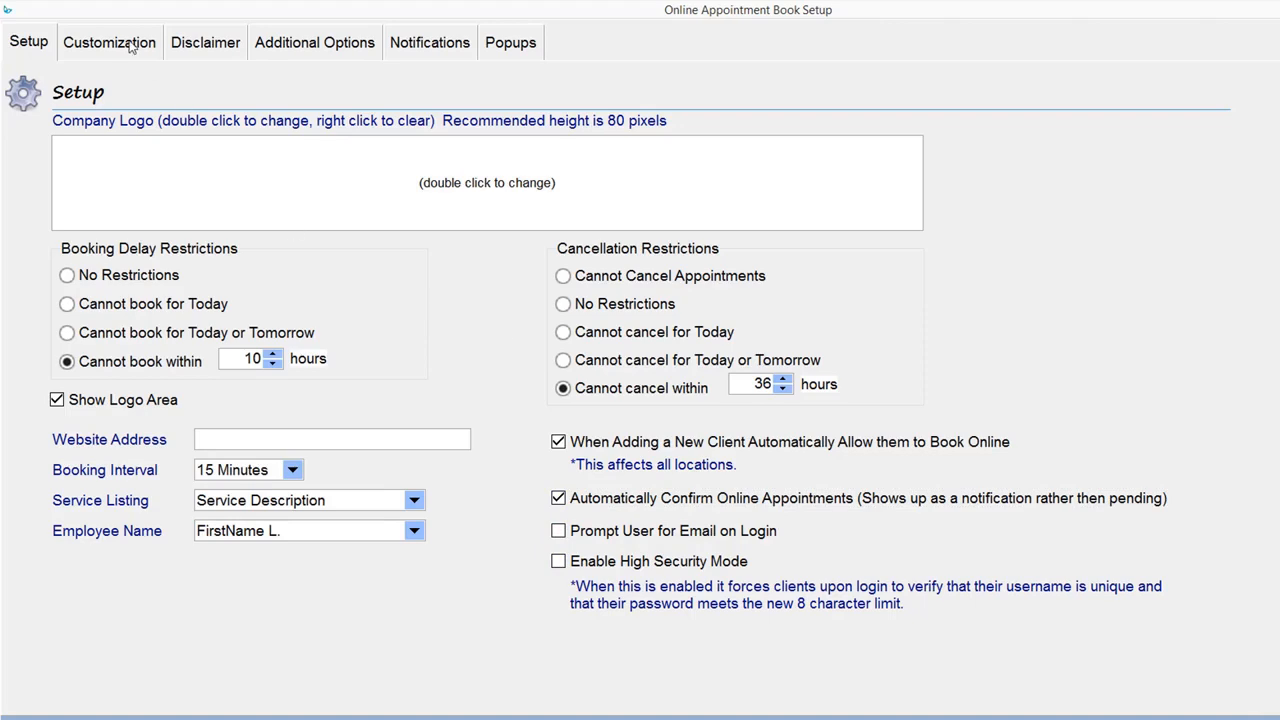
Preview the Customization theme colours and the Disclaimer, then show Additional Options
{"action": "left_click", "coordinate": [109, 42]}
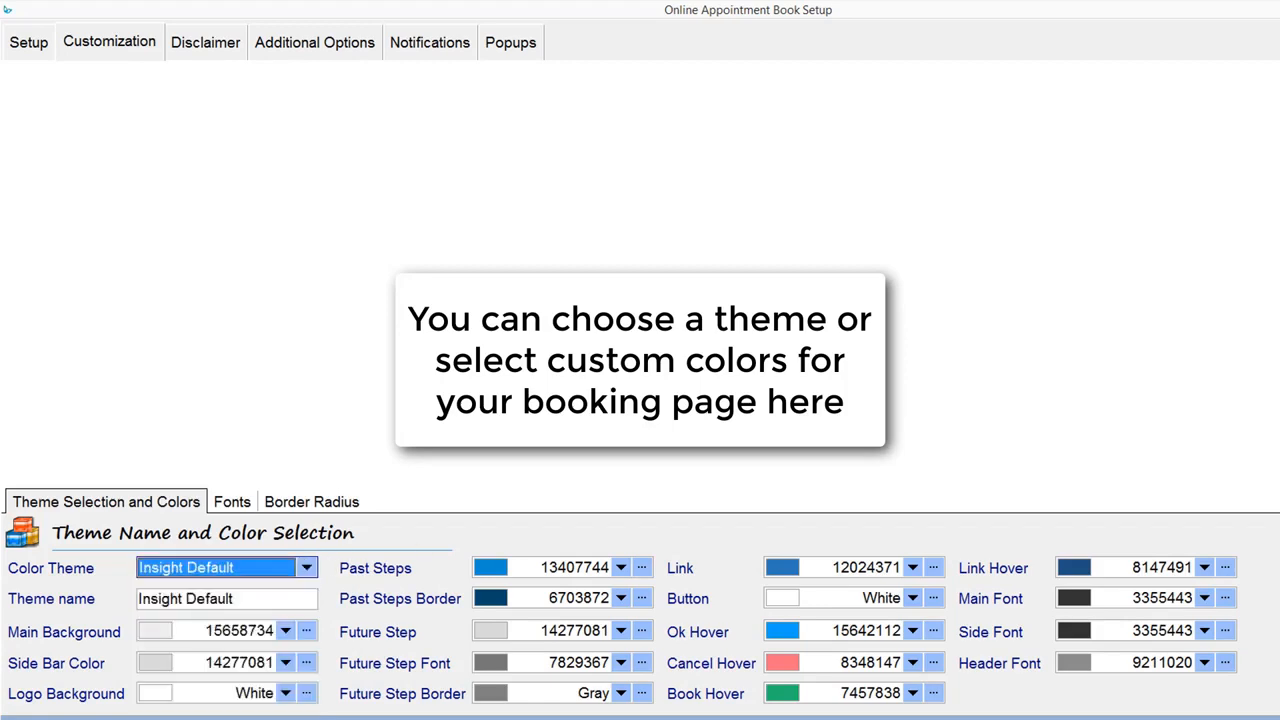
{"action": "left_click", "coordinate": [204, 42]}
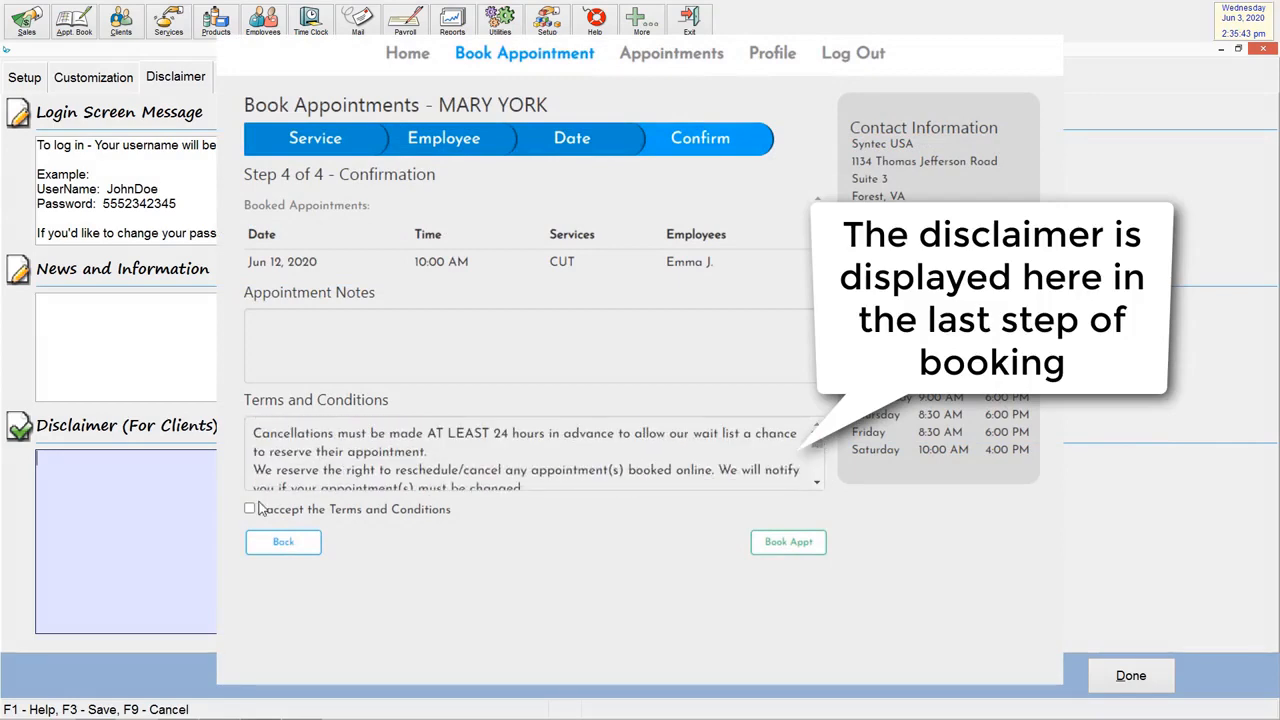
{"action": "left_click", "coordinate": [249, 508]}
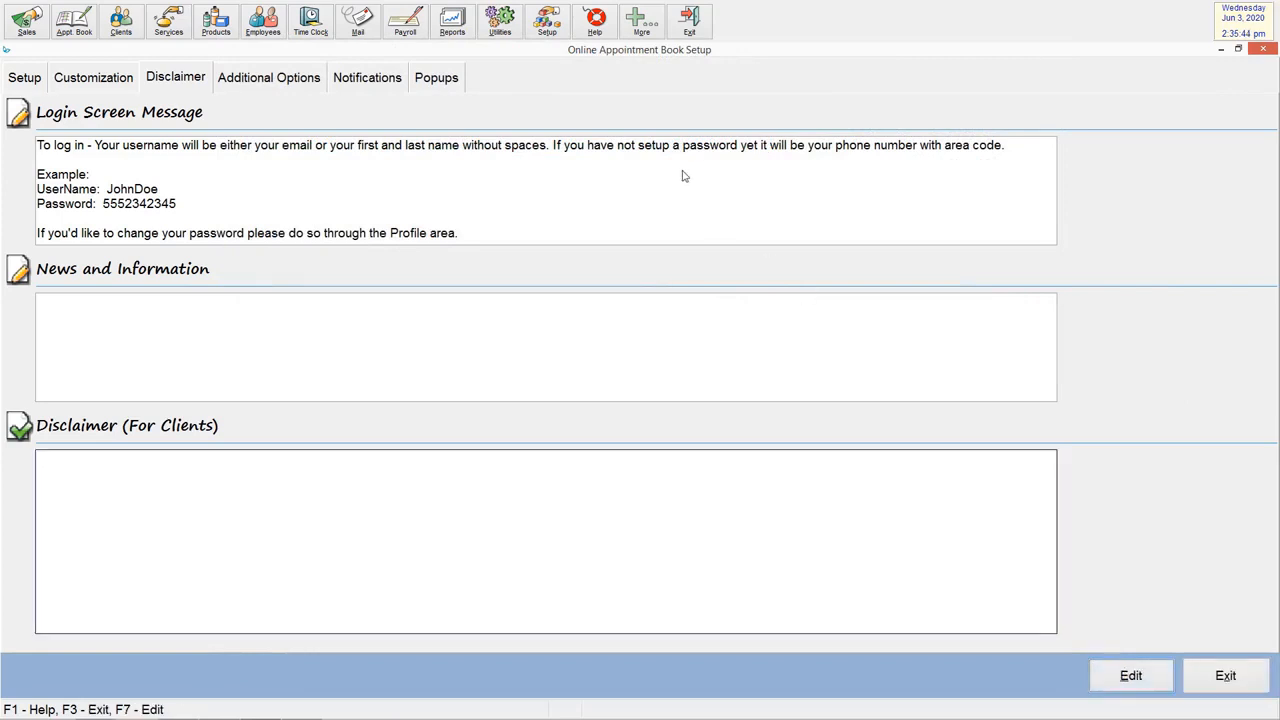
{"action": "left_click", "coordinate": [268, 77]}
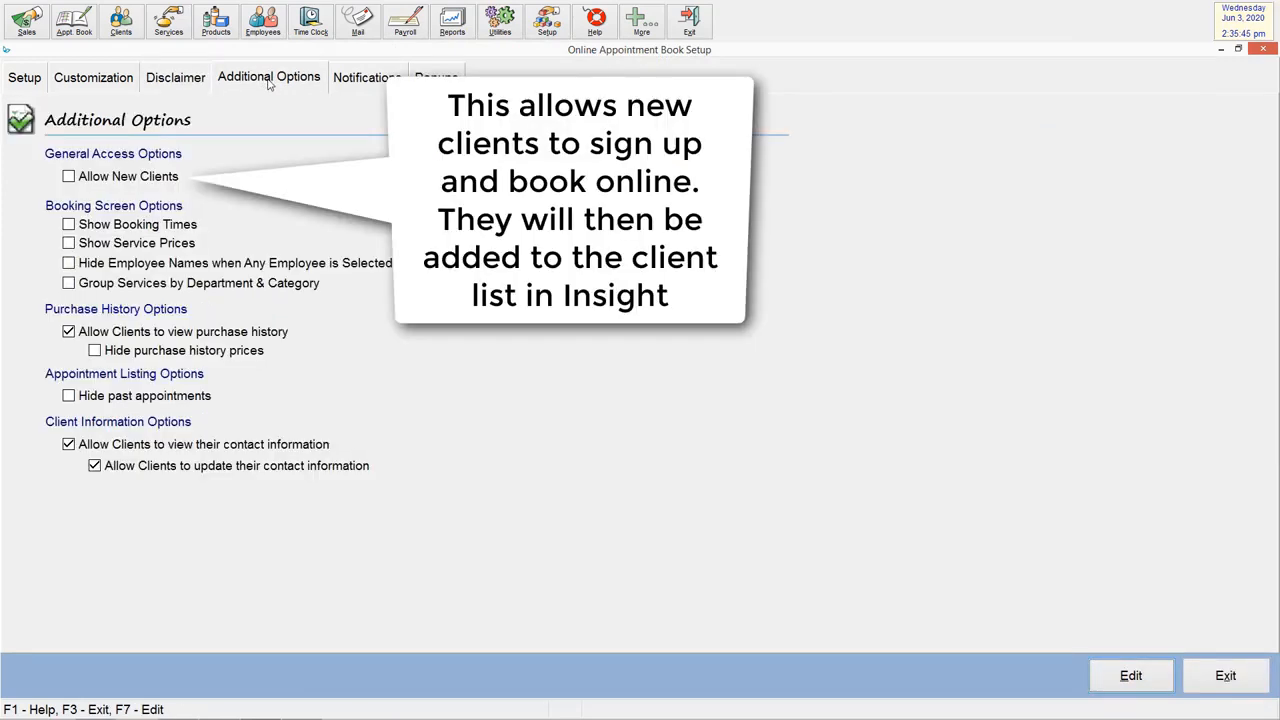
Allow new client sign-up, show booking times, hide service prices and purchase history, then move to Notifications
{"action": "left_click", "coordinate": [1131, 675]}
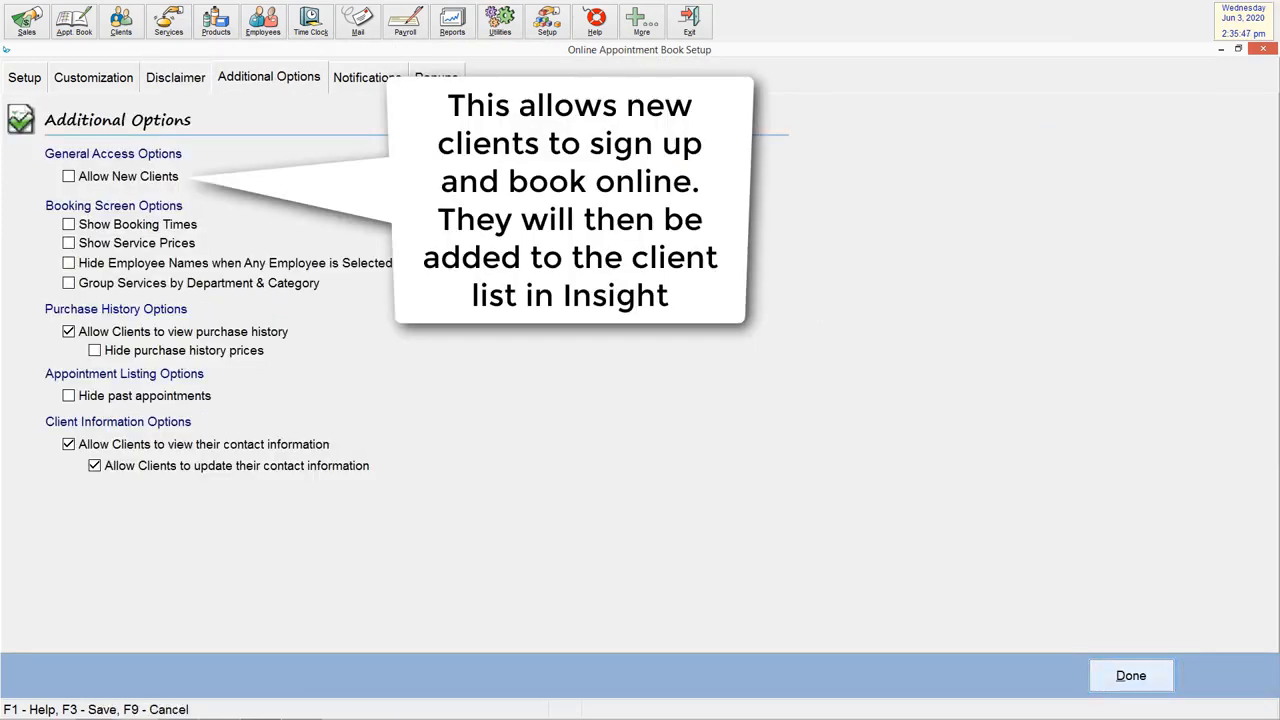
{"action": "left_click", "coordinate": [68, 176]}
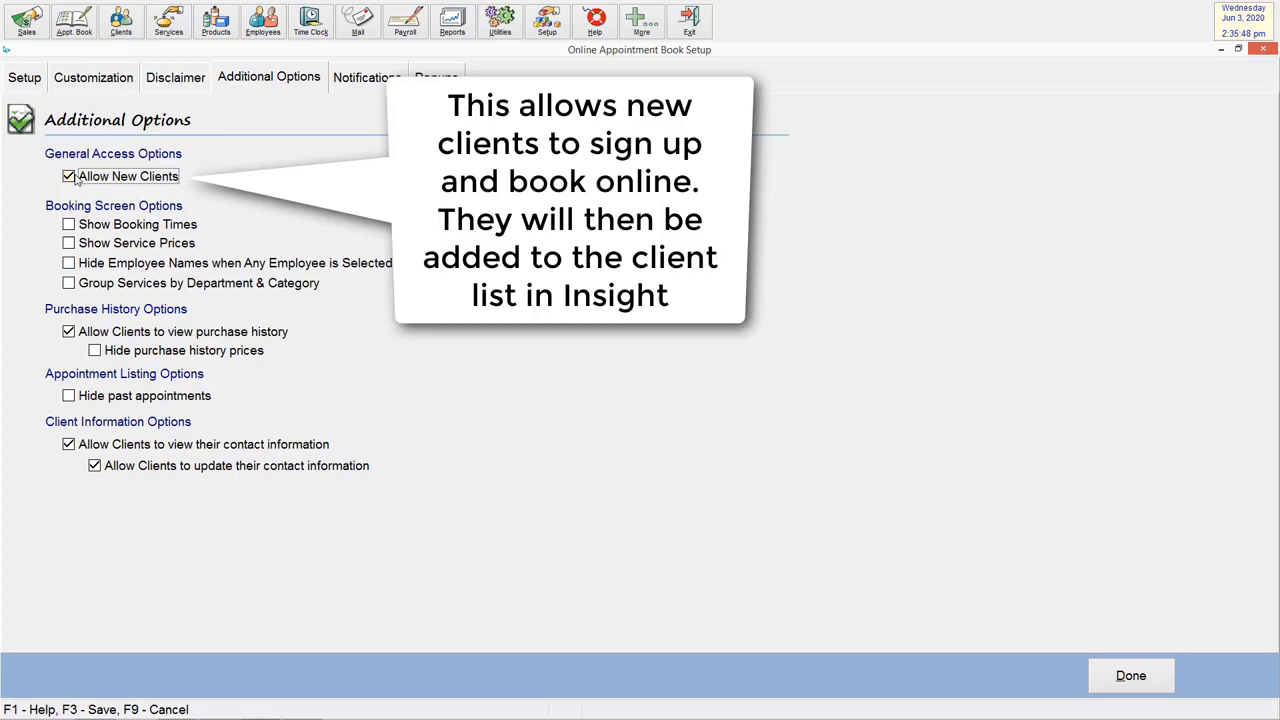
{"action": "left_click", "coordinate": [68, 224]}
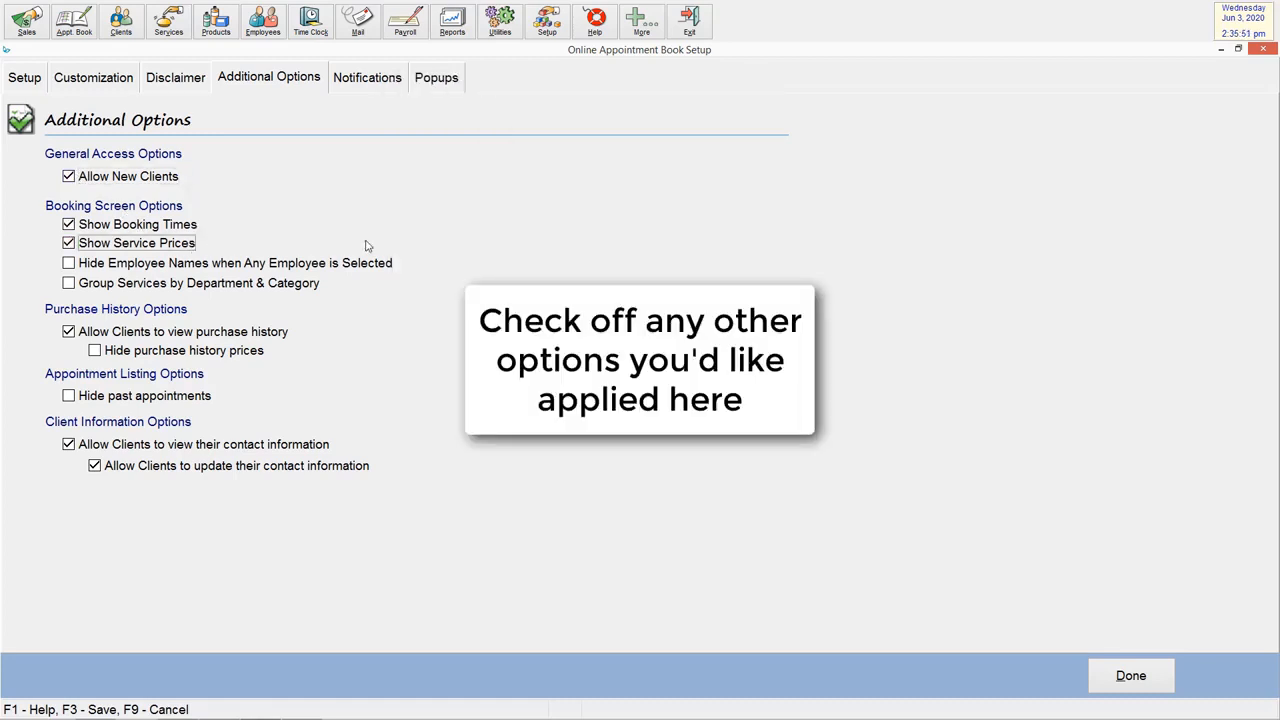
{"action": "left_click", "coordinate": [68, 243]}
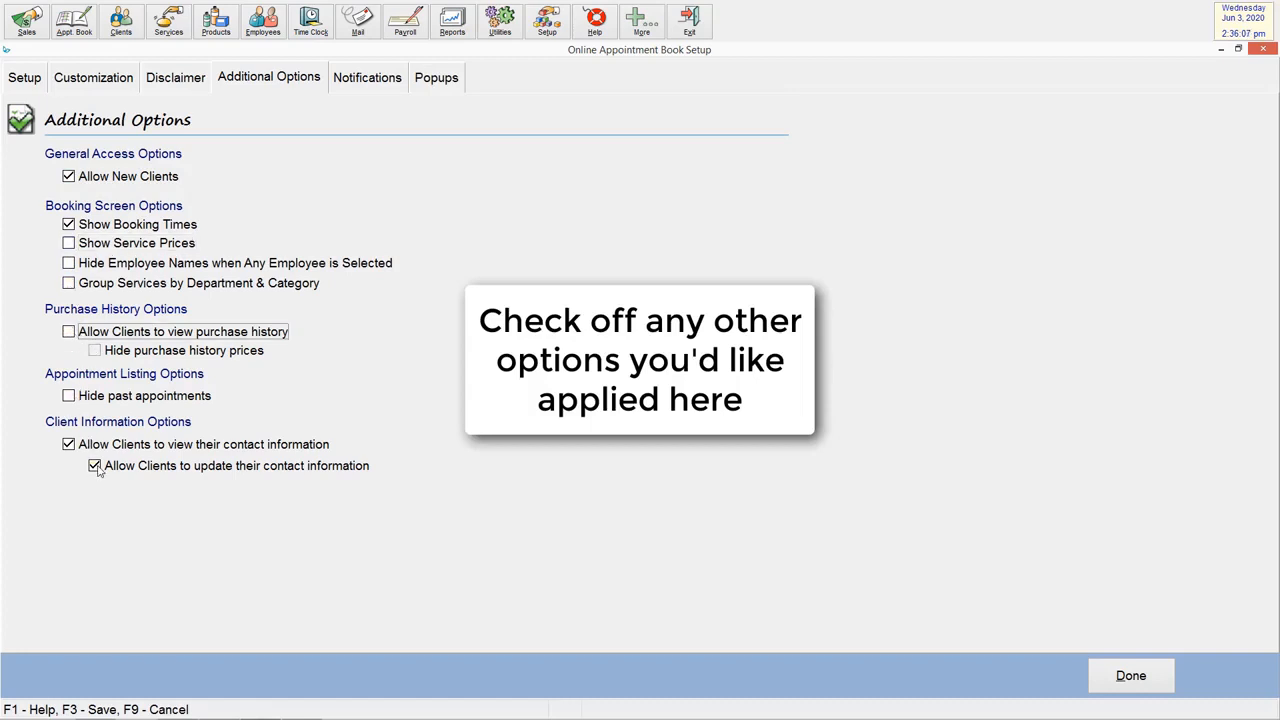
{"action": "left_click", "coordinate": [367, 77]}
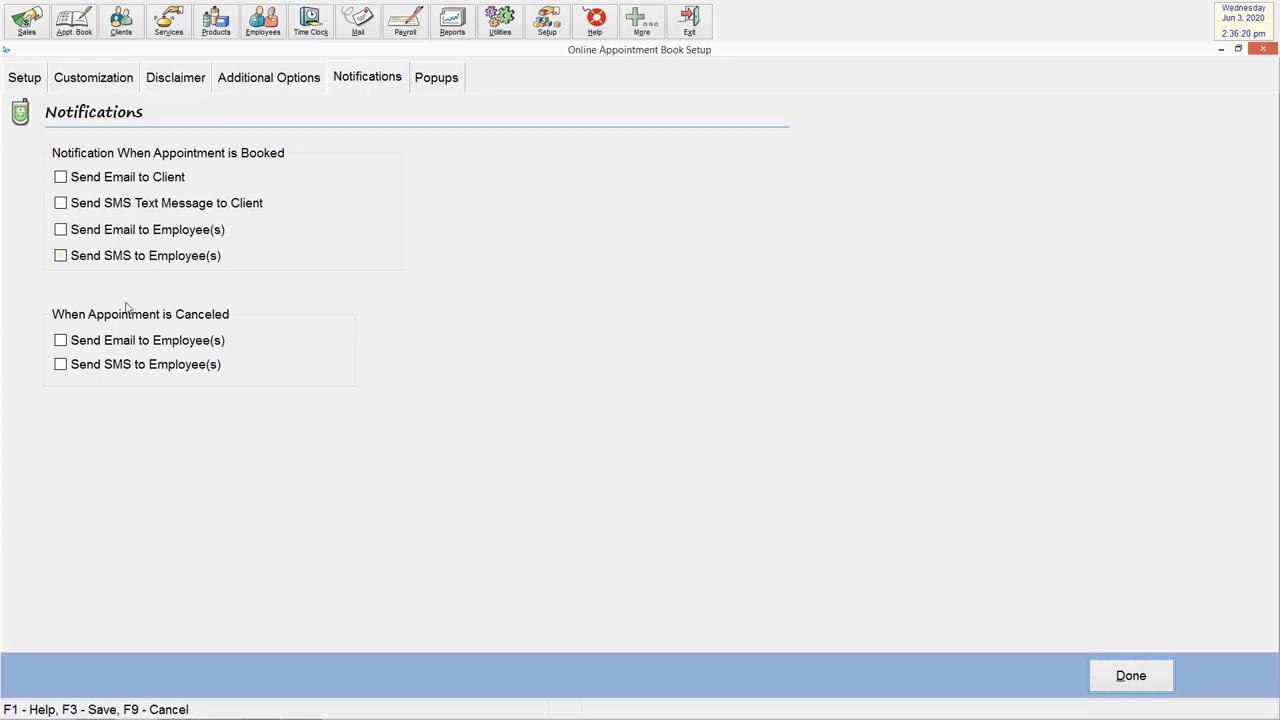
Leave all notification checkboxes unticked and save the setup with Done, reaching the client login page
{"action": "left_click", "coordinate": [60, 364]}
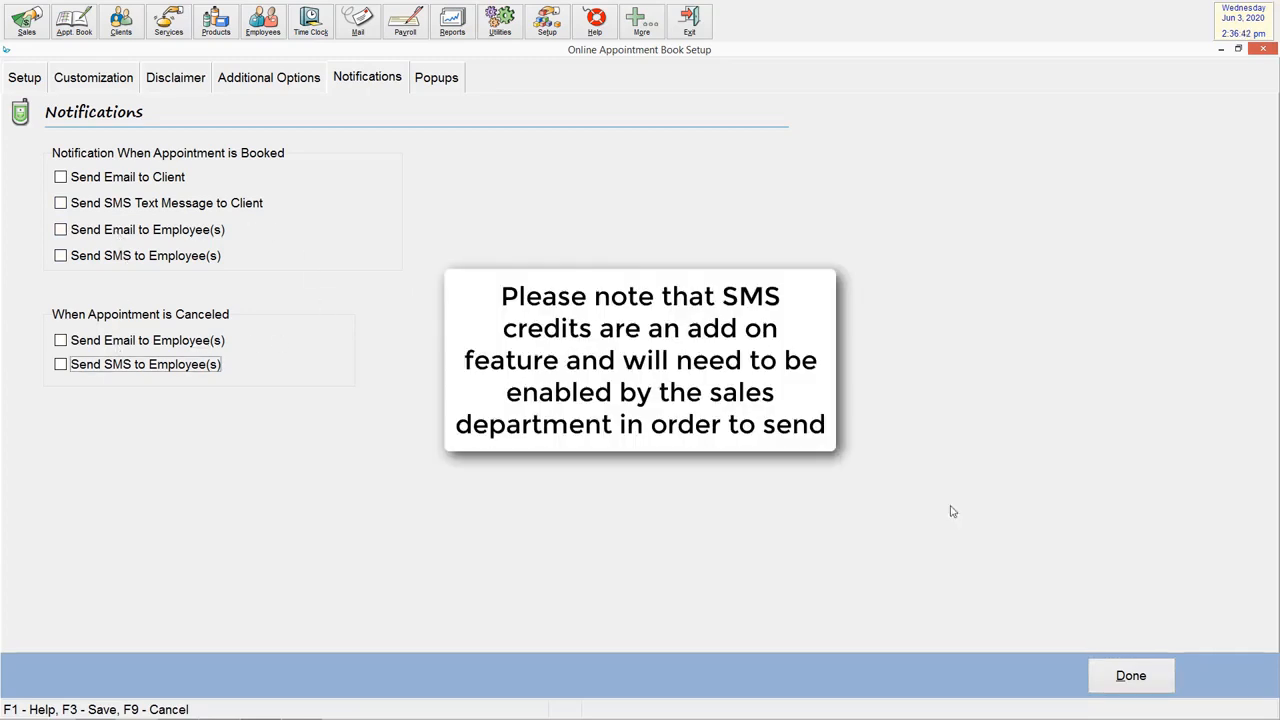
{"action": "left_click", "coordinate": [1130, 675]}
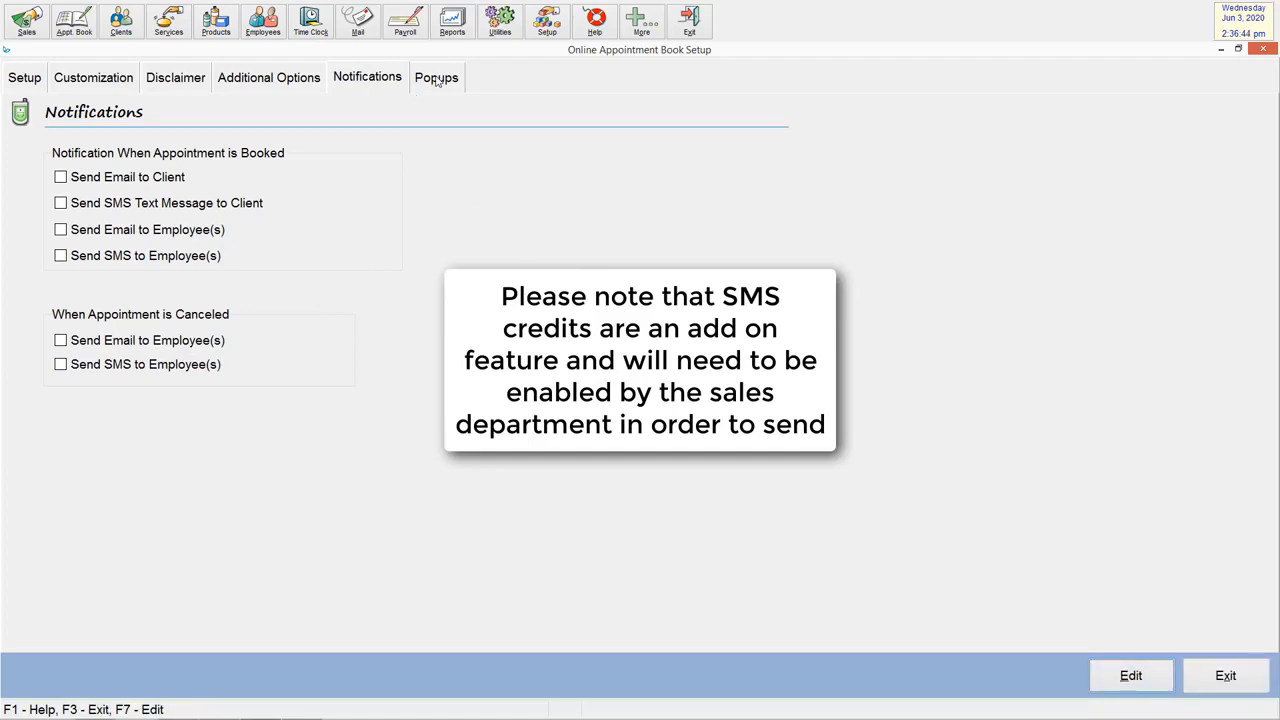
{"action": "left_click", "coordinate": [436, 77]}
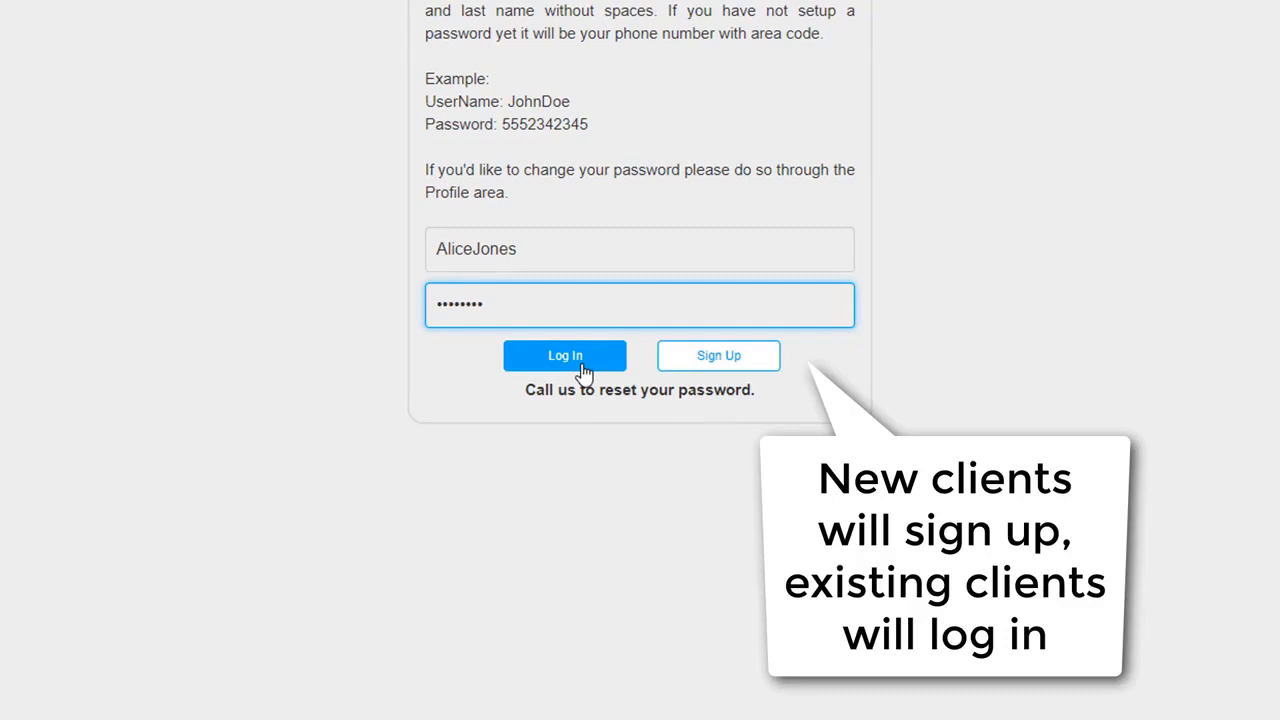
Log in as Alice Jones to reach step 1, service selection (Hair Color, Haircut, Manicure)
{"action": "left_click", "coordinate": [565, 355]}
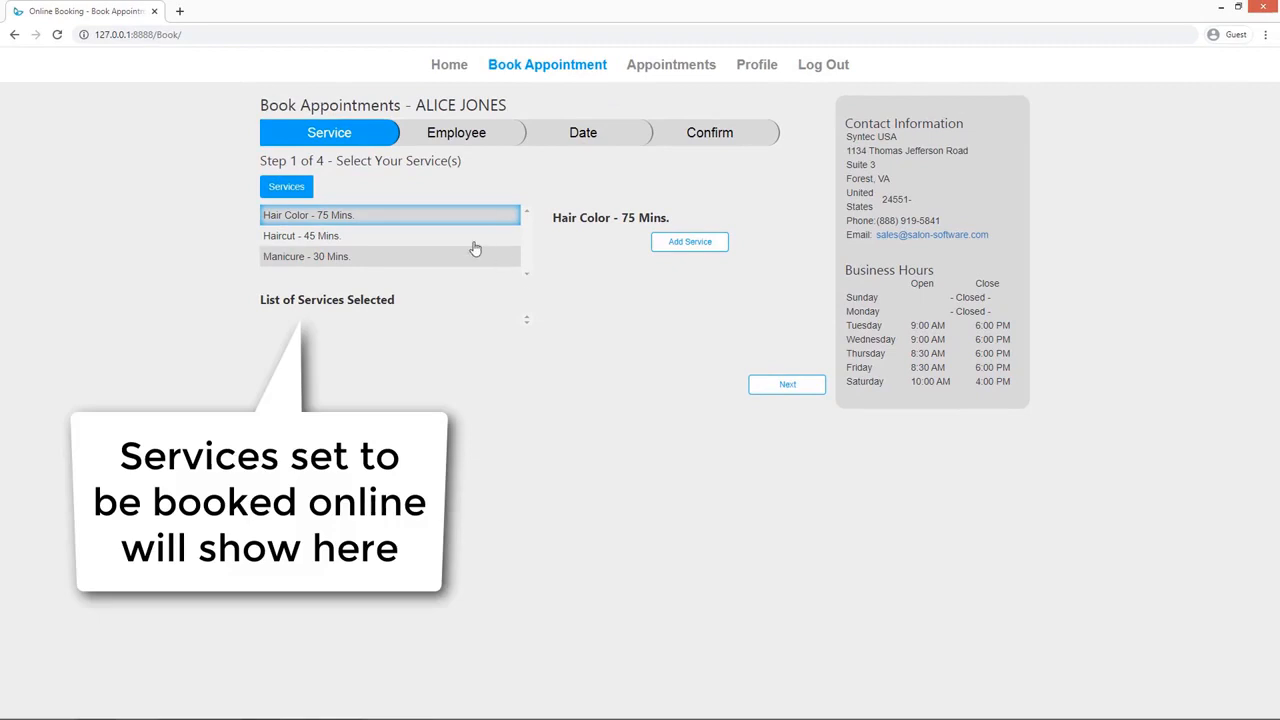
Add the Haircut - 45 Mins. service to the booking and continue to employee selection
{"action": "left_click", "coordinate": [390, 256]}
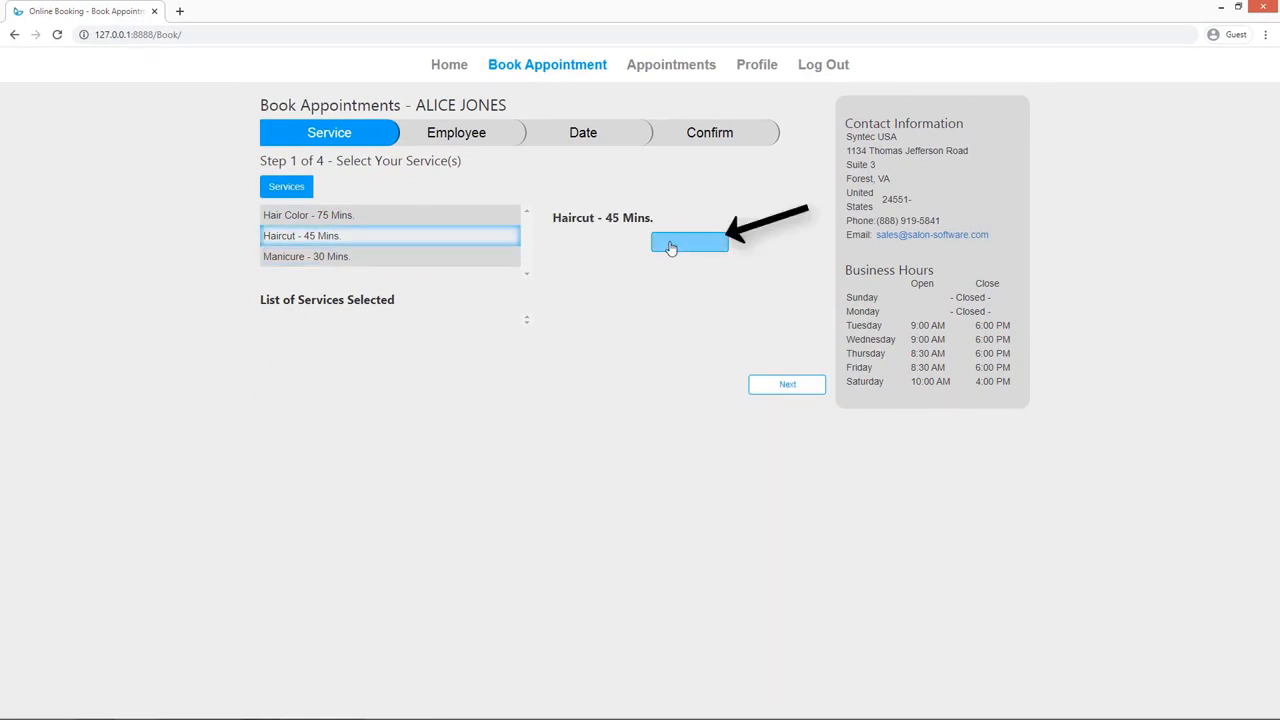
{"action": "left_click", "coordinate": [689, 241]}
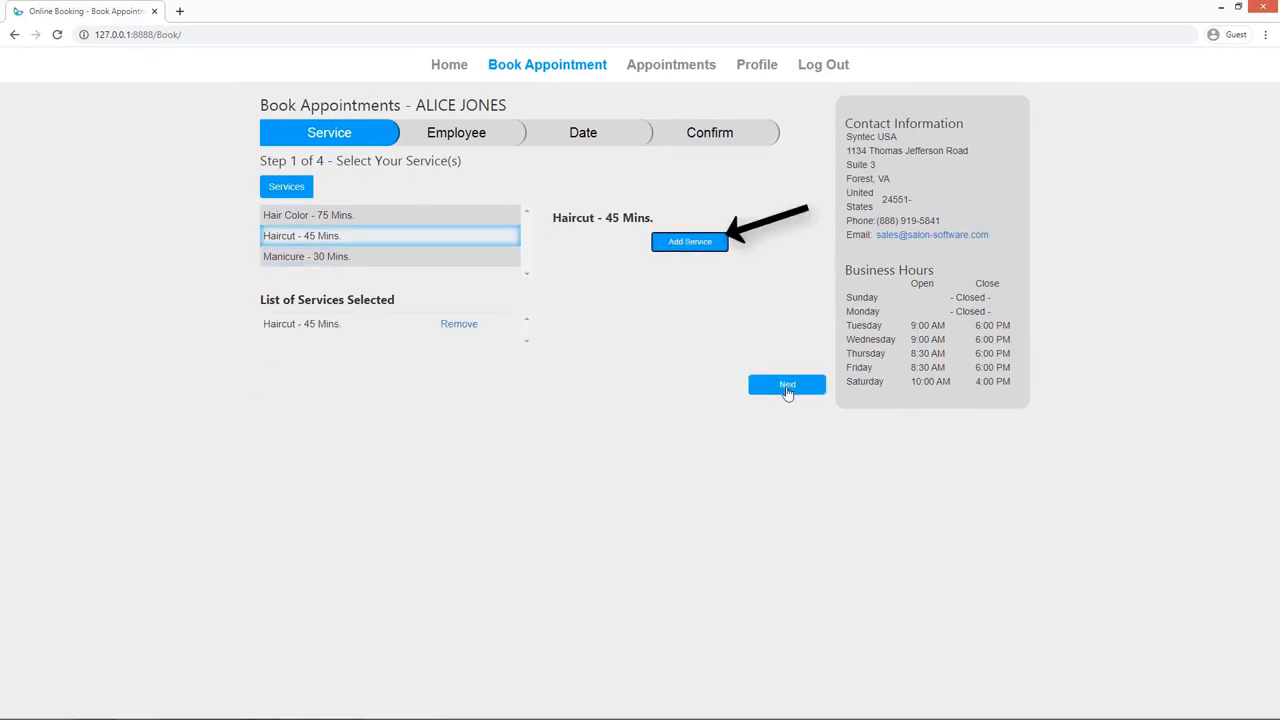
{"action": "left_click", "coordinate": [787, 385]}
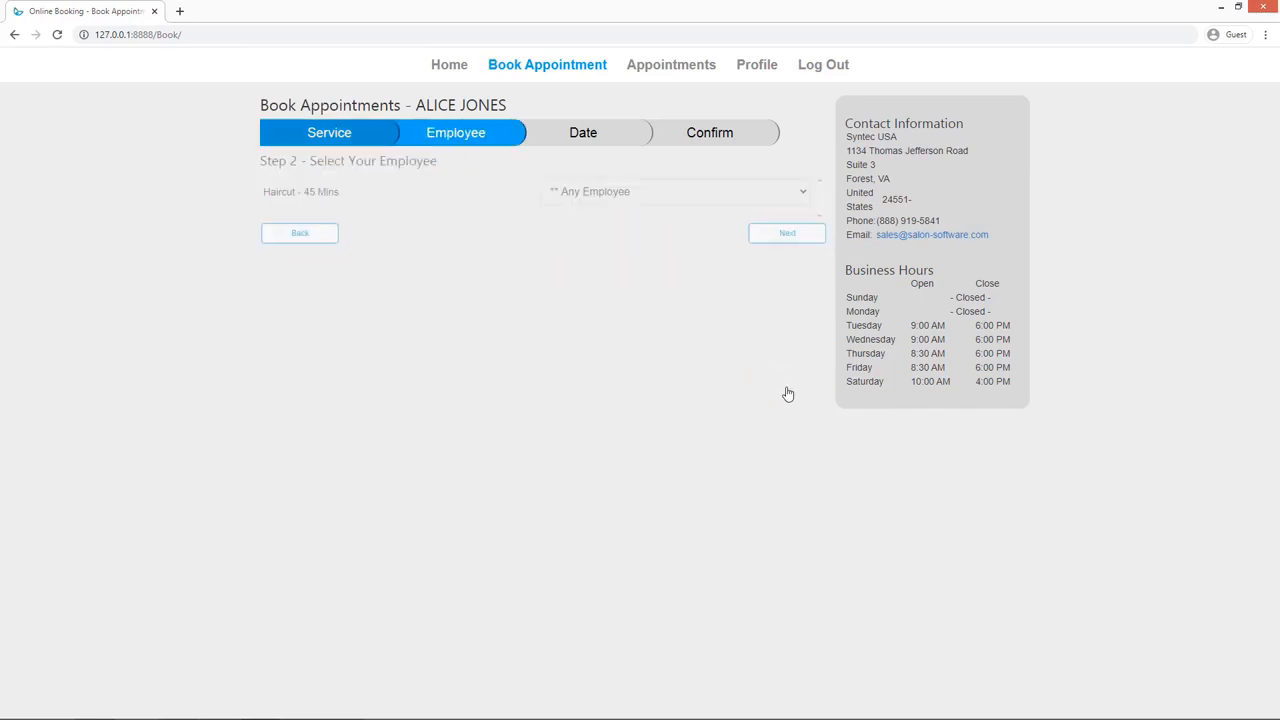
Choose ** Any Employee for the haircut and proceed to step 3, date and time
{"action": "left_click", "coordinate": [675, 191]}
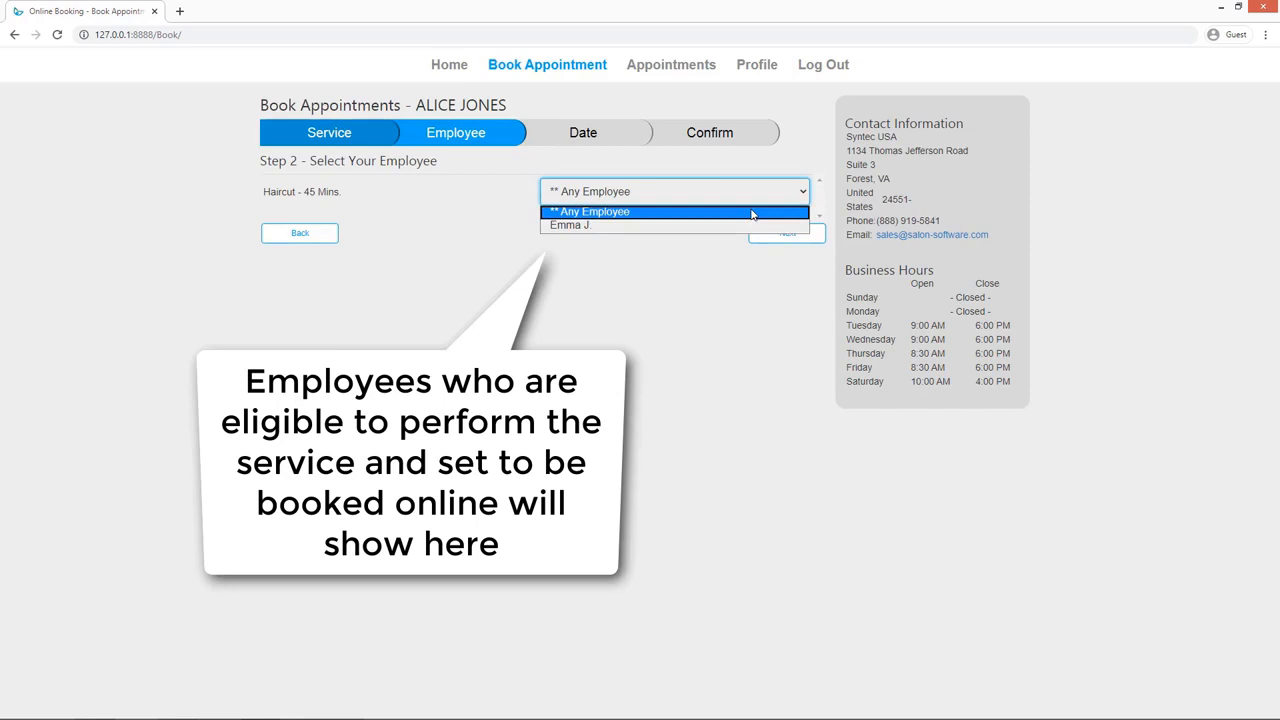
{"action": "left_click", "coordinate": [588, 211]}
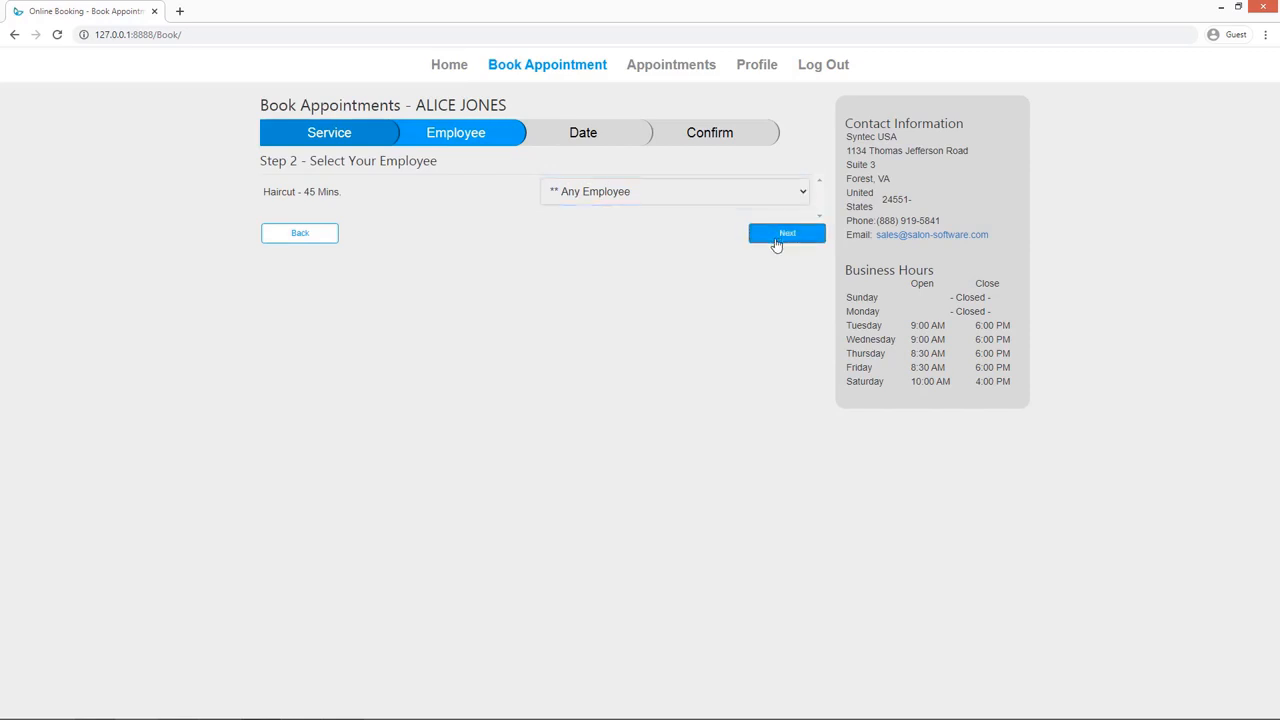
{"action": "left_click", "coordinate": [787, 233]}
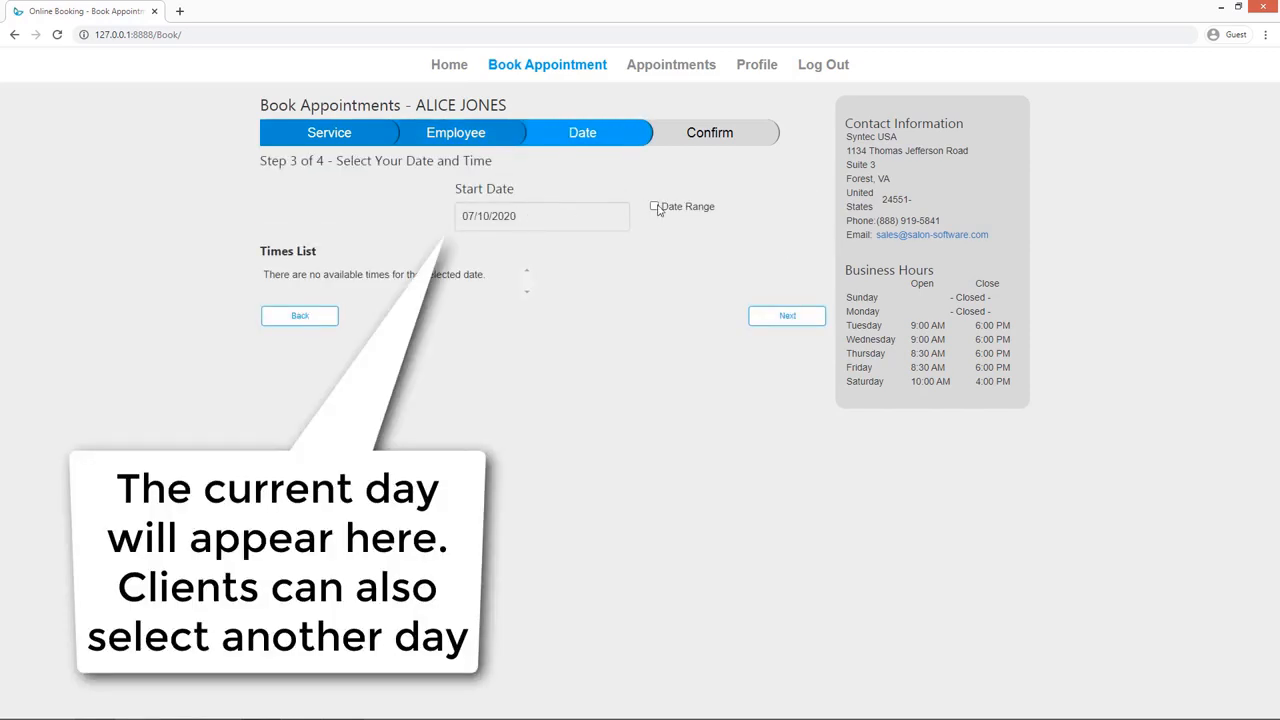
Search openings over a date range from 07/10/2020 to 07/30/2020
{"action": "left_click", "coordinate": [541, 216]}
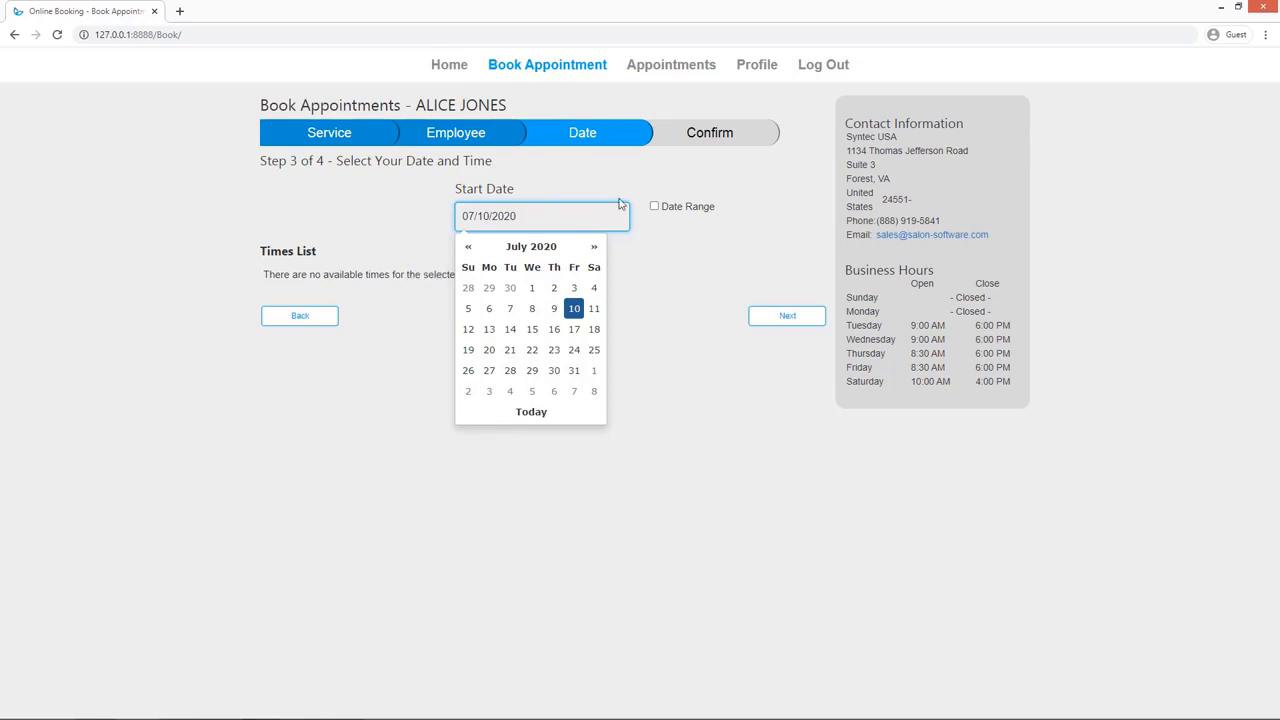
{"action": "left_click", "coordinate": [654, 206]}
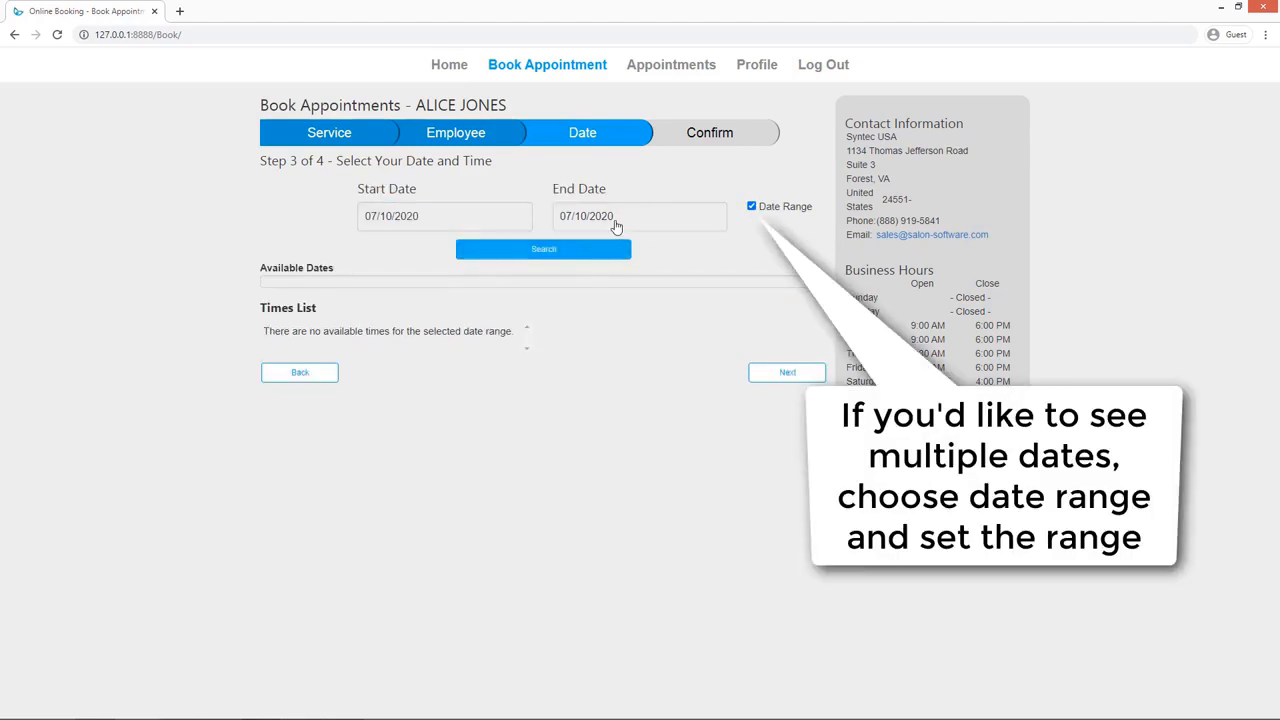
{"action": "left_click", "coordinate": [639, 216]}
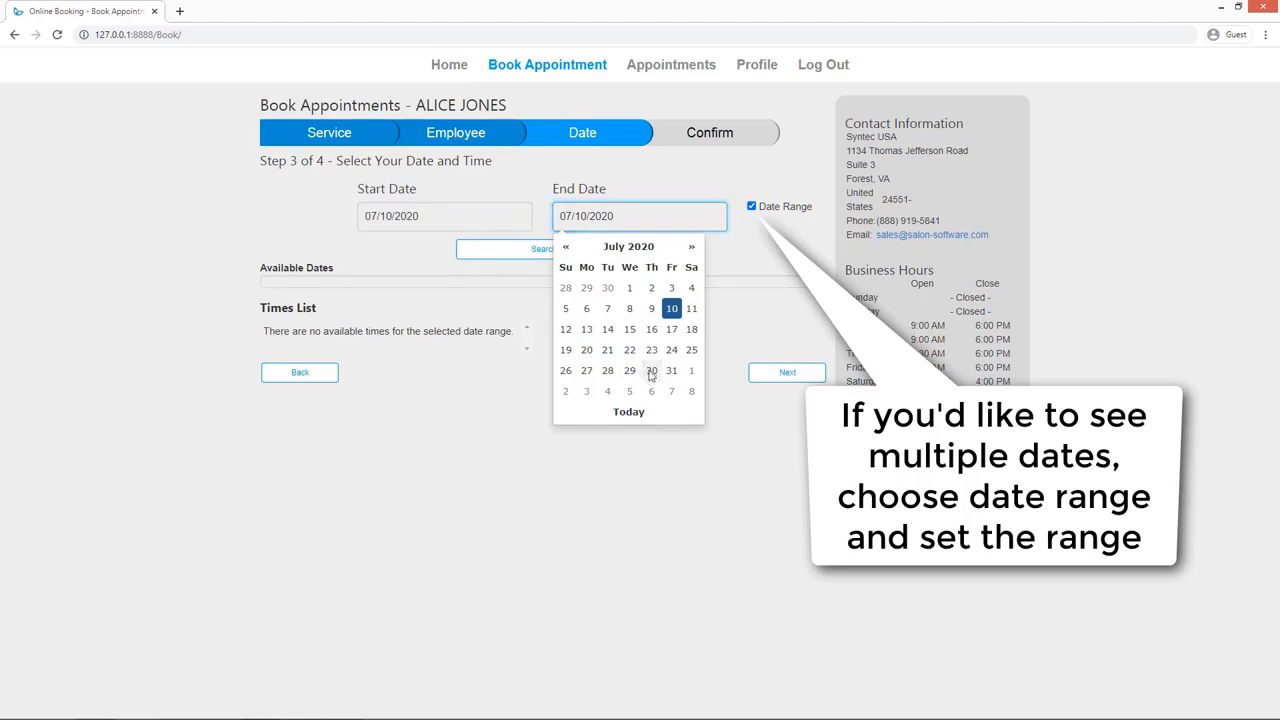
{"action": "left_click", "coordinate": [651, 370]}
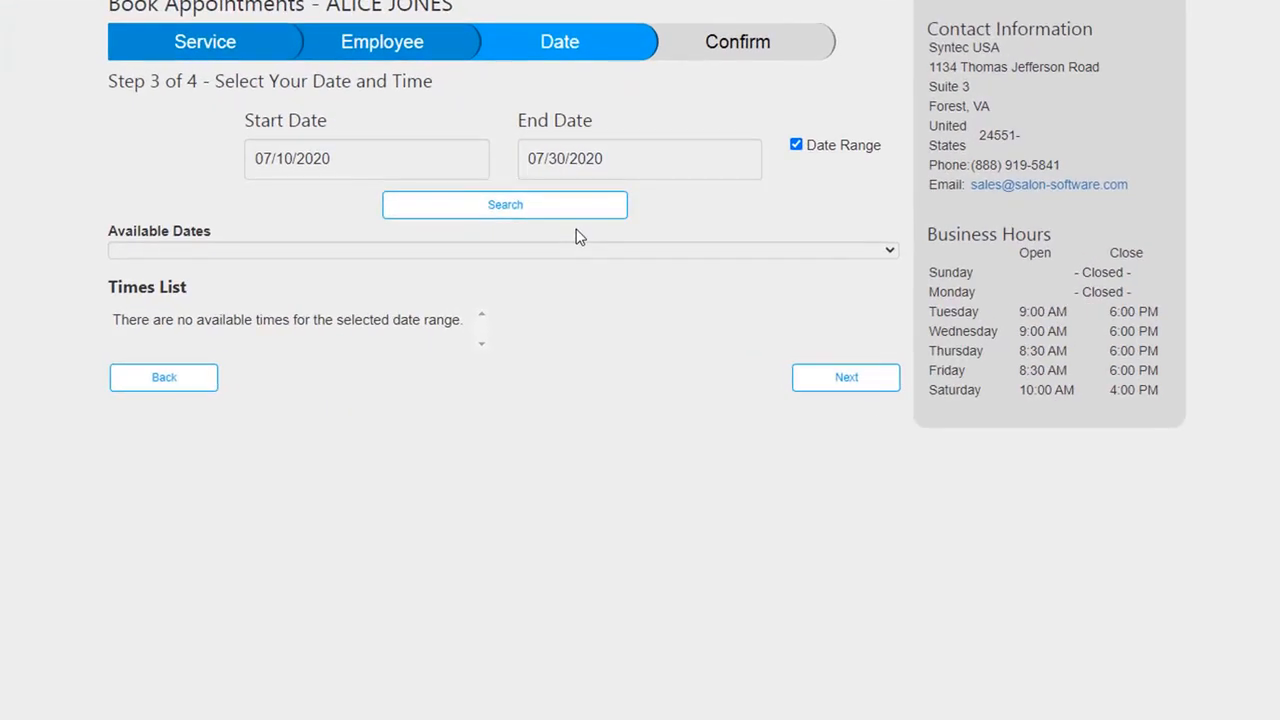
{"action": "left_click", "coordinate": [505, 204]}
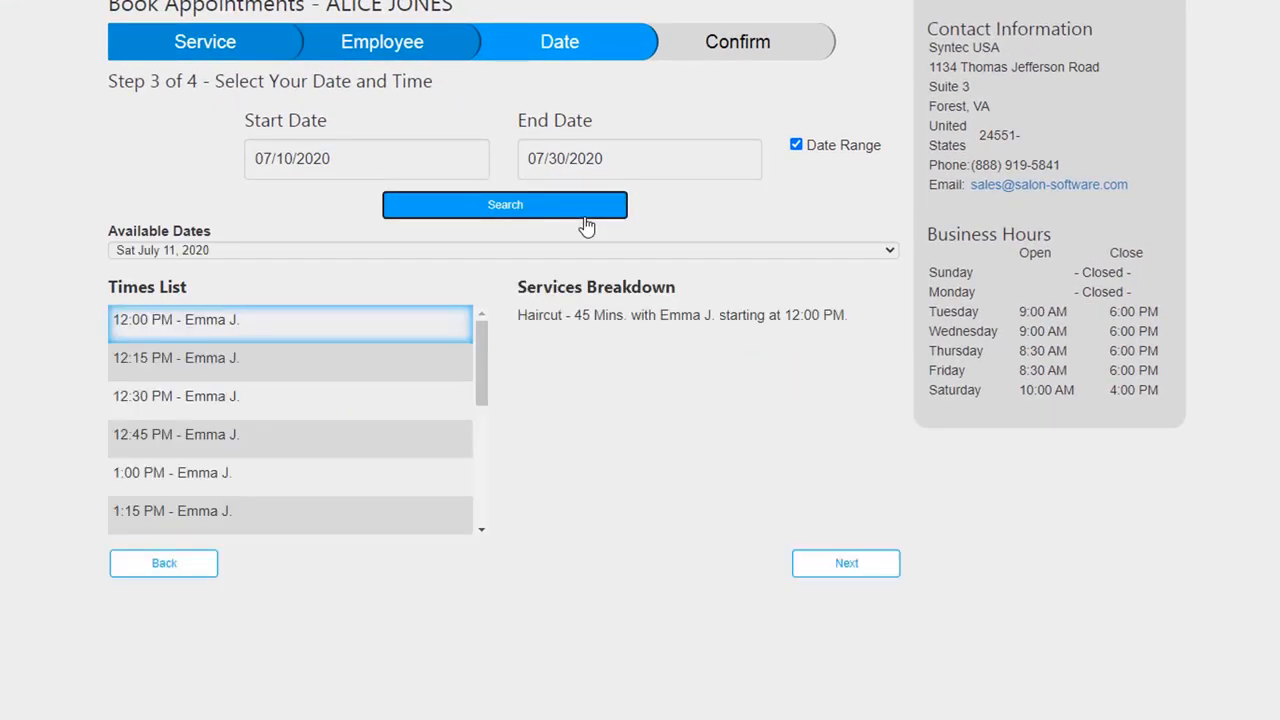
{"action": "scroll", "scroll_direction": "down", "scroll_amount": 3}
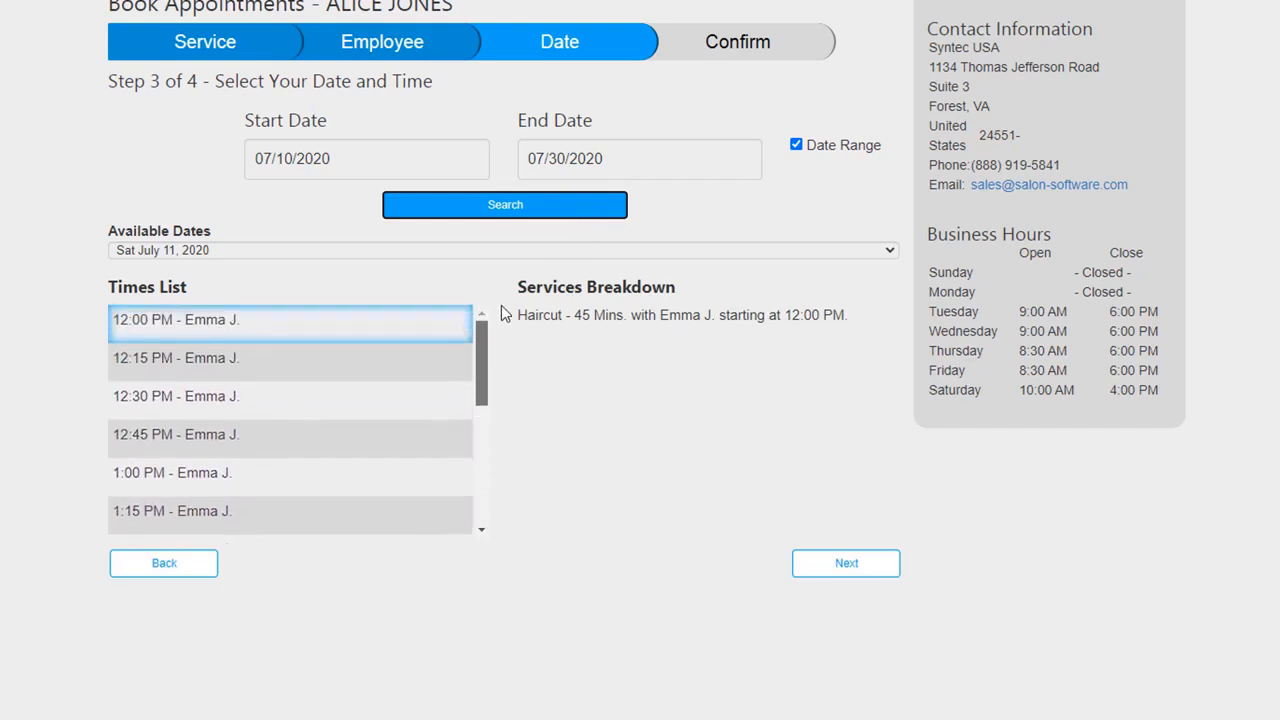
Pick Sat July 11 from the available dates and the 2:30 PM time slot
{"action": "left_click", "coordinate": [505, 250]}
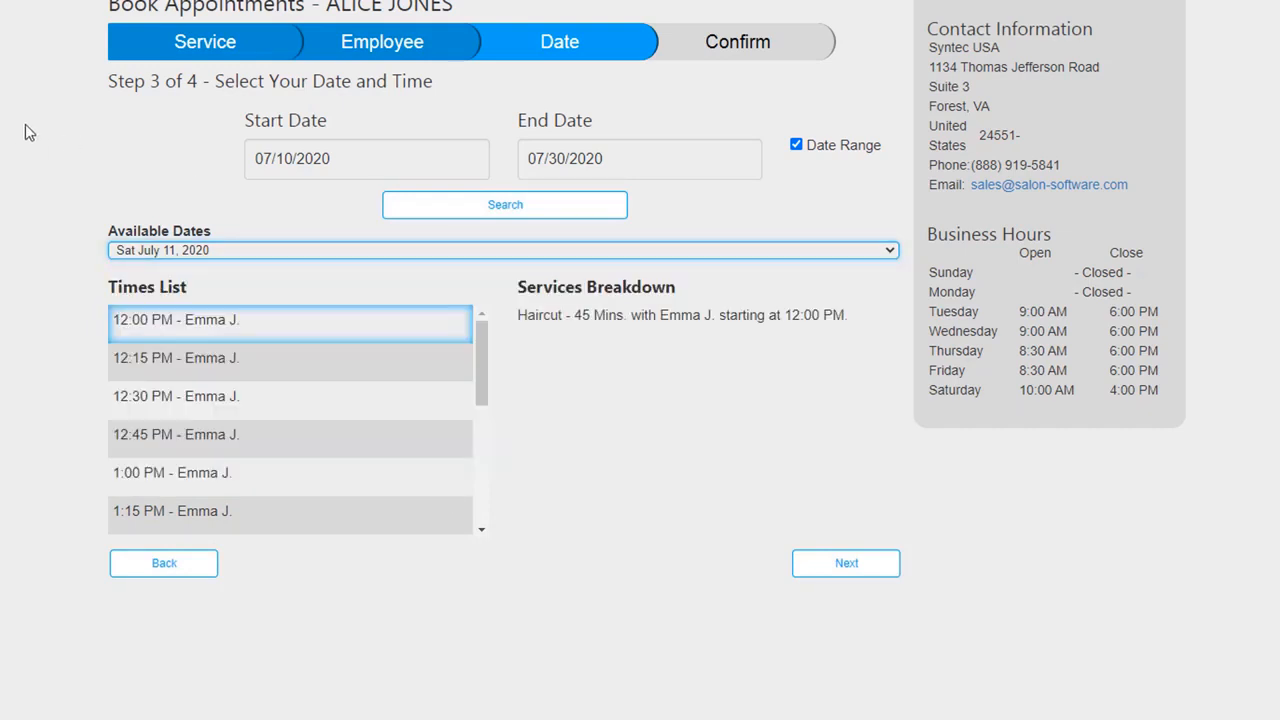
{"action": "left_click", "coordinate": [503, 250]}
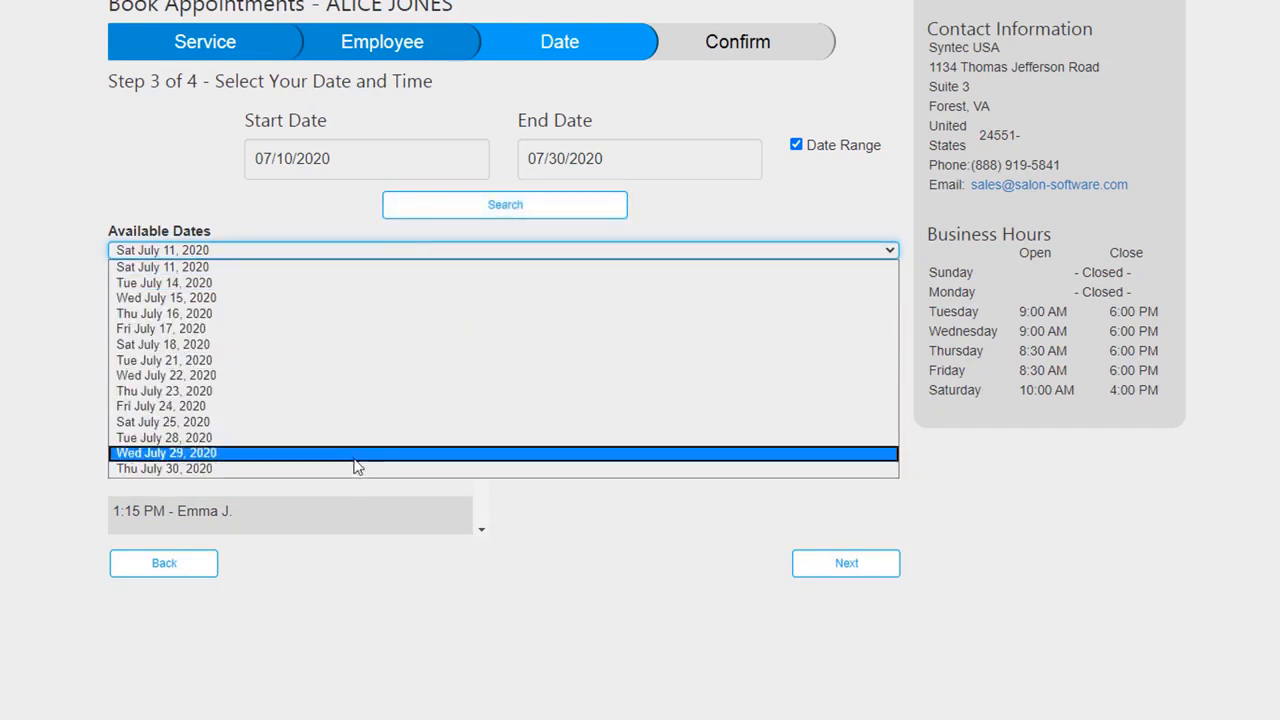
{"action": "left_click", "coordinate": [162, 267]}
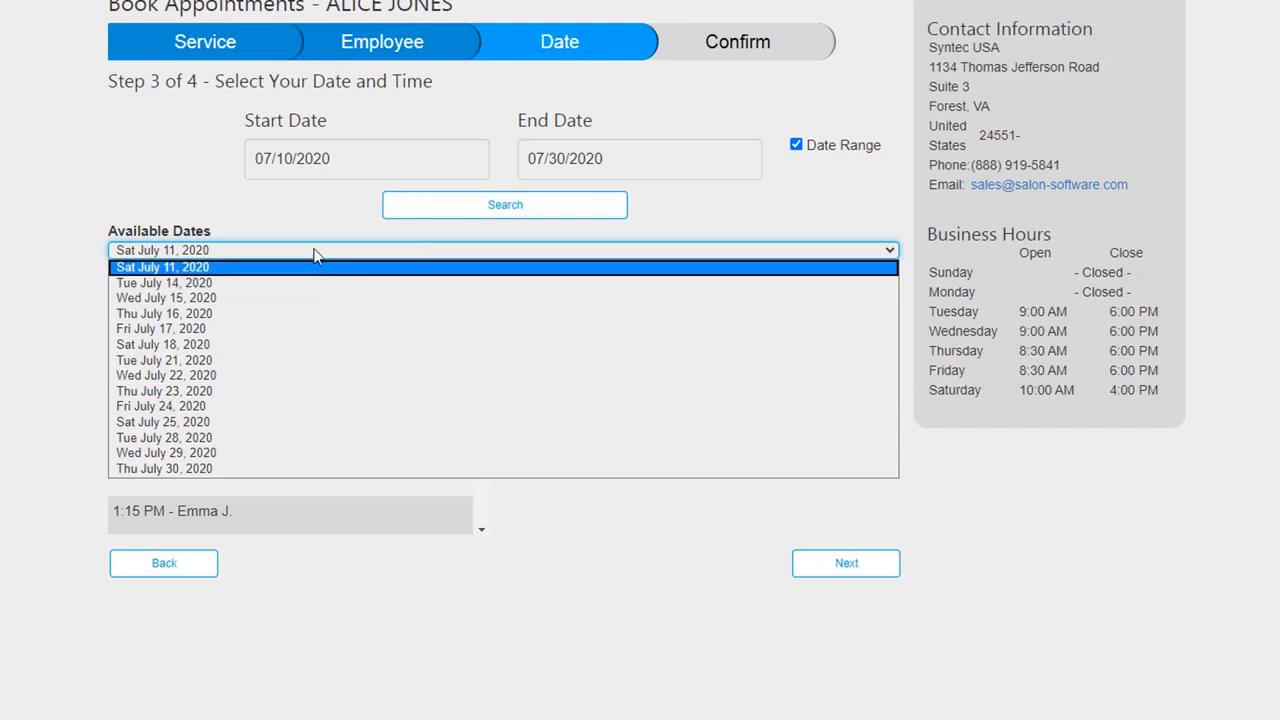
{"action": "left_click", "coordinate": [162, 267]}
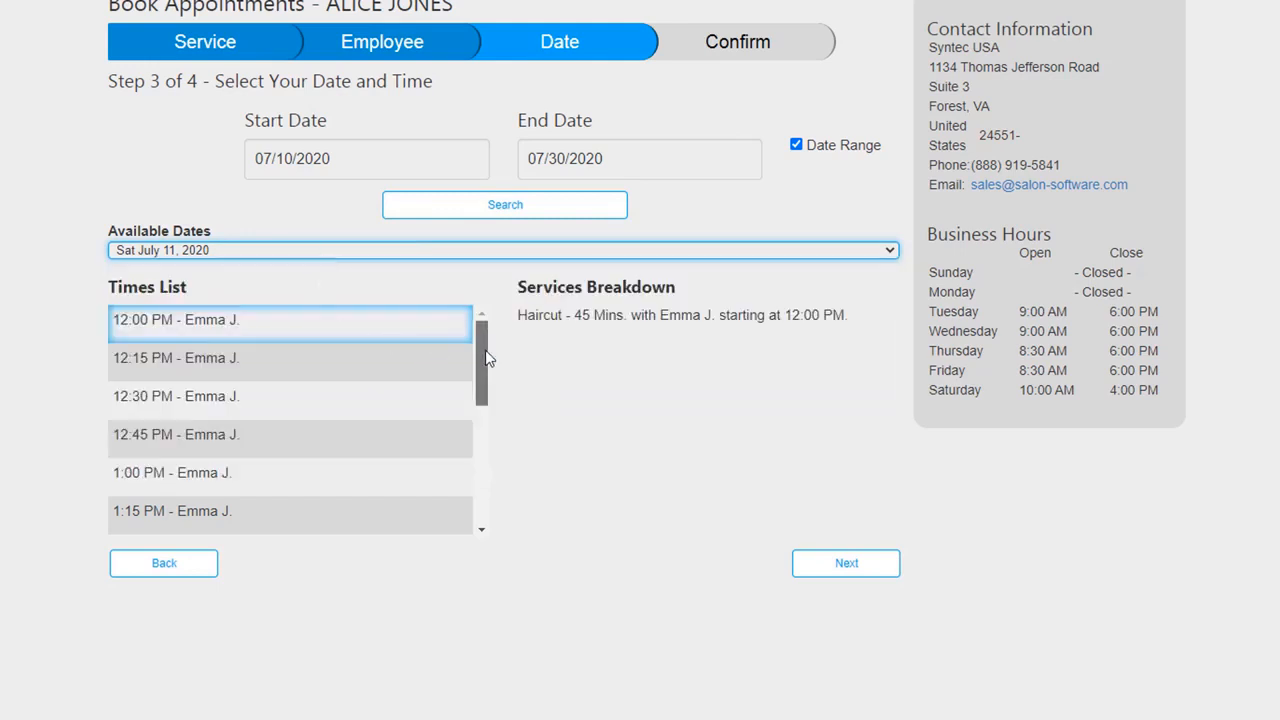
{"action": "left_click", "coordinate": [290, 381]}
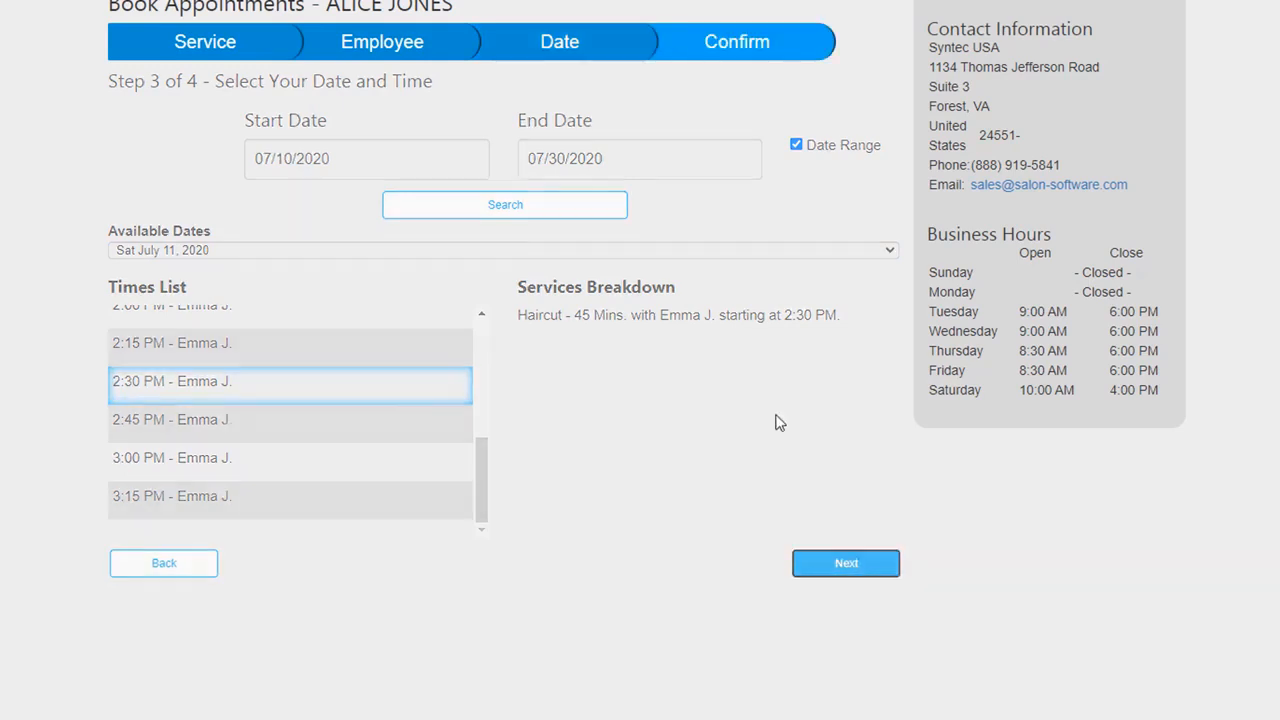
Advance to the confirmation step for the Jul 11, 2:30 PM haircut and begin an appointment note with 'T'
{"action": "left_click", "coordinate": [845, 562]}
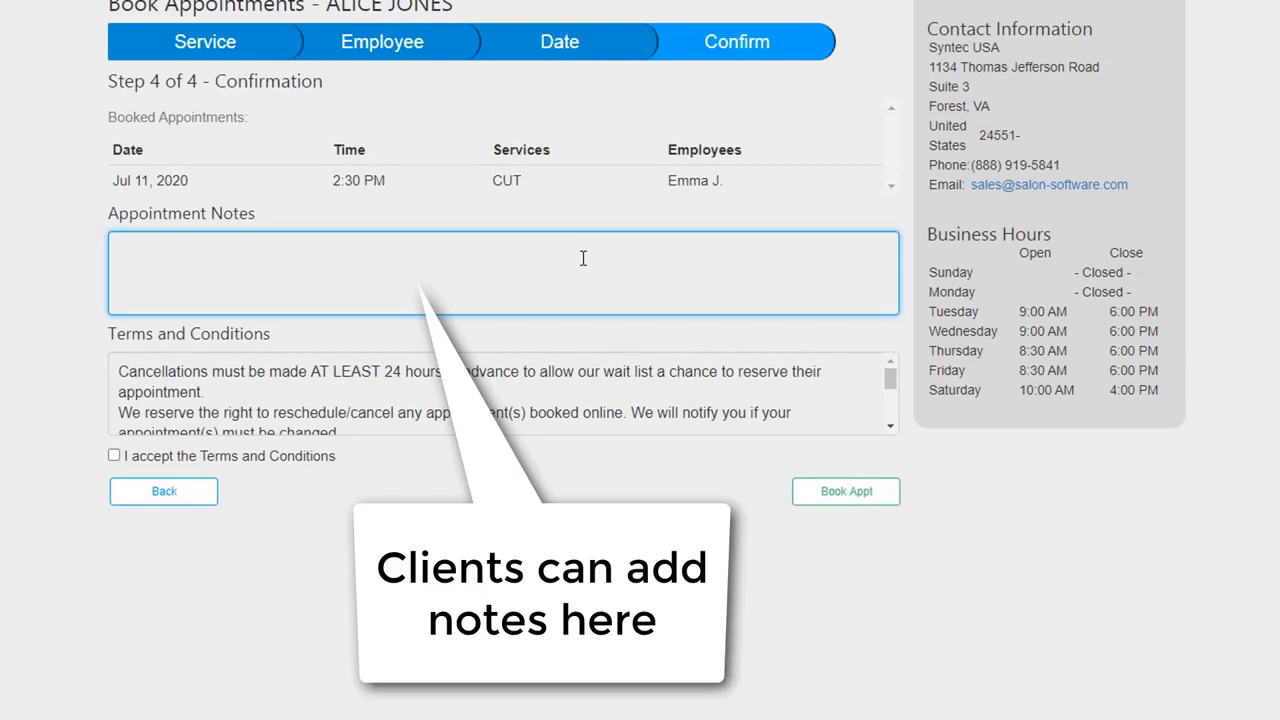
{"action": "type", "text": "T"}
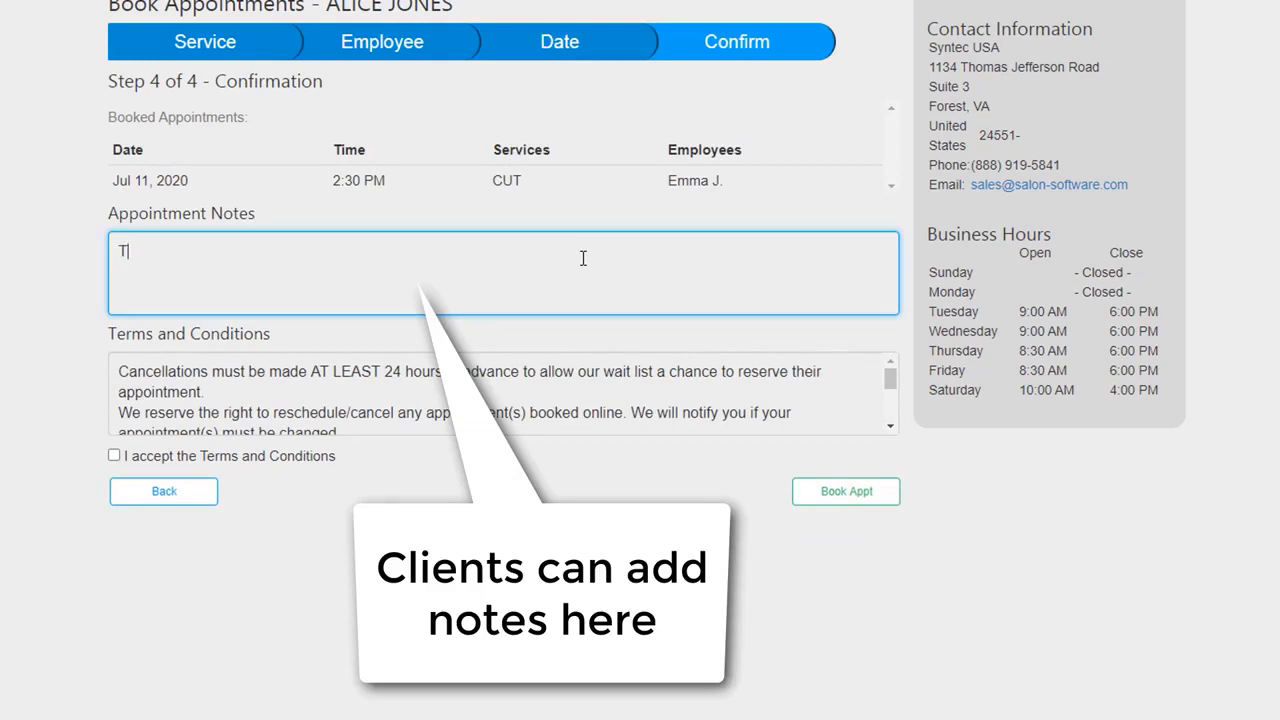